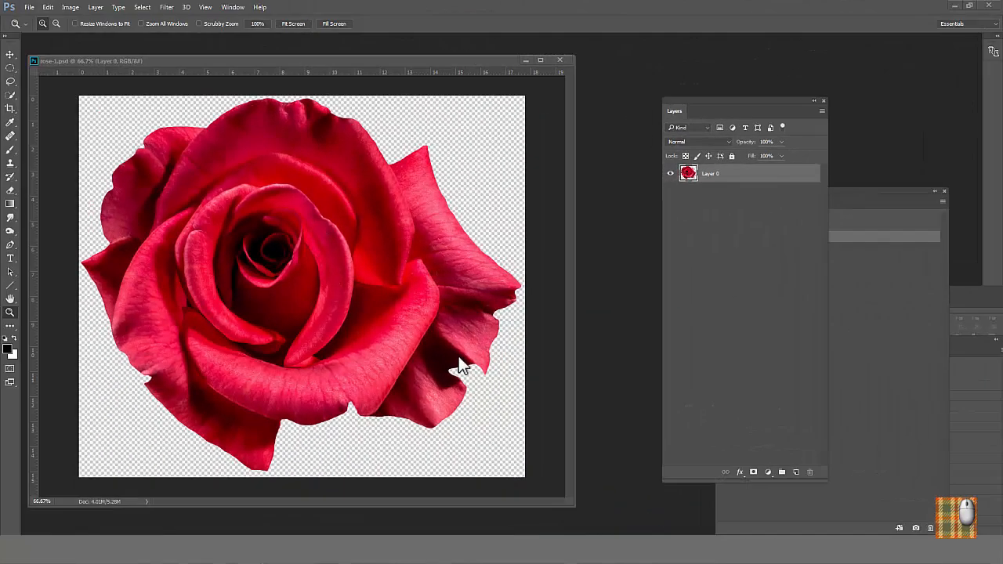
mouse_move(196, 284)
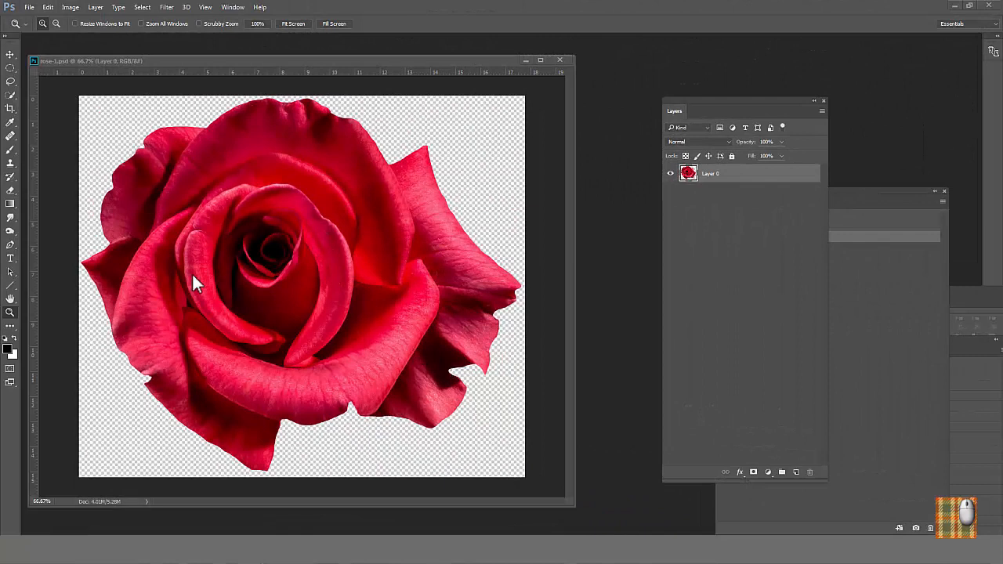
mouse_move(321, 365)
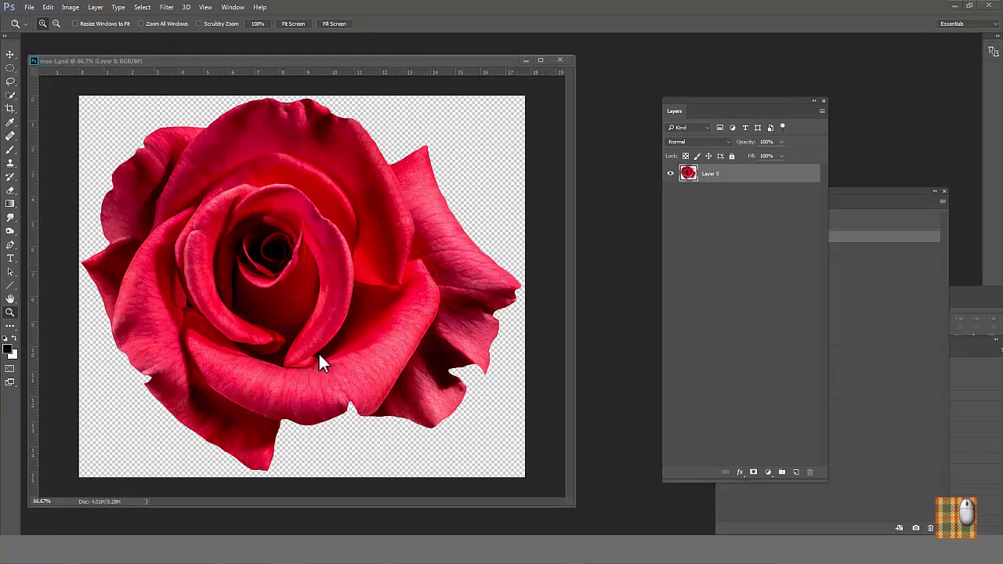
mouse_move(259, 305)
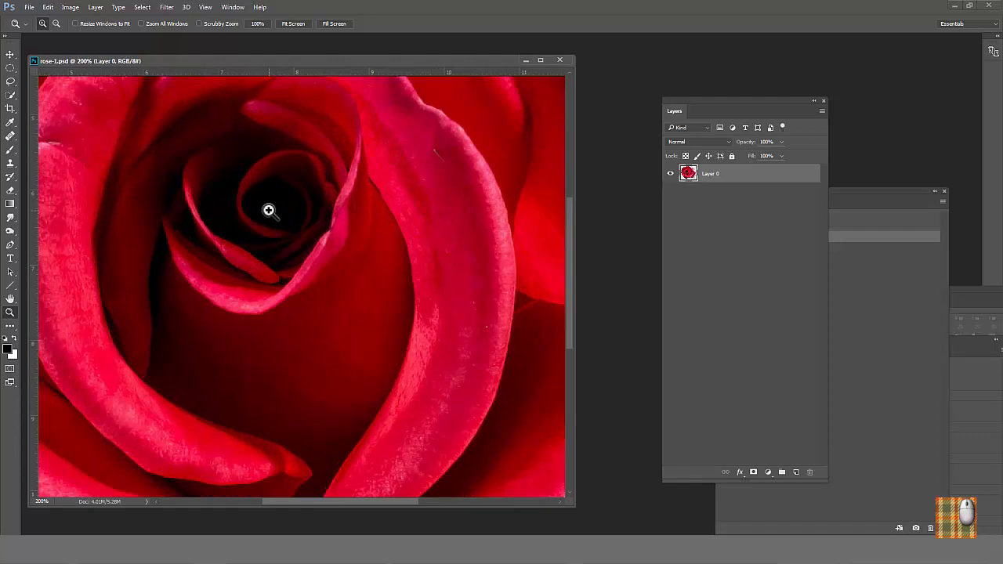
mouse_move(250, 308)
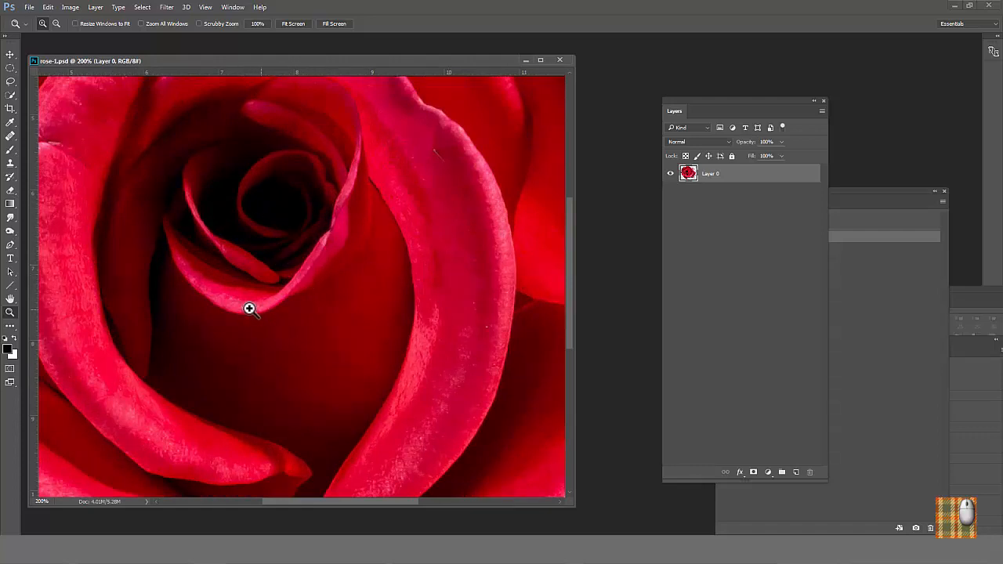
mouse_move(257, 262)
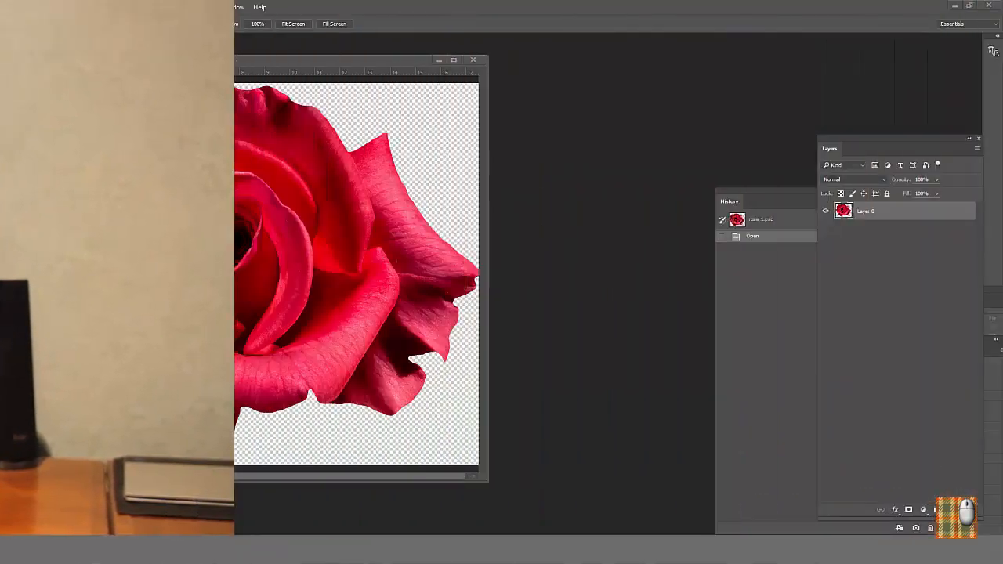
Duplicate the rose image and zoom in on its centre
click(70, 7)
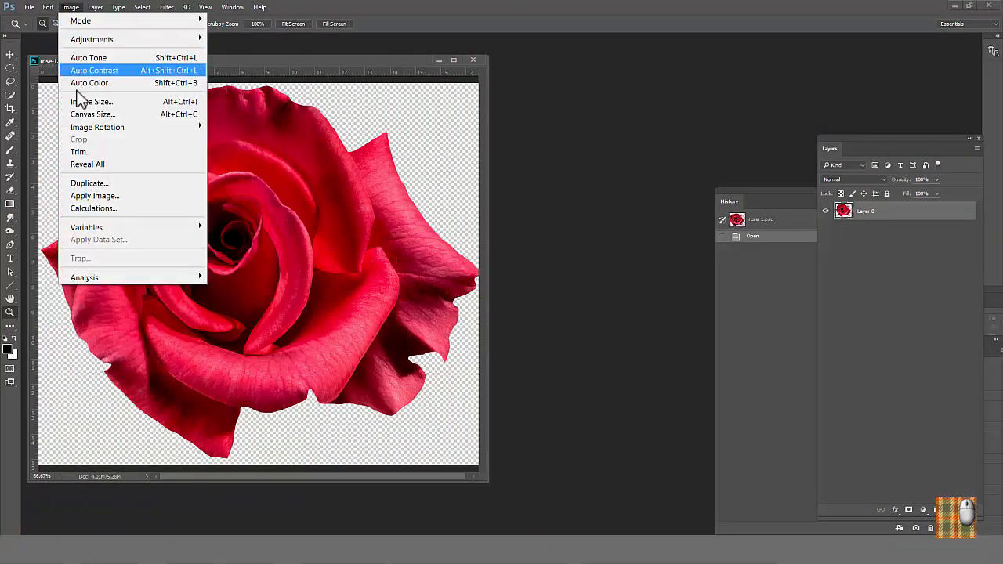
click(88, 182)
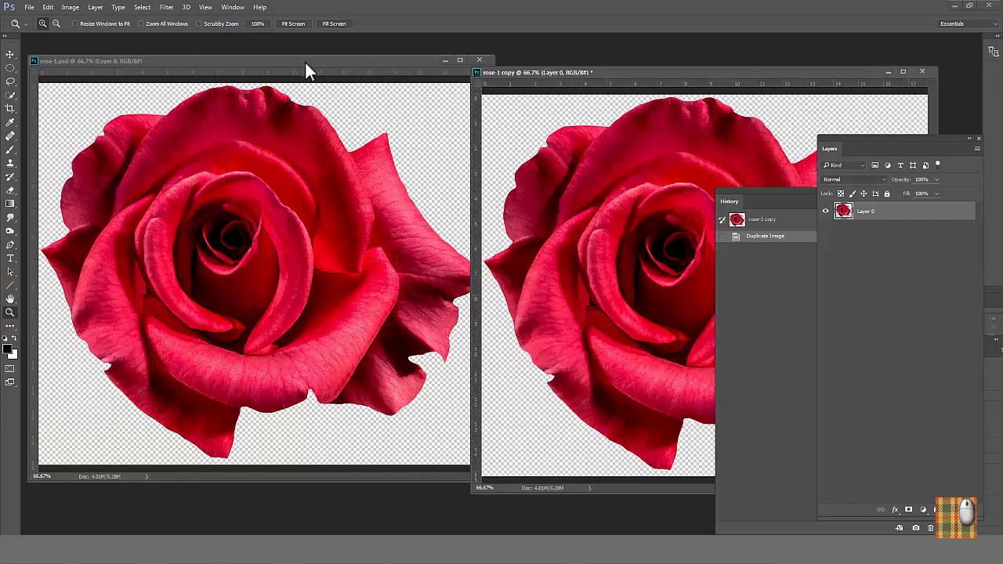
click(248, 284)
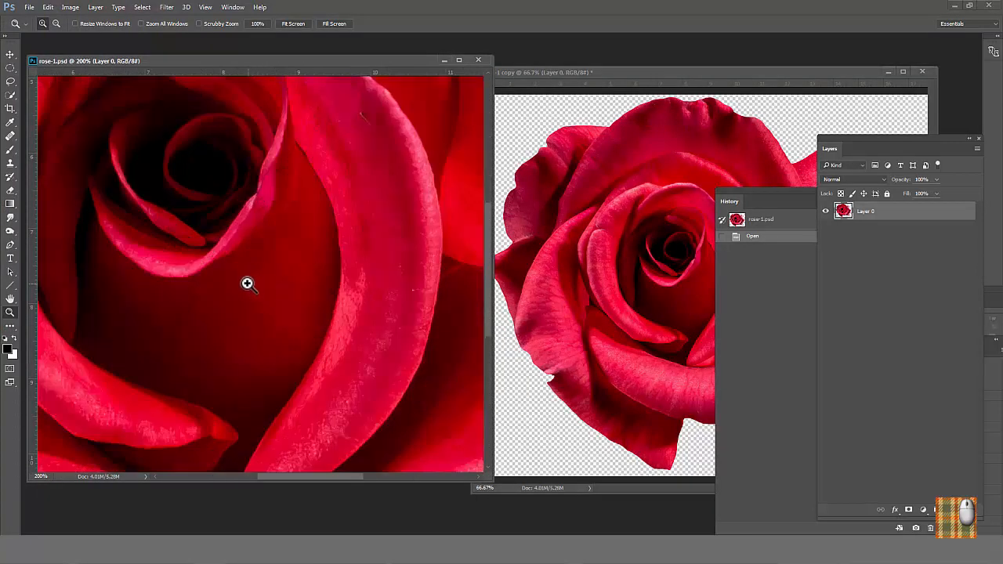
Convert the original rose to 8-colour indexed colour with Transparency and Preview on
click(70, 7)
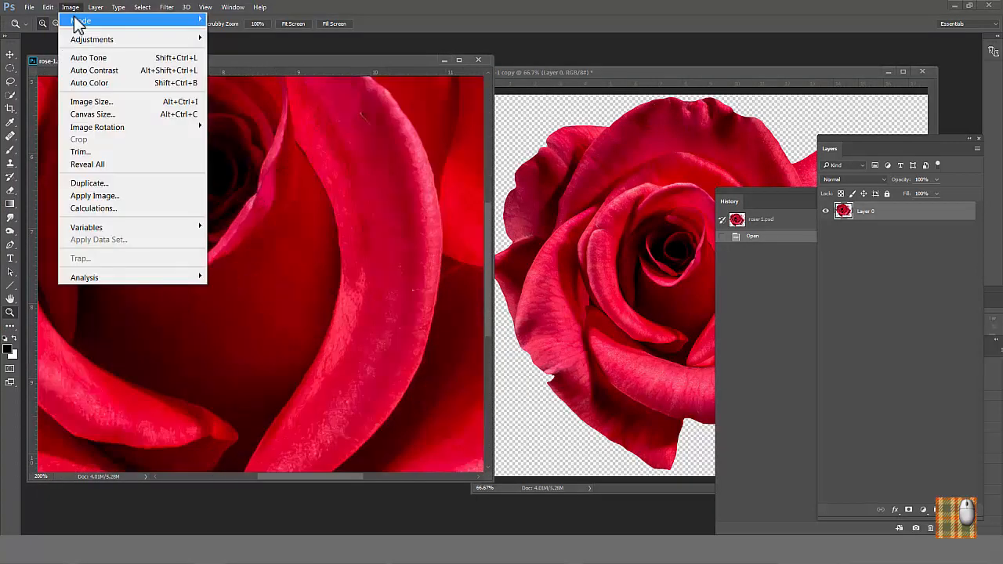
click(78, 21)
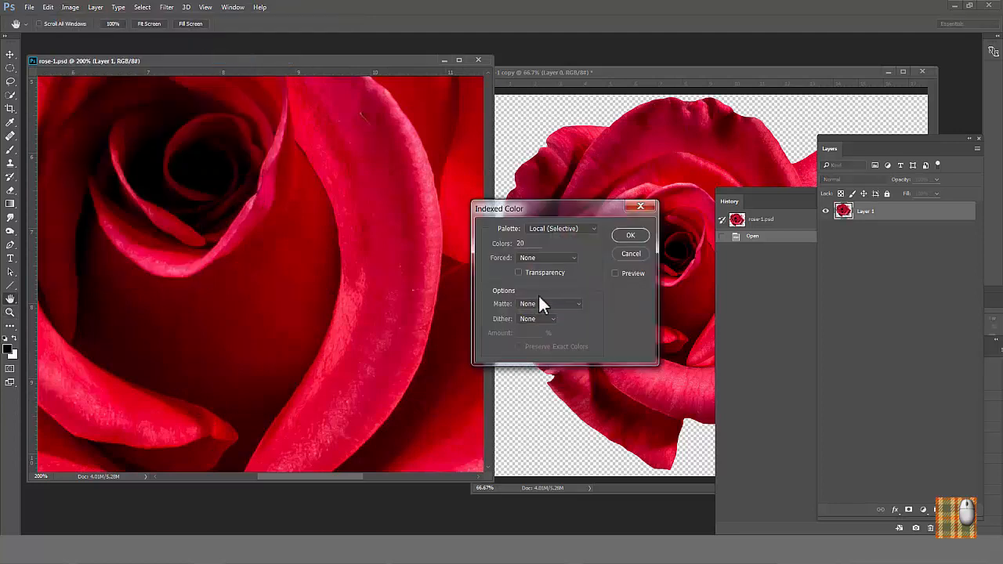
click(630, 235)
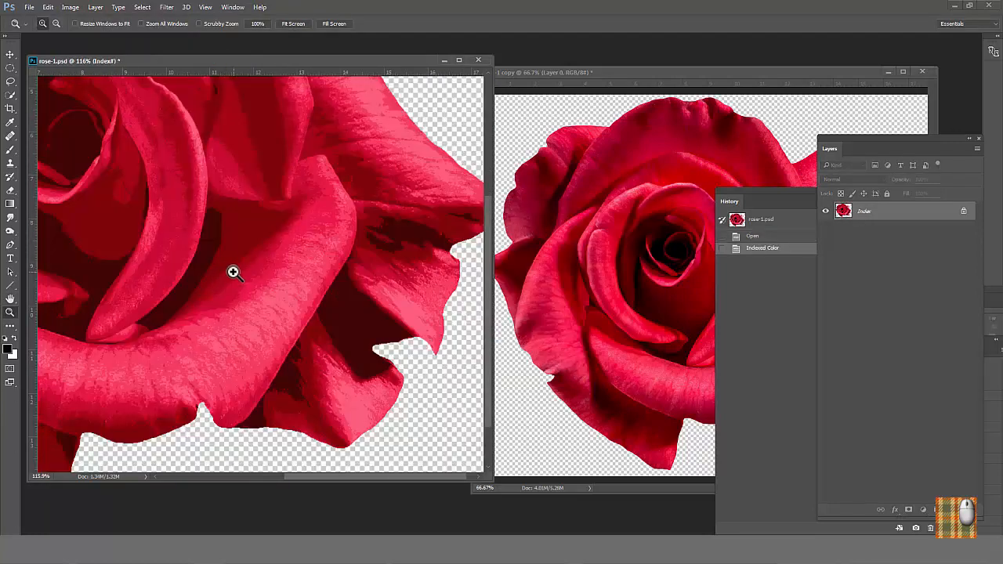
mouse_move(240, 273)
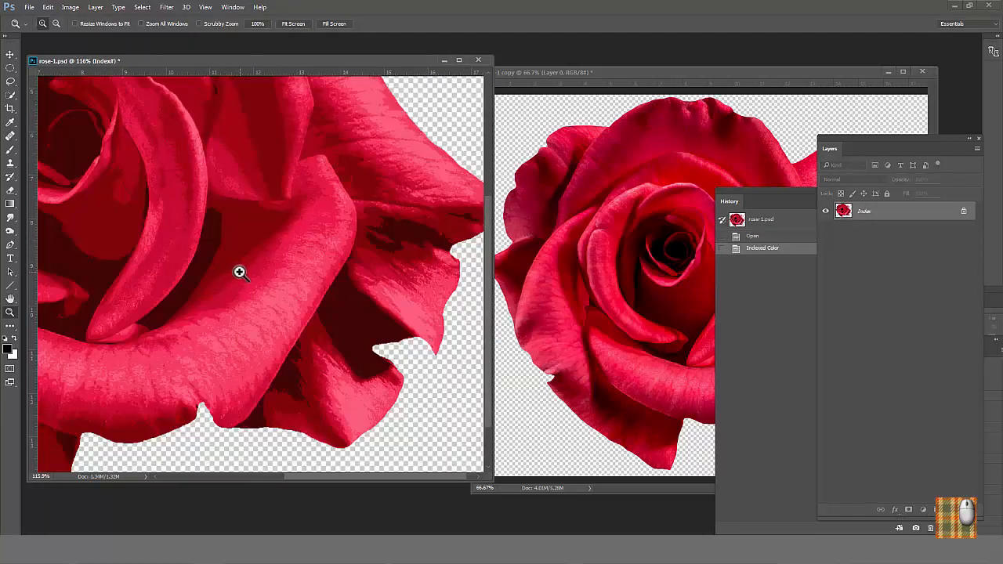
mouse_move(266, 268)
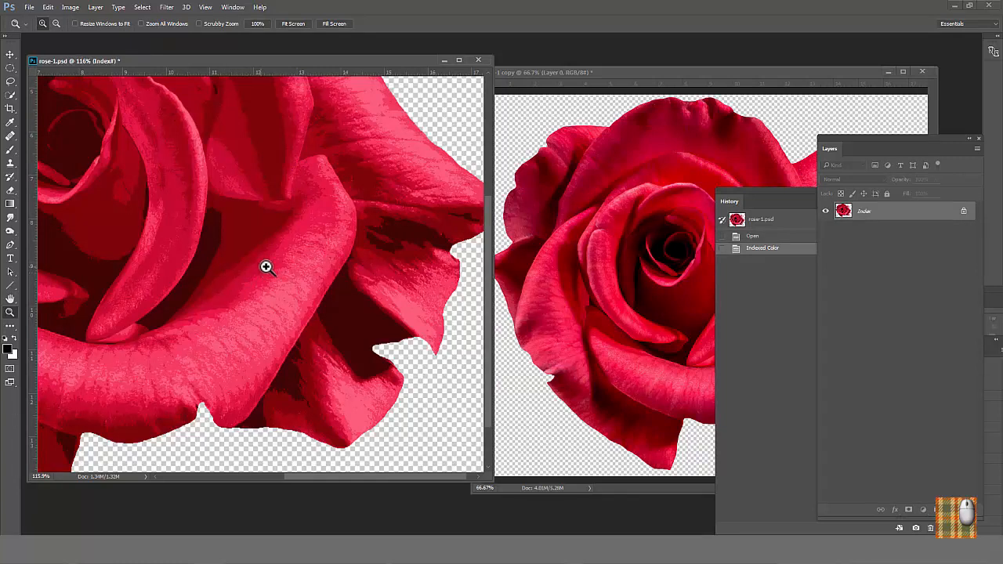
click(10, 136)
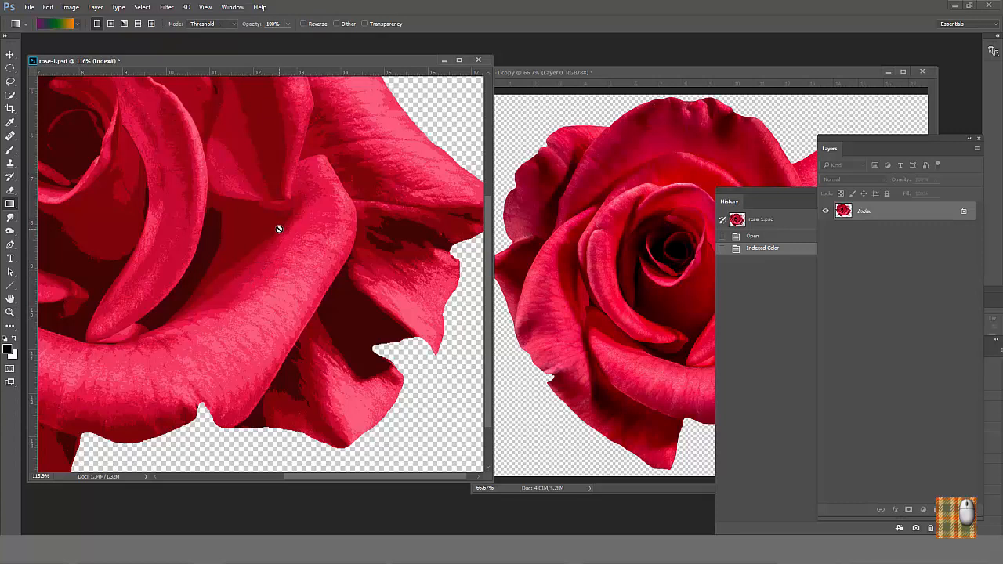
mouse_move(275, 231)
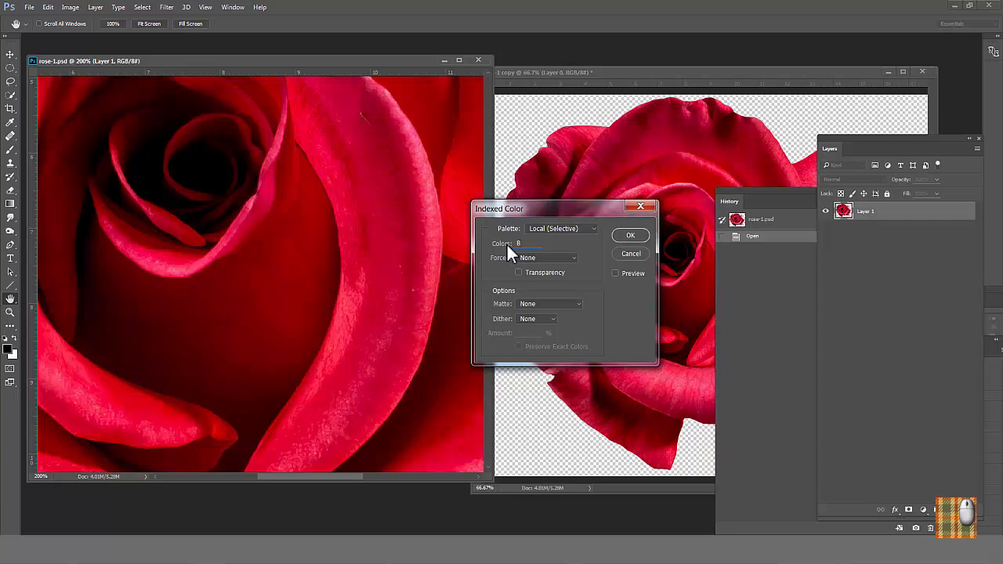
click(615, 273)
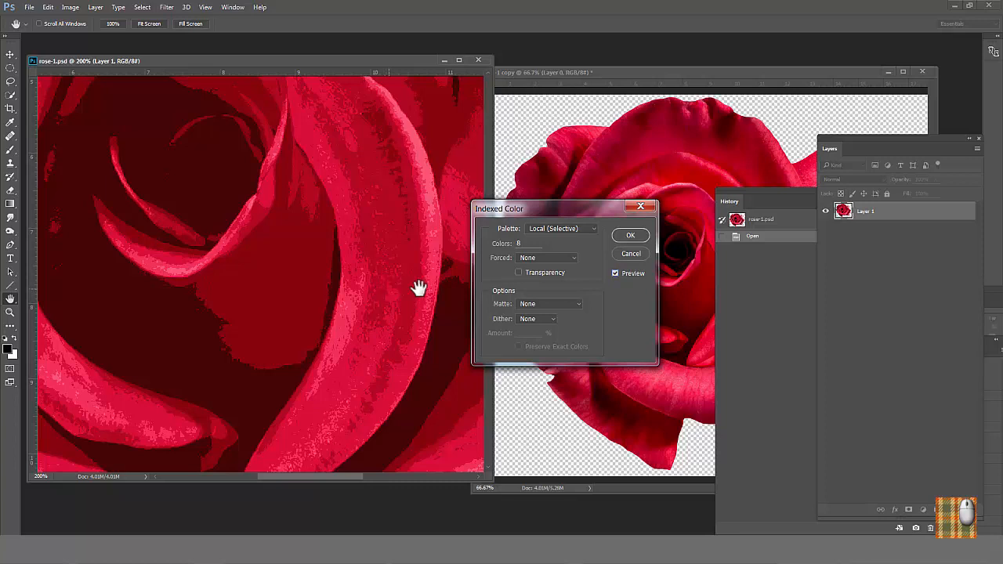
mouse_move(518, 124)
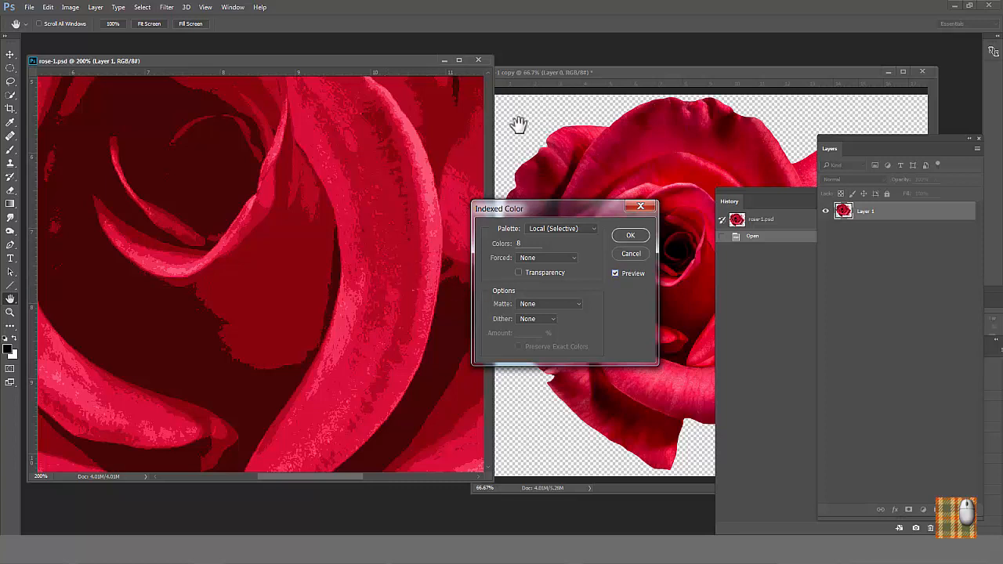
mouse_move(524, 286)
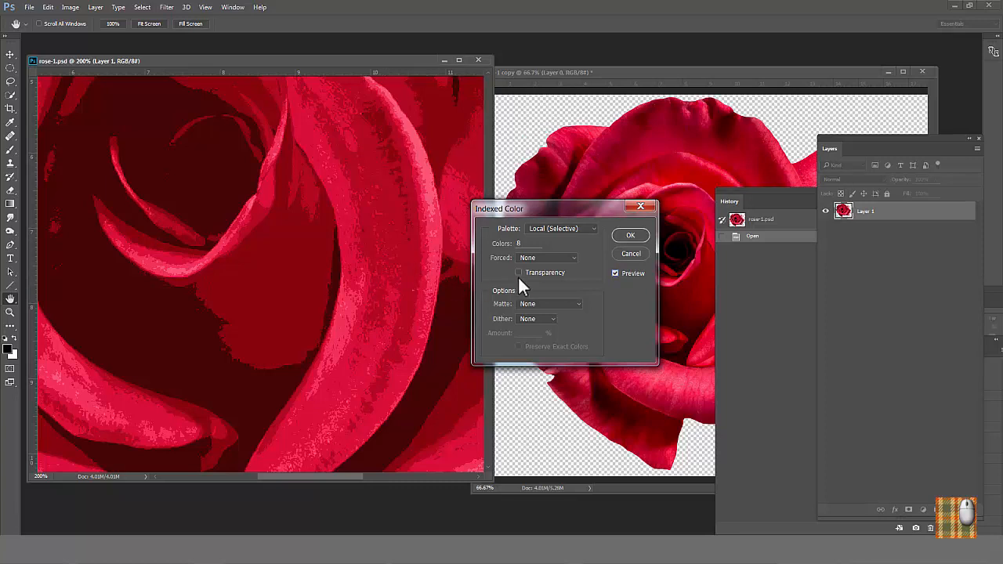
click(518, 272)
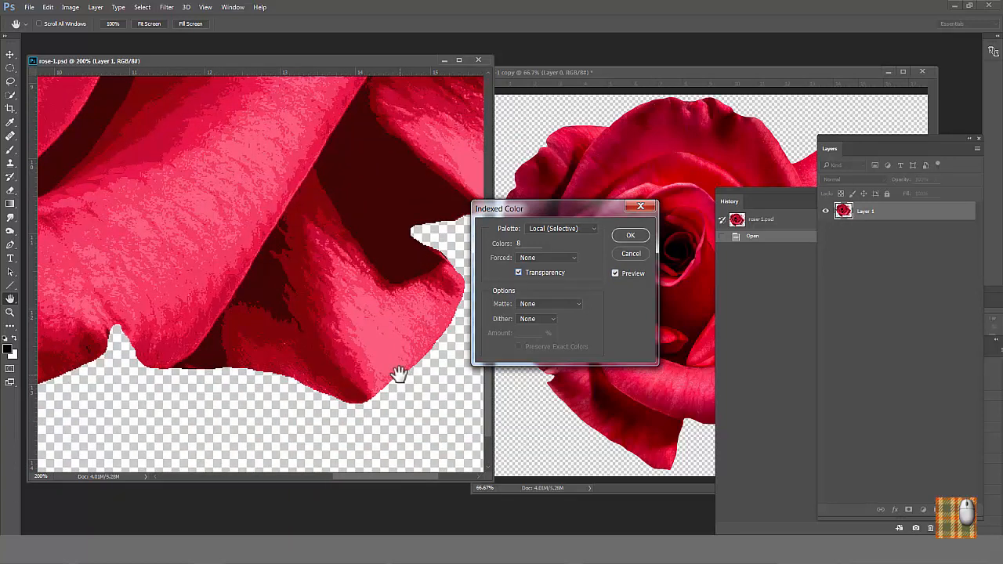
mouse_move(477, 344)
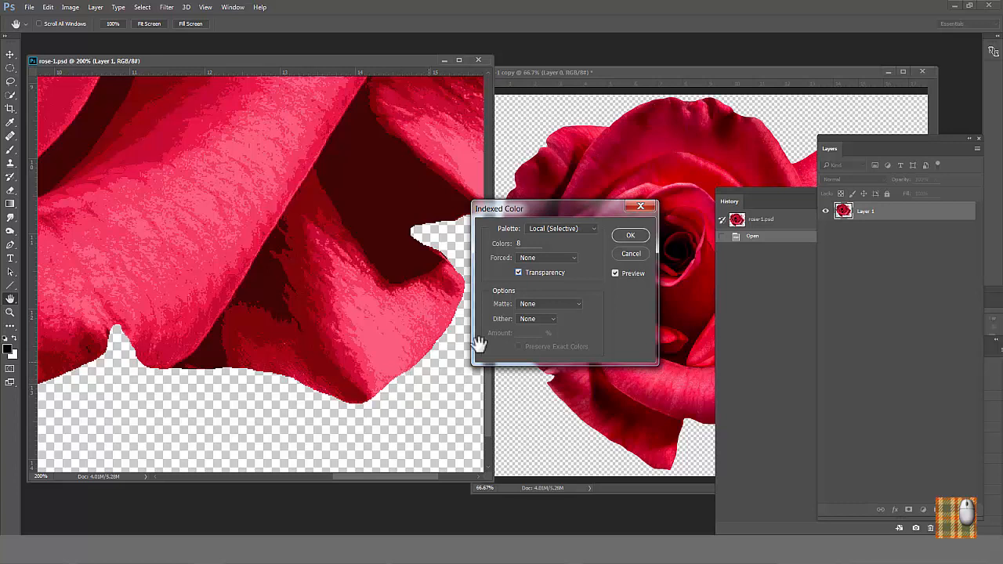
click(630, 235)
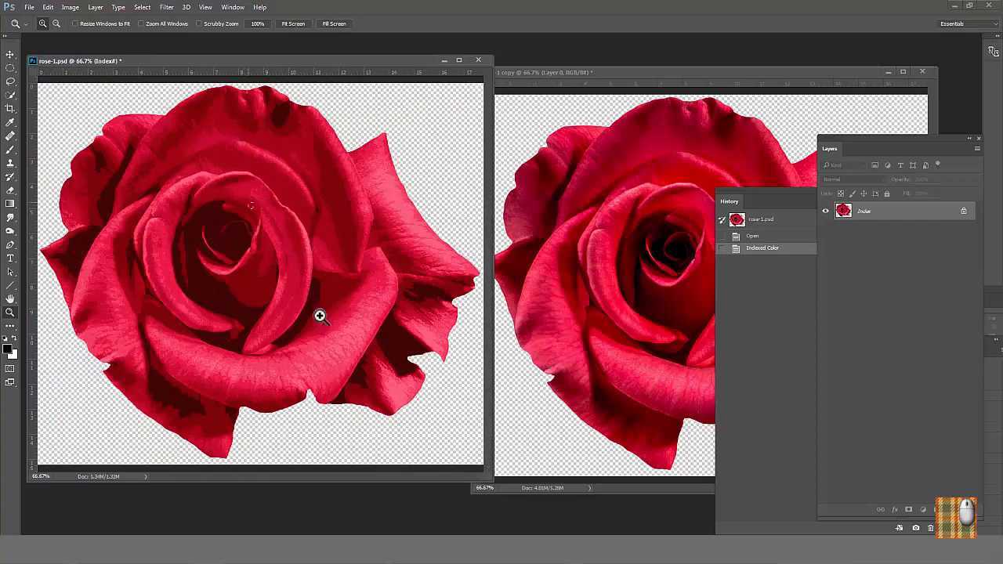
click(319, 316)
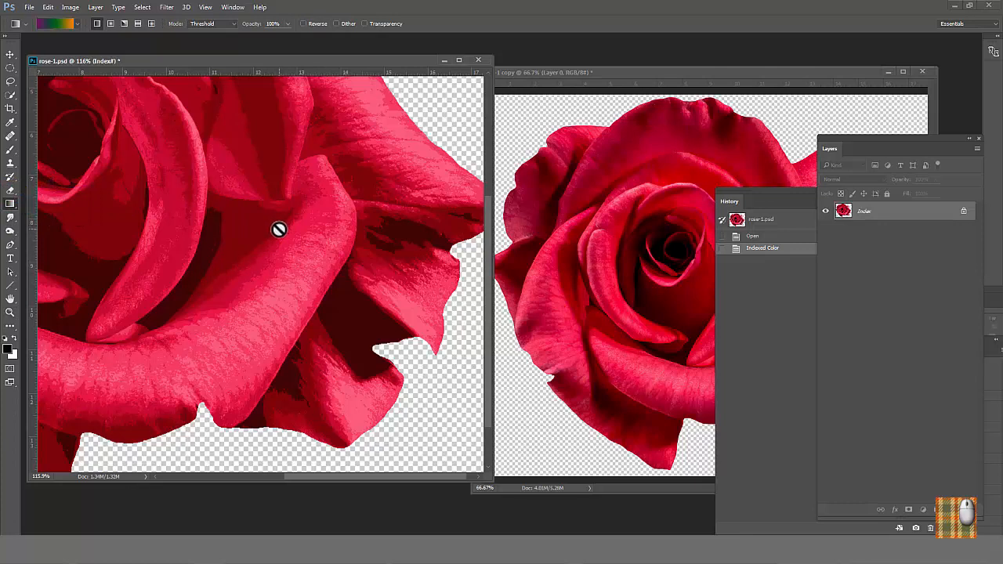
mouse_move(276, 231)
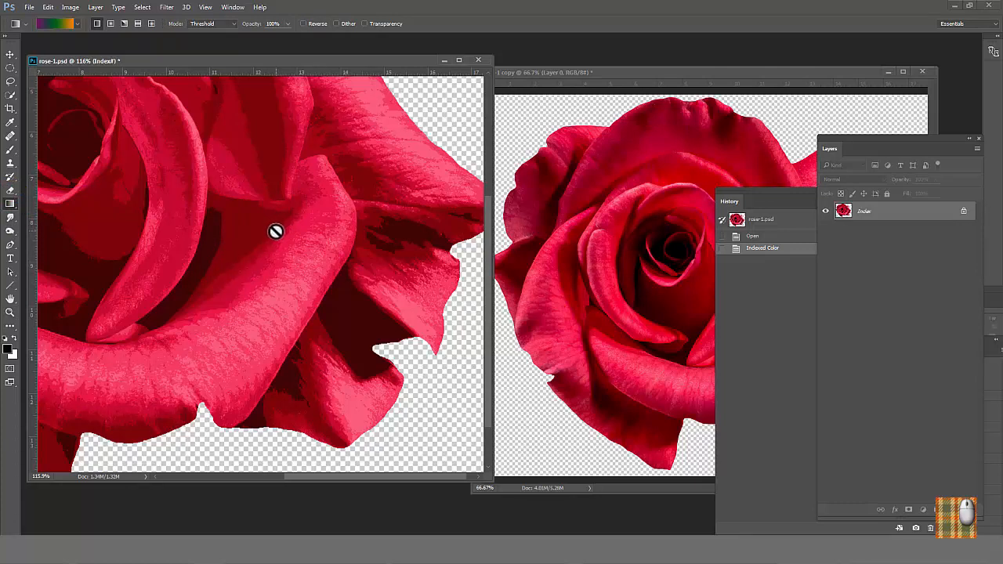
mouse_move(713, 266)
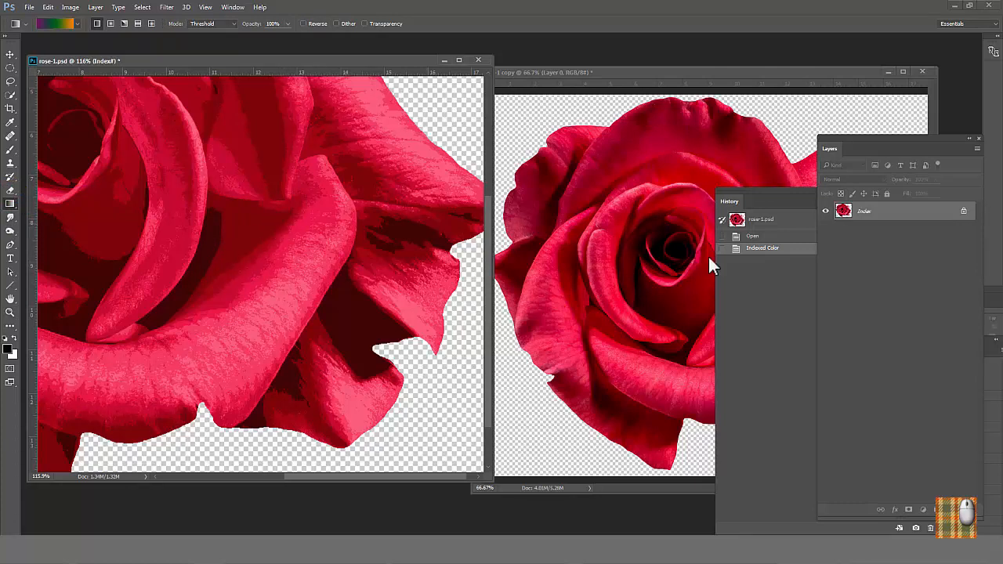
Undo the indexed conversion and redo its settings with 8 colours and Diffusion dithering
click(752, 235)
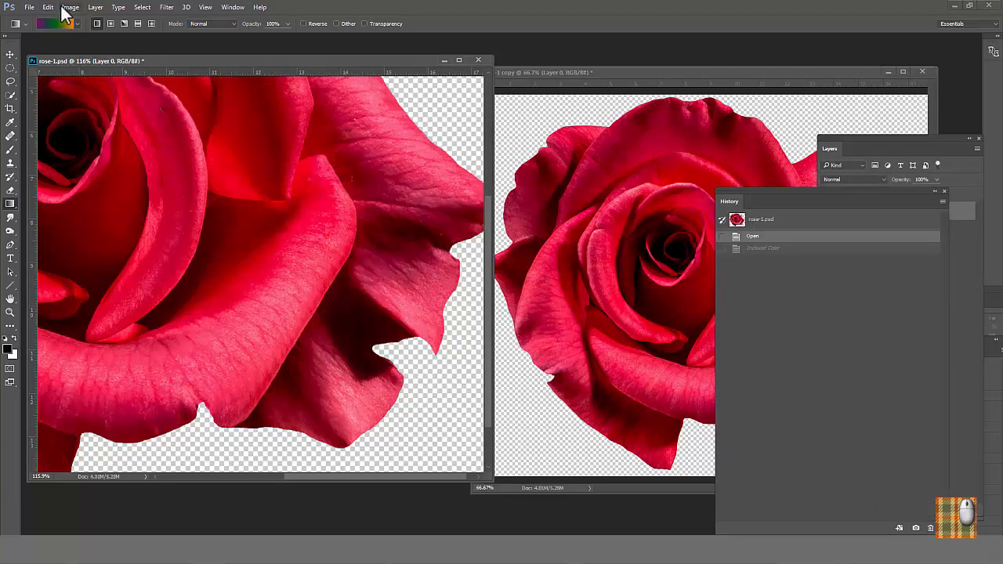
click(70, 7)
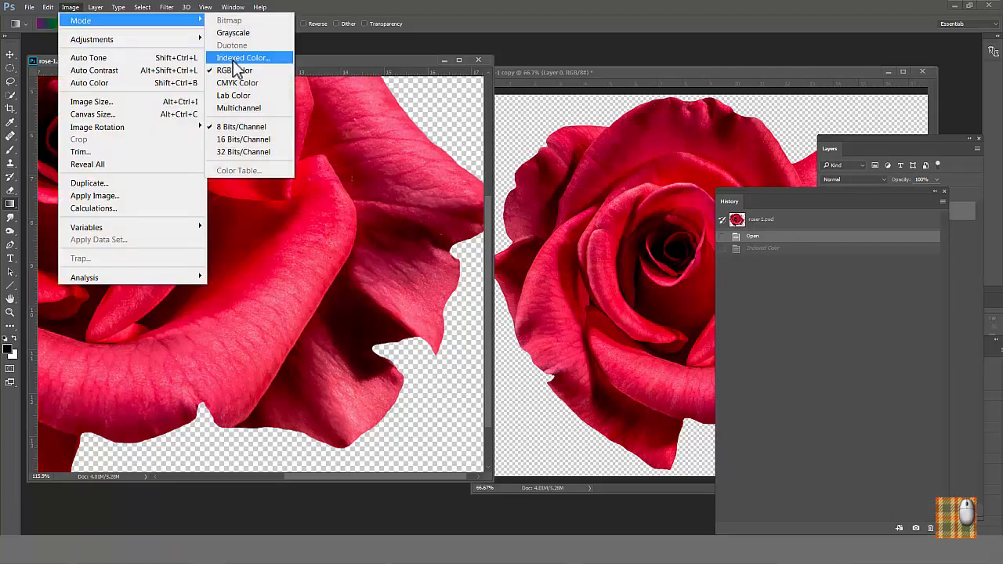
click(243, 57)
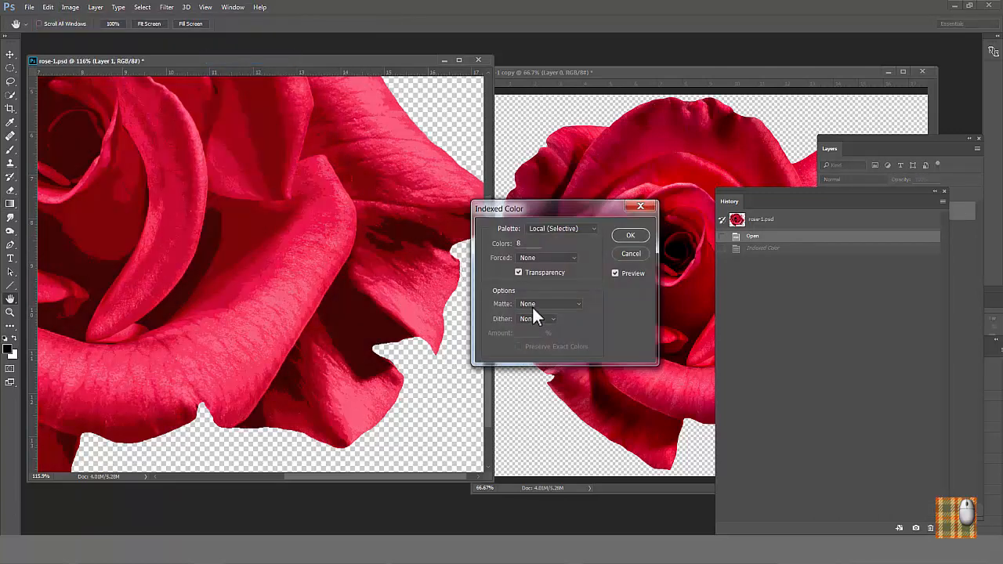
click(537, 319)
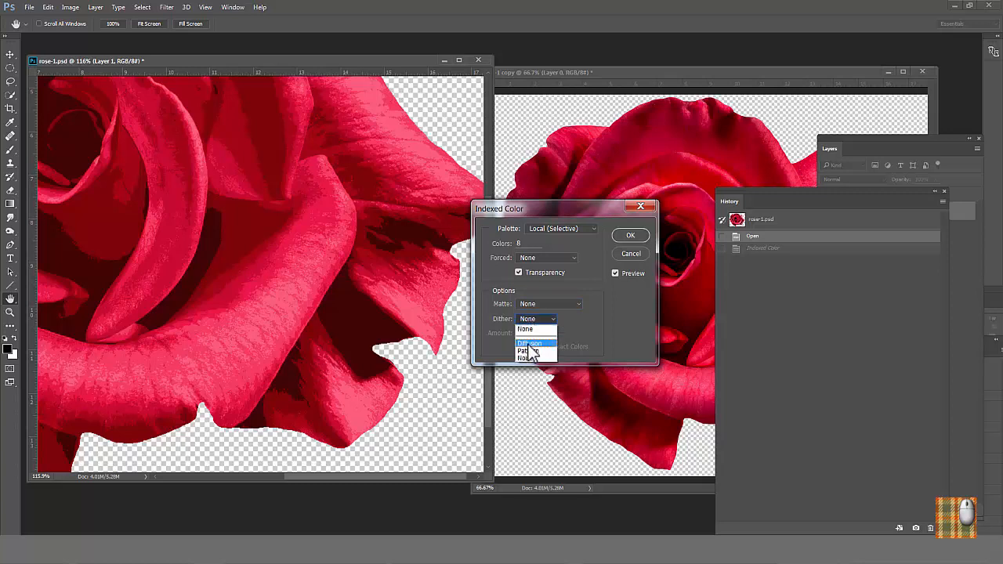
click(530, 343)
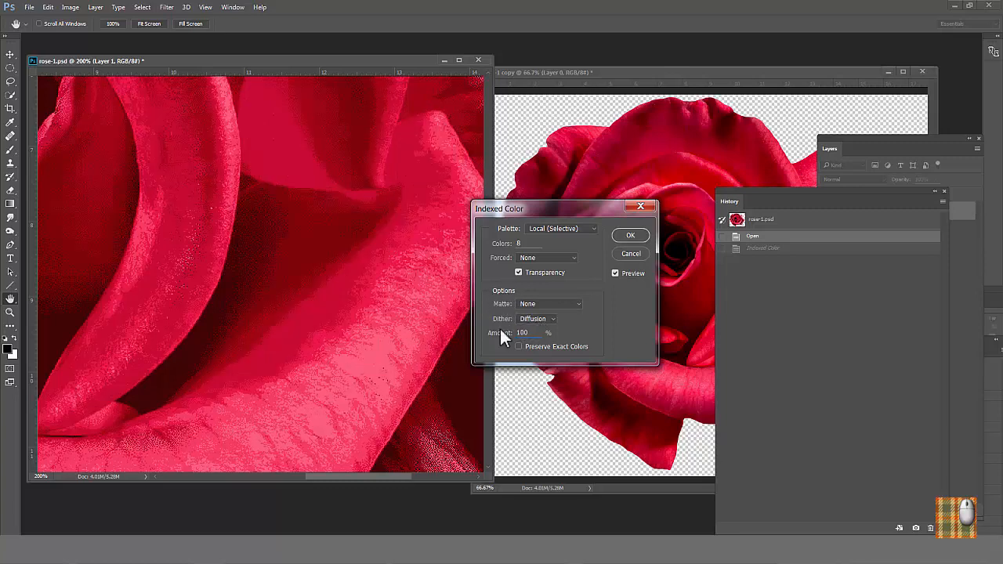
mouse_move(243, 249)
text(45)
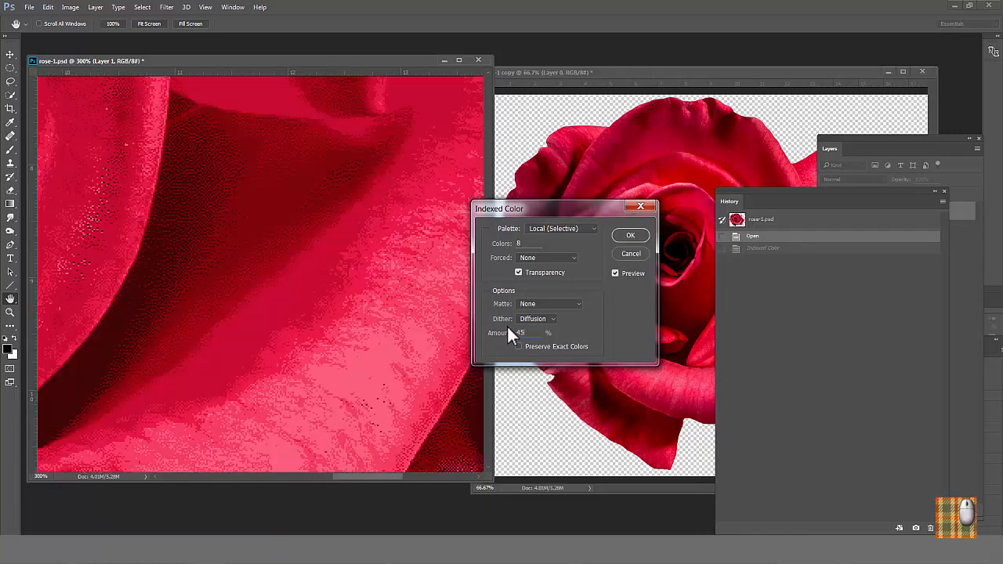
Confirm the indexed conversion and set a soft 48 px Brush in Dissolve mode
click(630, 235)
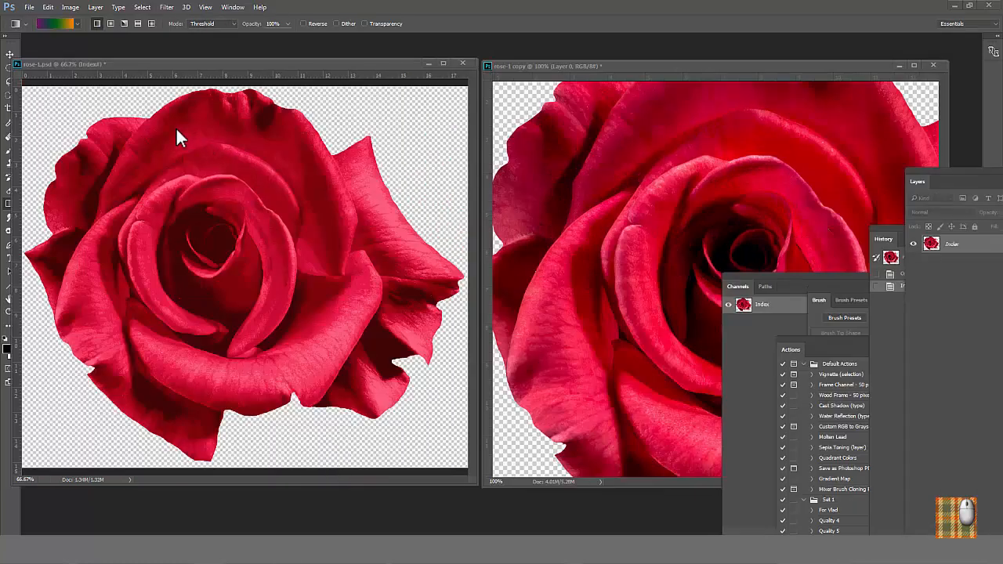
mouse_move(249, 358)
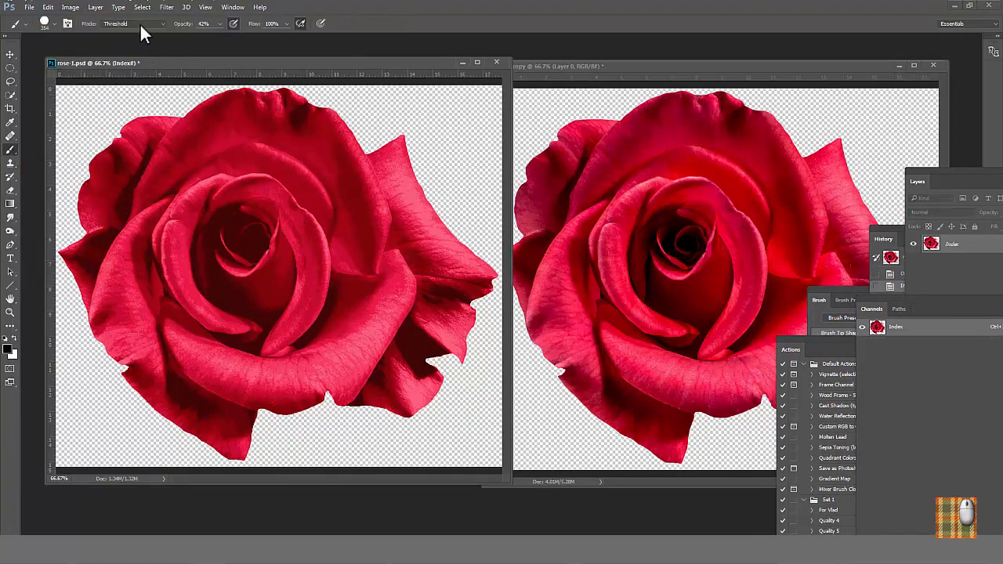
click(134, 24)
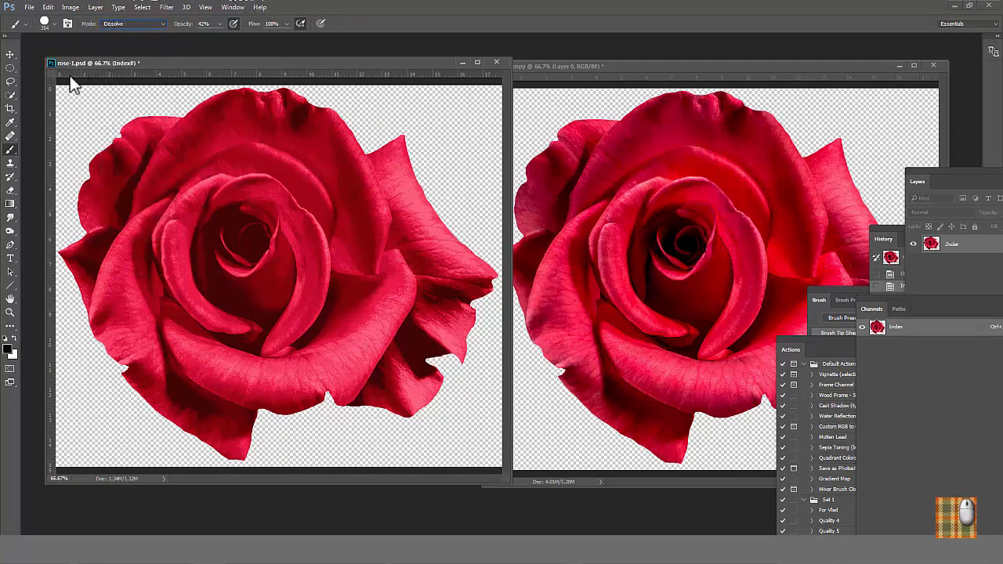
click(45, 24)
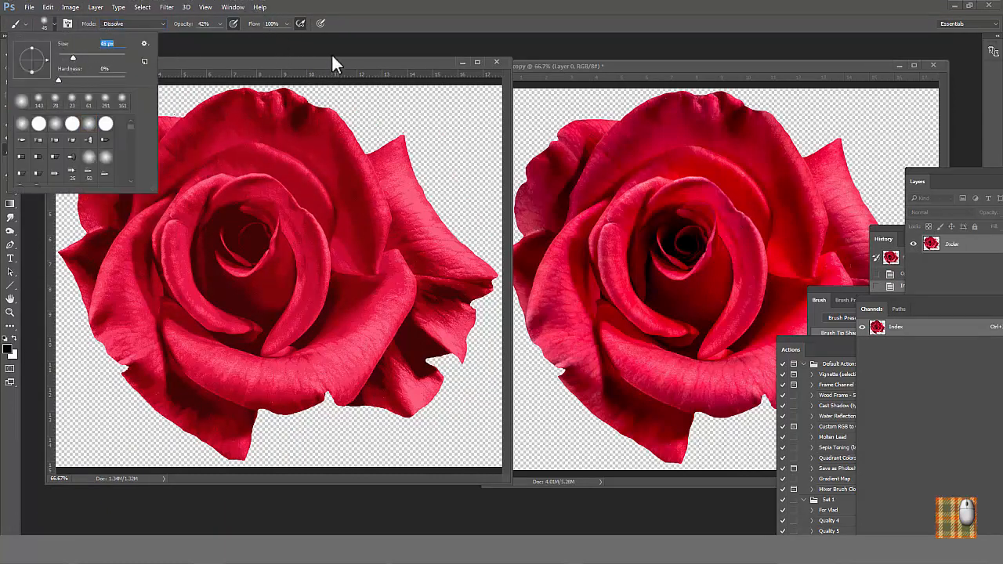
click(251, 235)
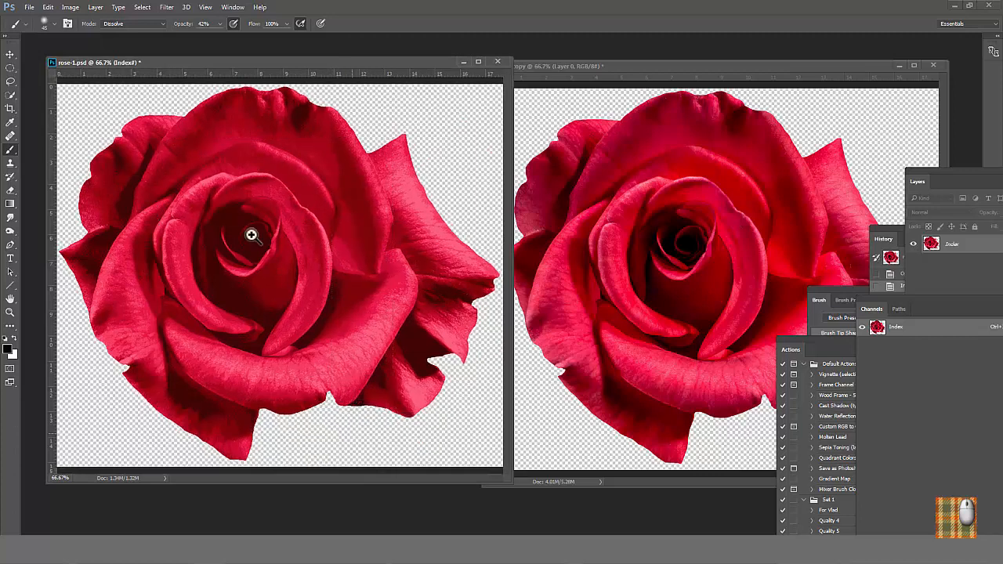
Sample a deep red from the rose and paint dissolve strokes into its centre
click(10, 122)
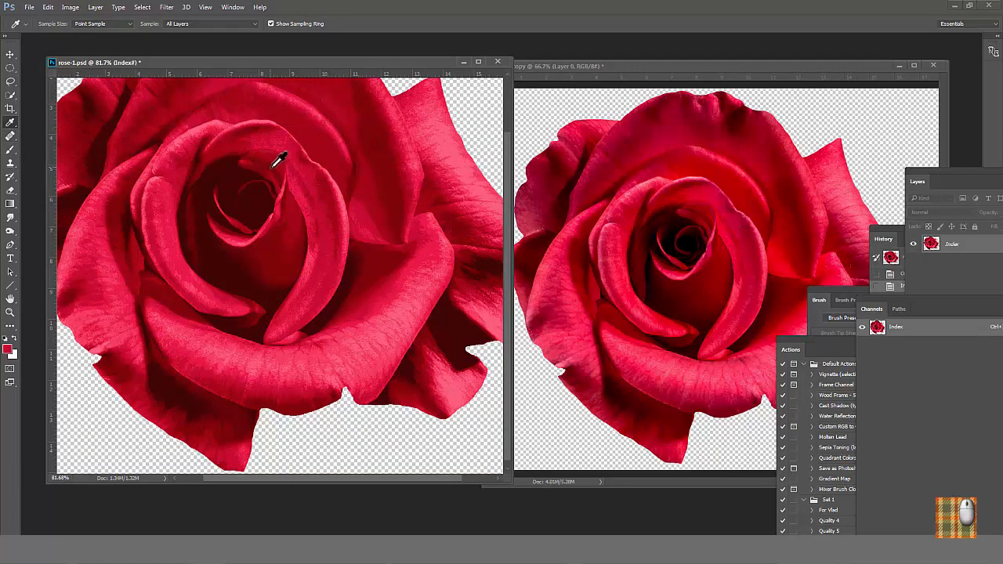
drag(280, 156, 184, 247)
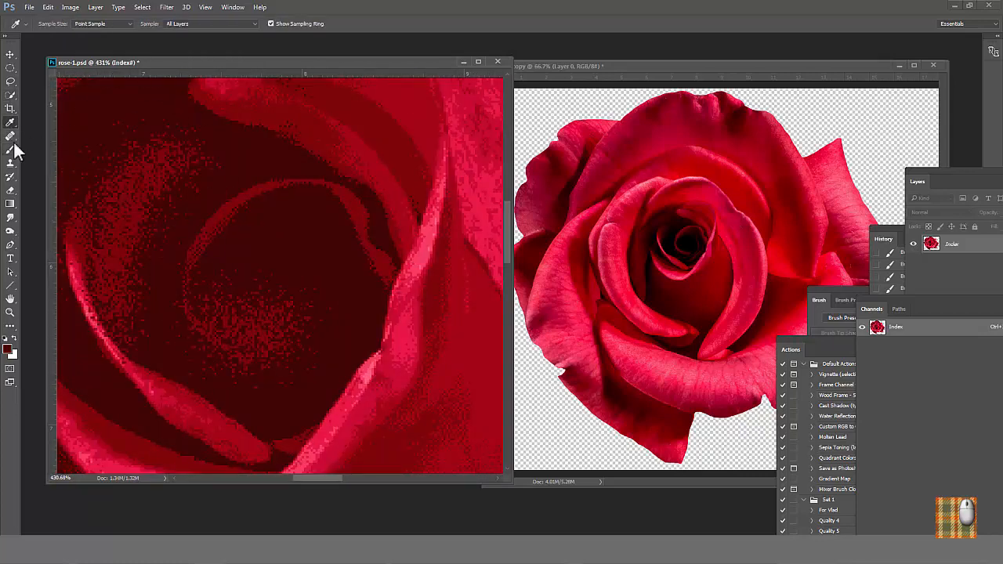
click(10, 148)
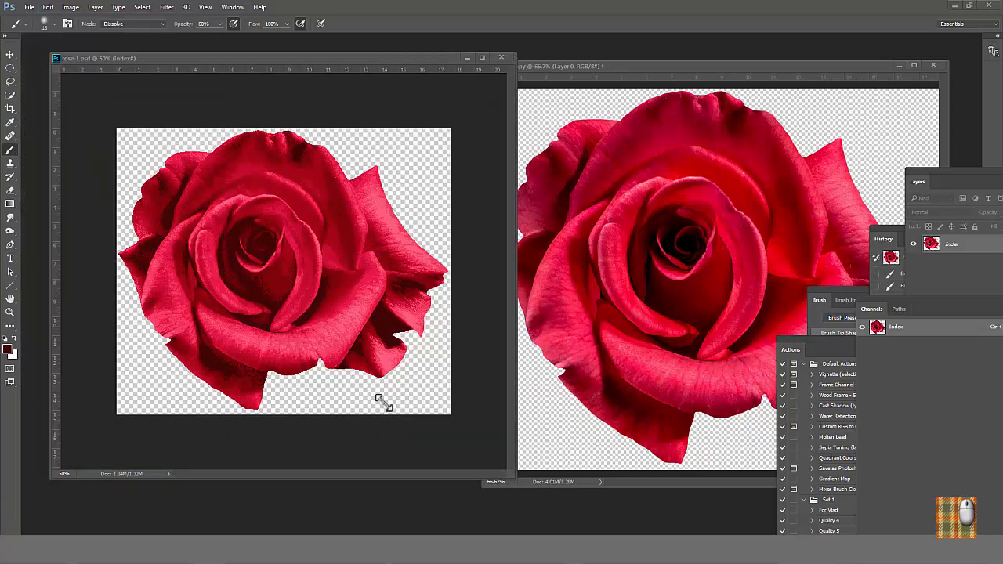
mouse_move(219, 161)
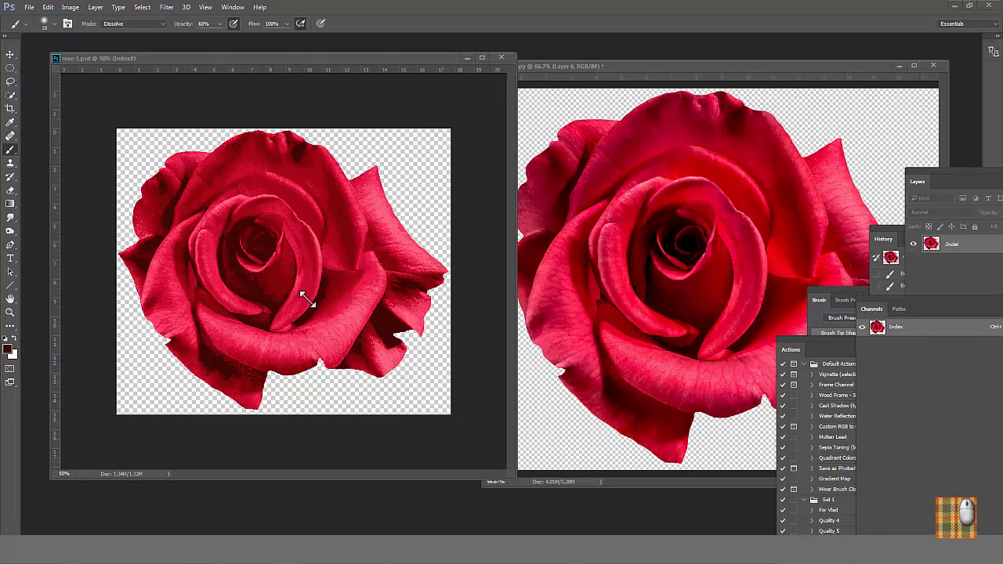
mouse_move(15, 117)
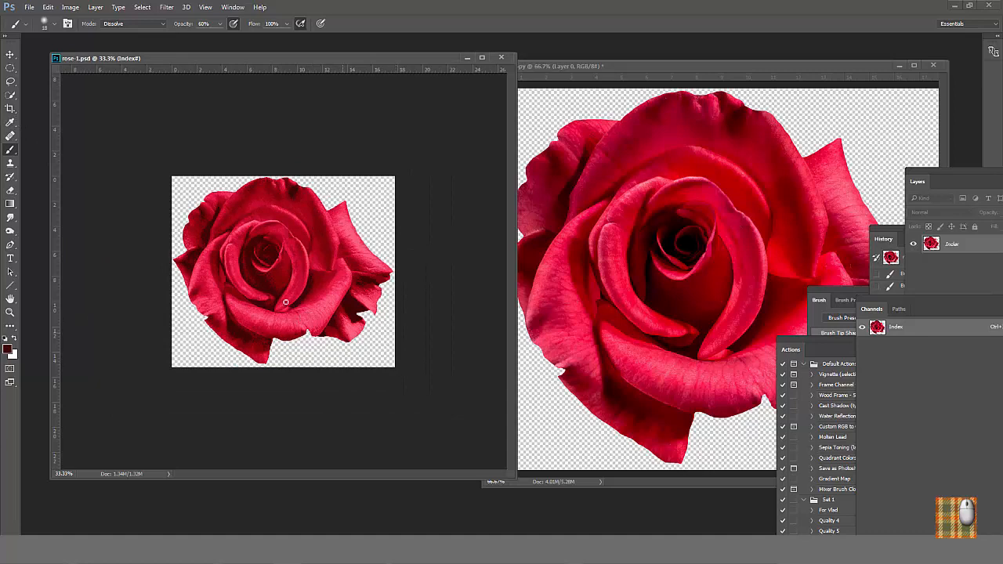
Crop outward to extend the canvas well beyond the rose
click(11, 94)
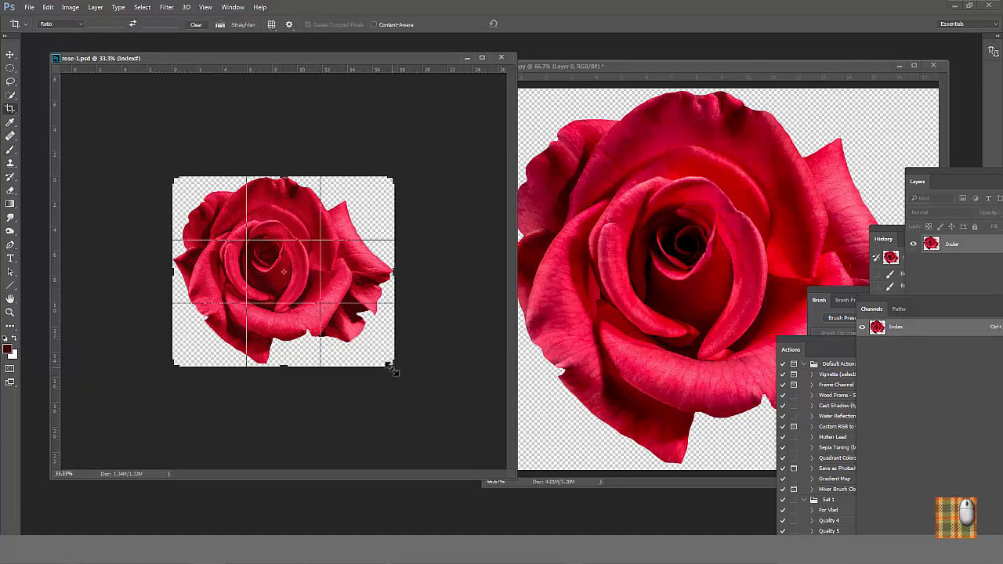
drag(392, 372, 478, 489)
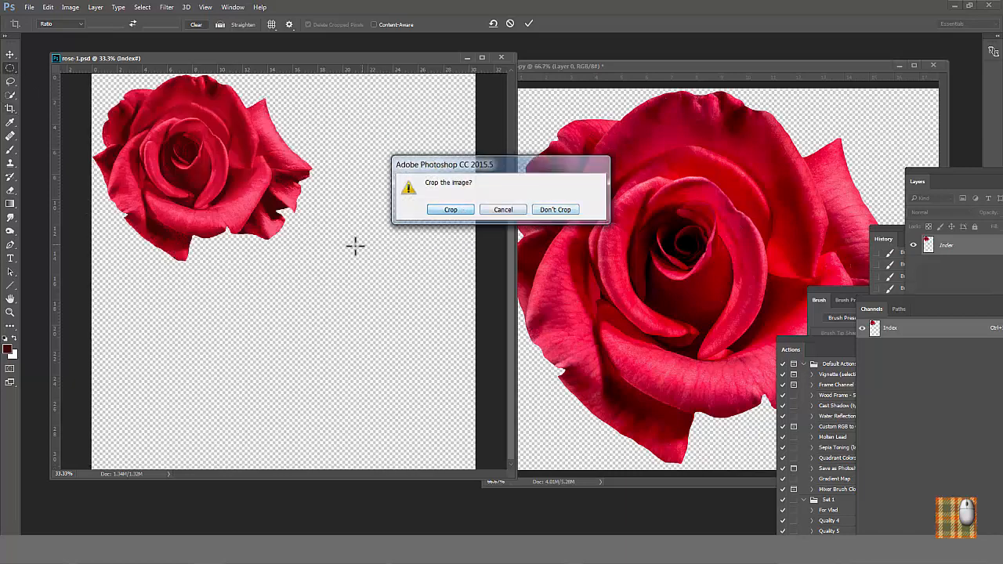
click(48, 7)
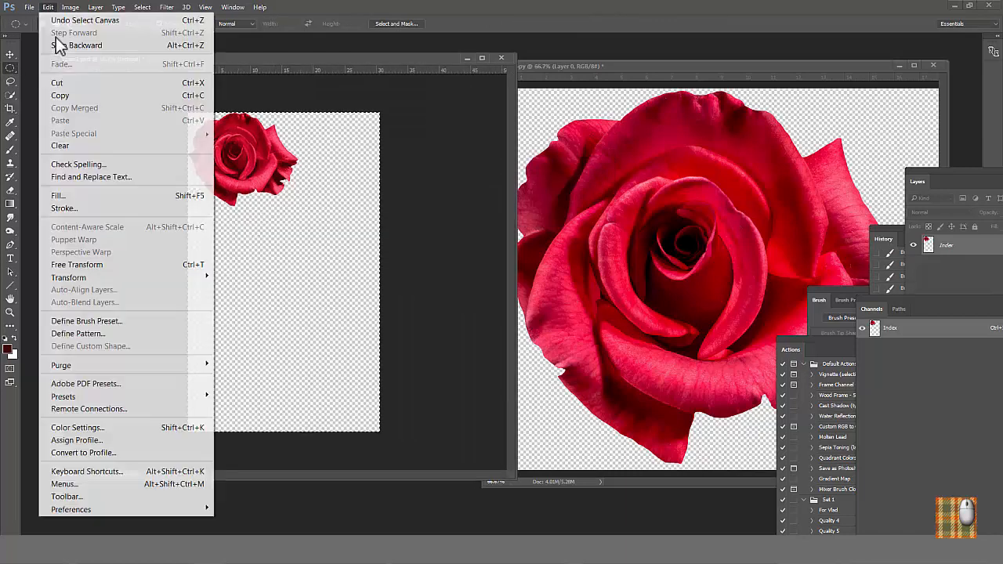
click(76, 264)
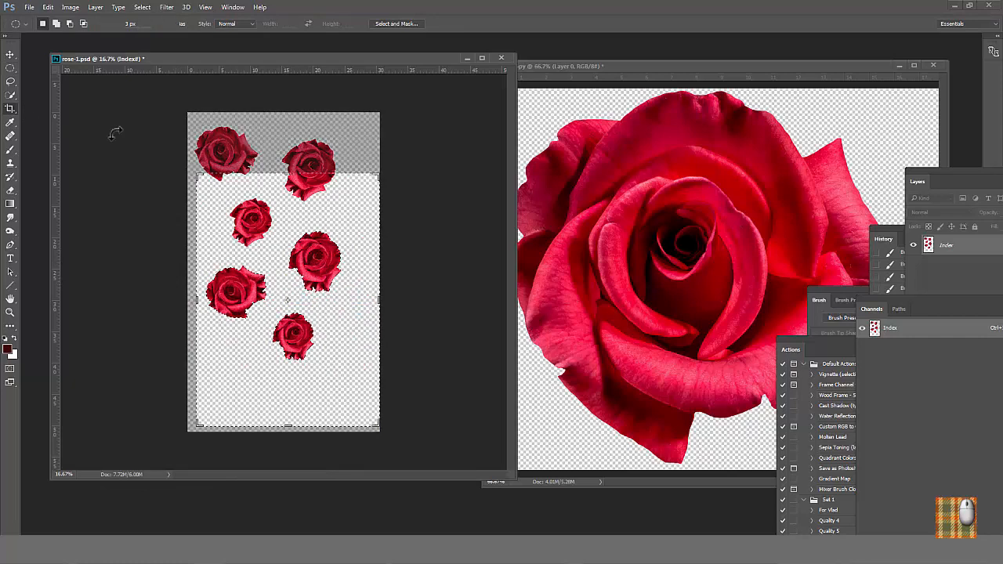
Recrop the tile bounds and reposition a small rose within the layout
click(10, 95)
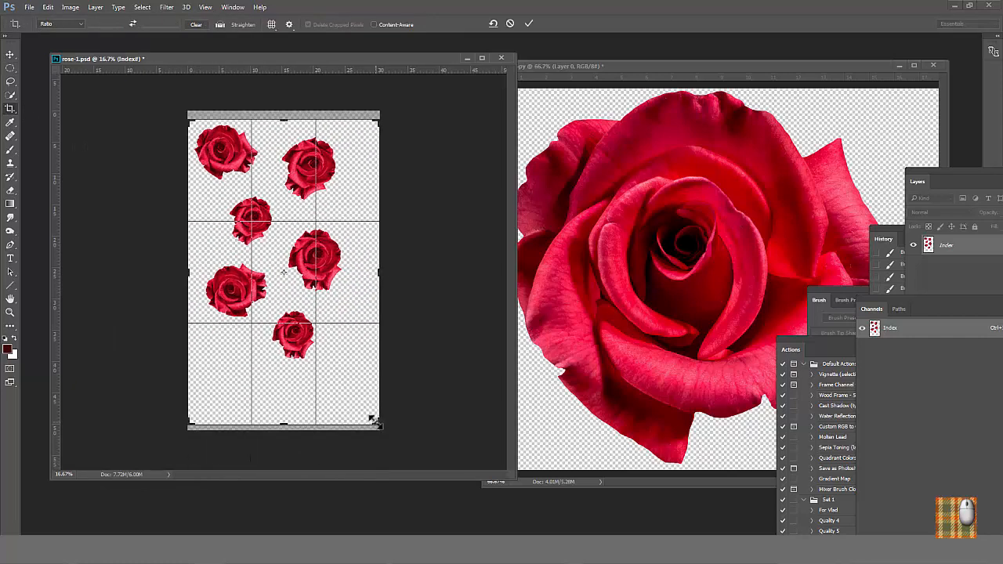
click(70, 7)
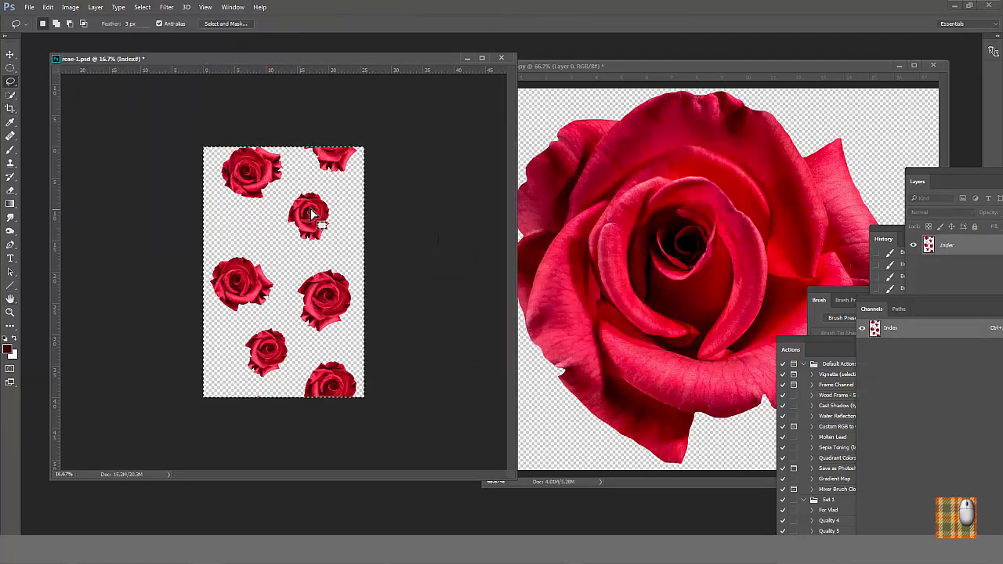
drag(309, 213, 306, 227)
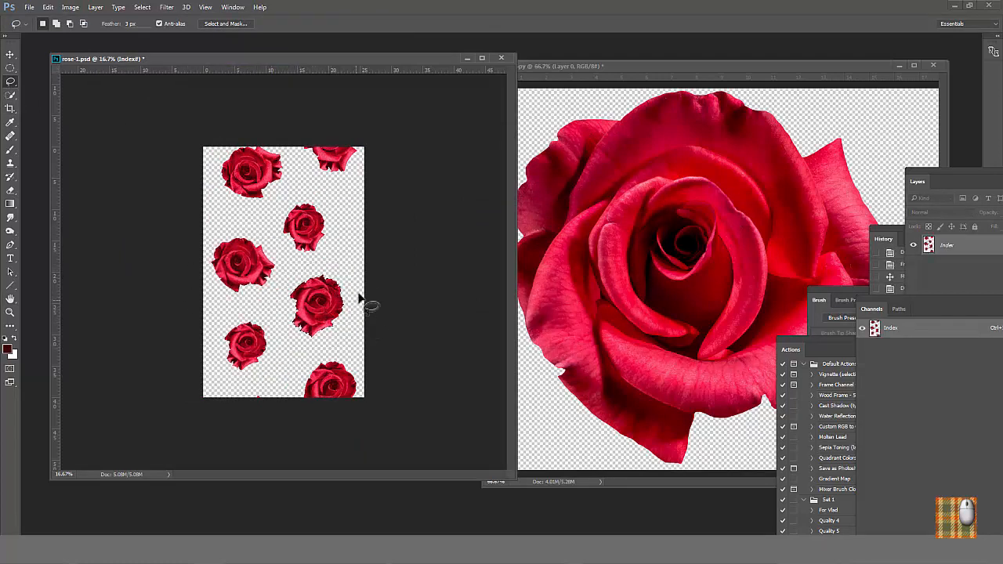
click(70, 7)
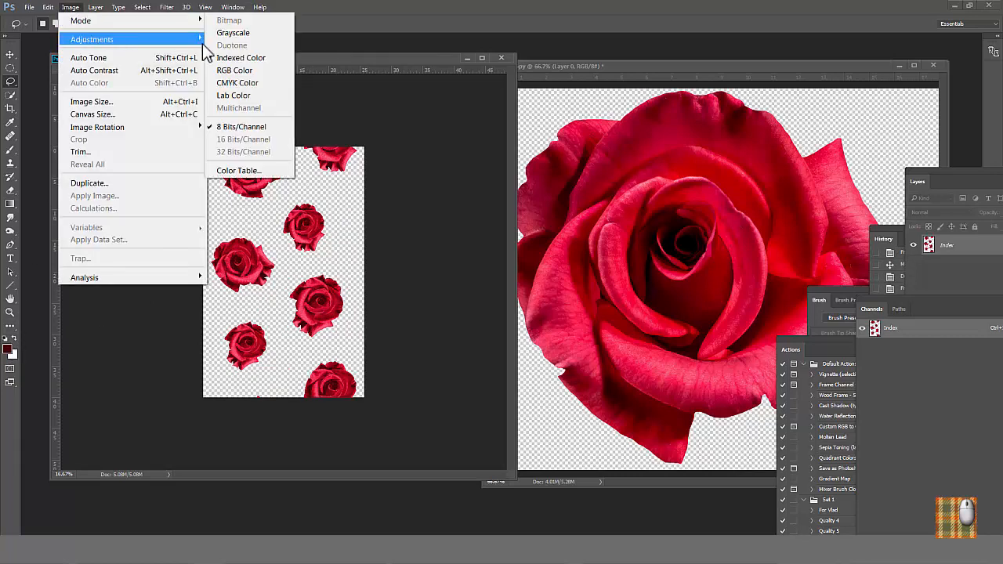
click(235, 70)
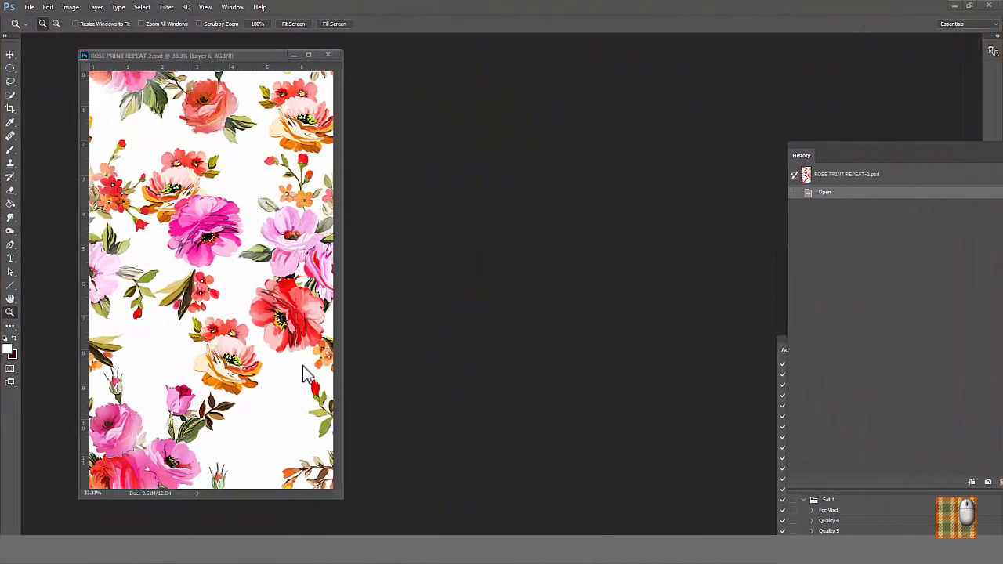
Duplicate the ROSE PRINT REPEAT-2 document after repositioning its window
drag(164, 55, 212, 53)
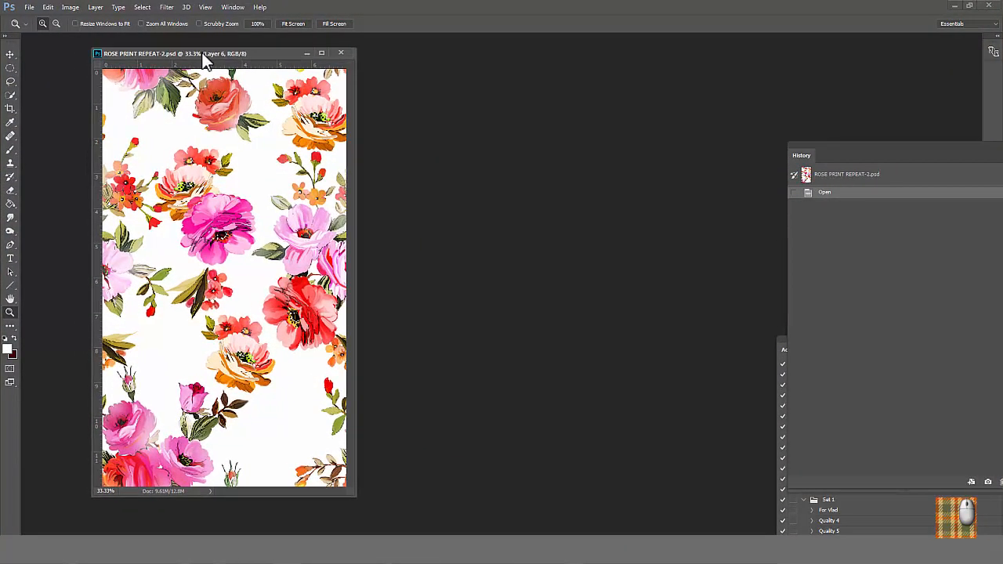
click(70, 7)
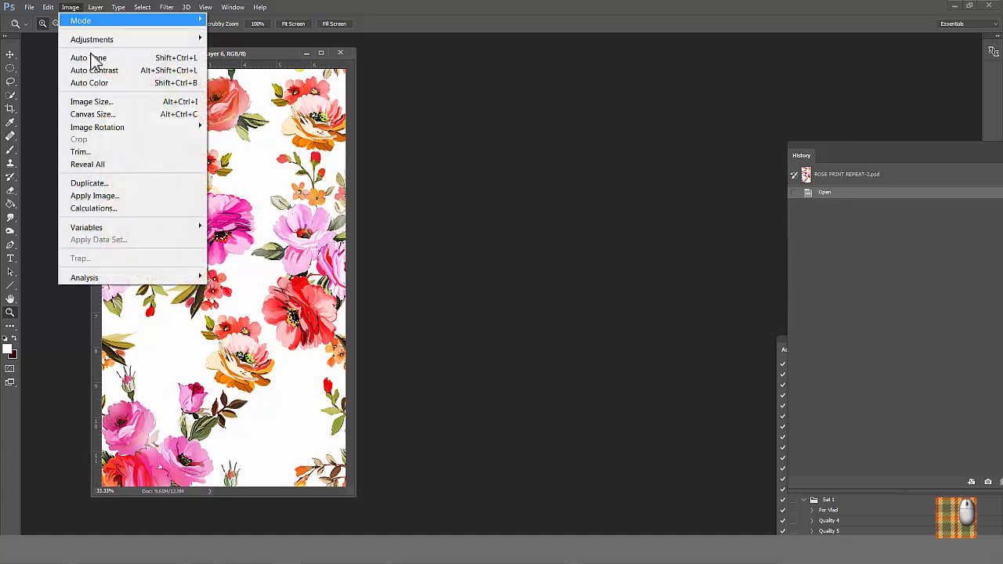
click(89, 183)
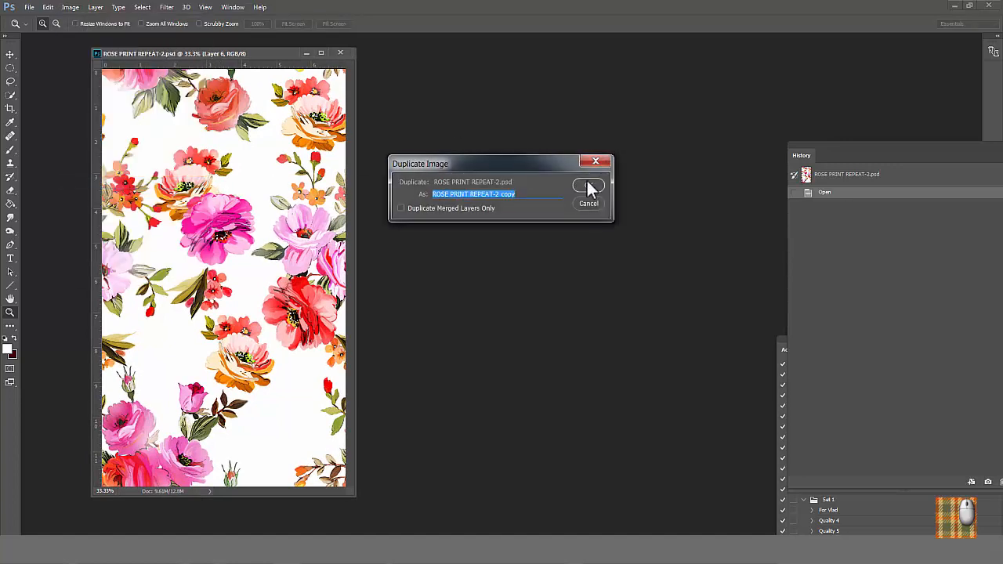
click(588, 188)
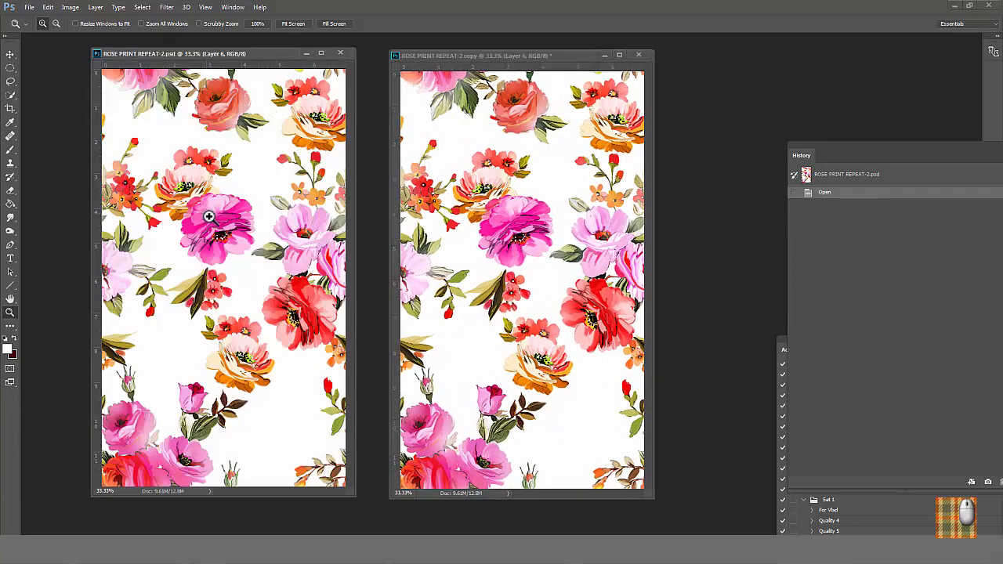
mouse_move(187, 205)
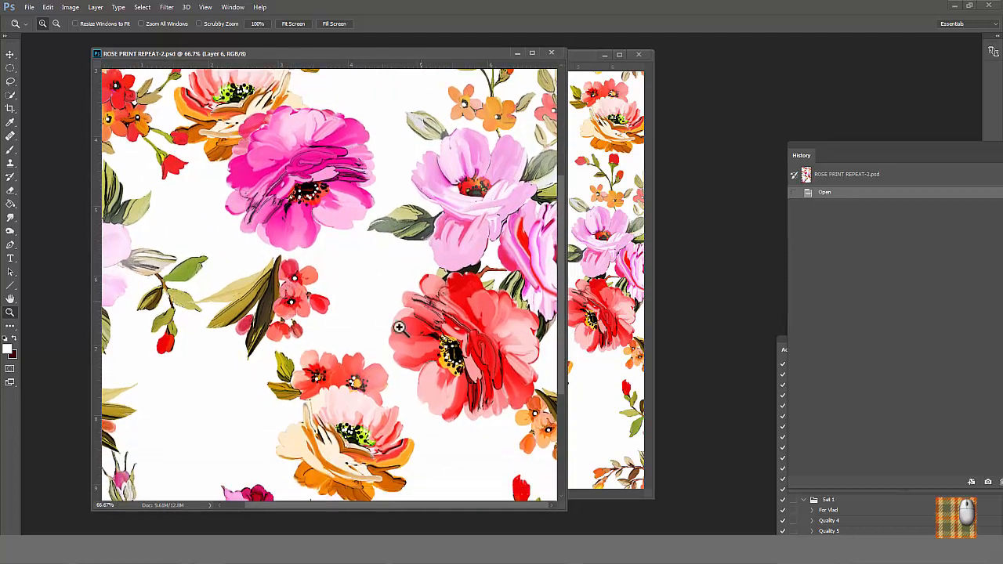
mouse_move(177, 132)
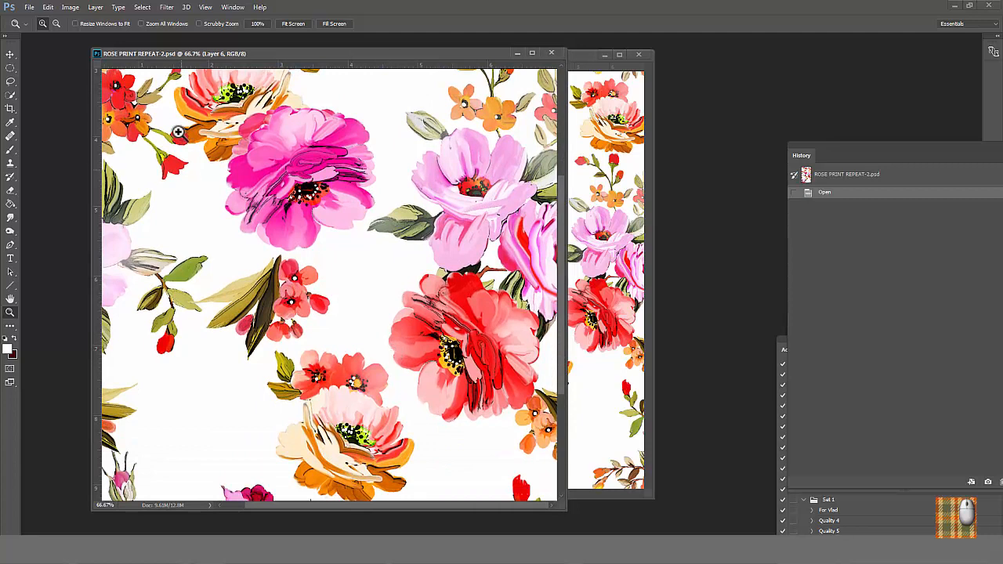
Convert the print to indexed colour with 12 colours and a 45% diffusion dither
click(70, 7)
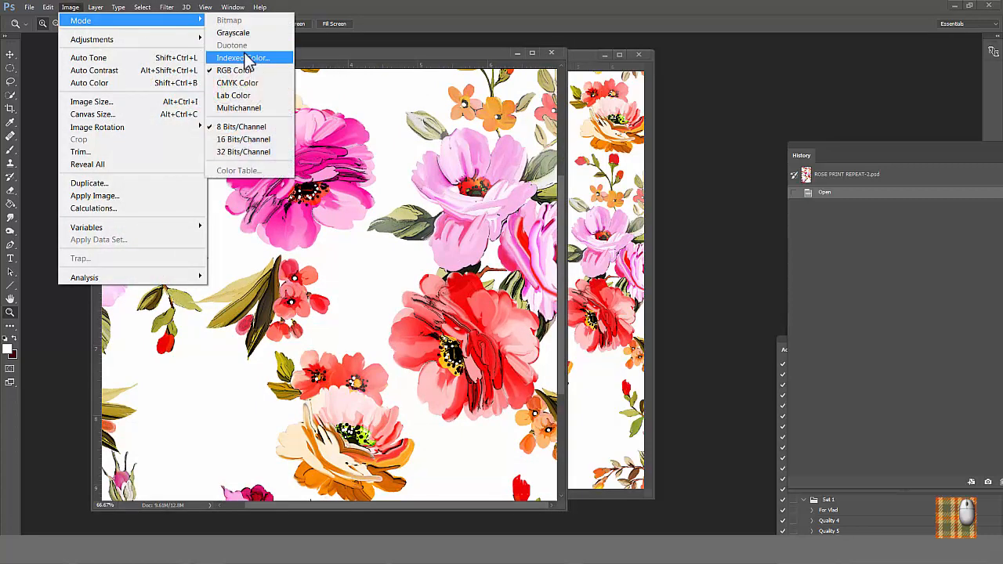
click(239, 57)
text(5)
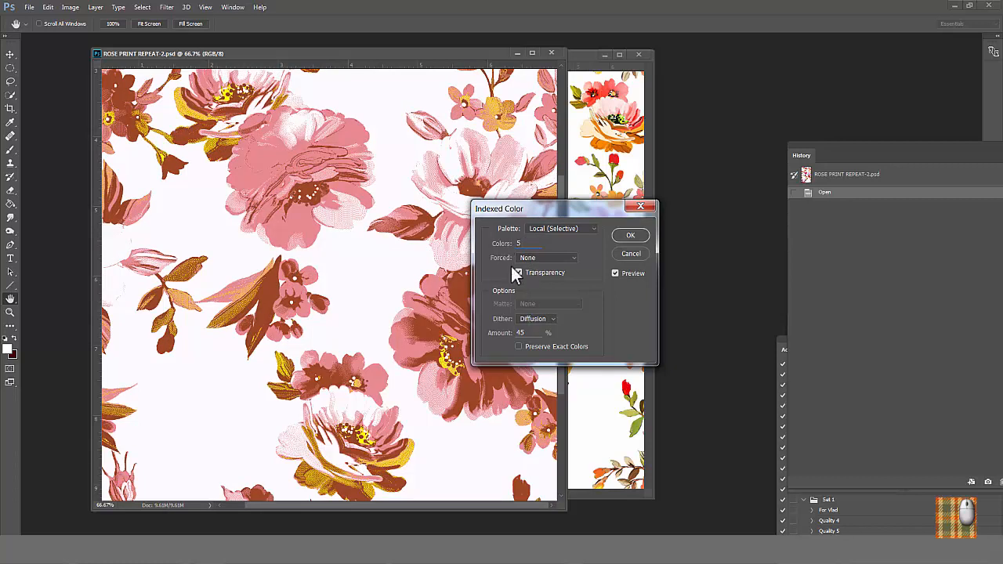
click(518, 273)
text(8)
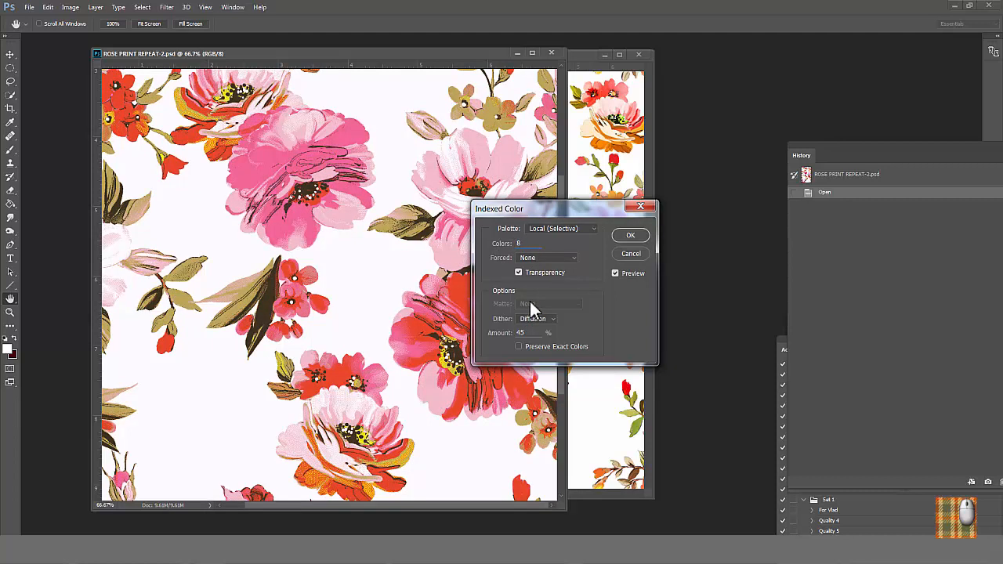
click(519, 271)
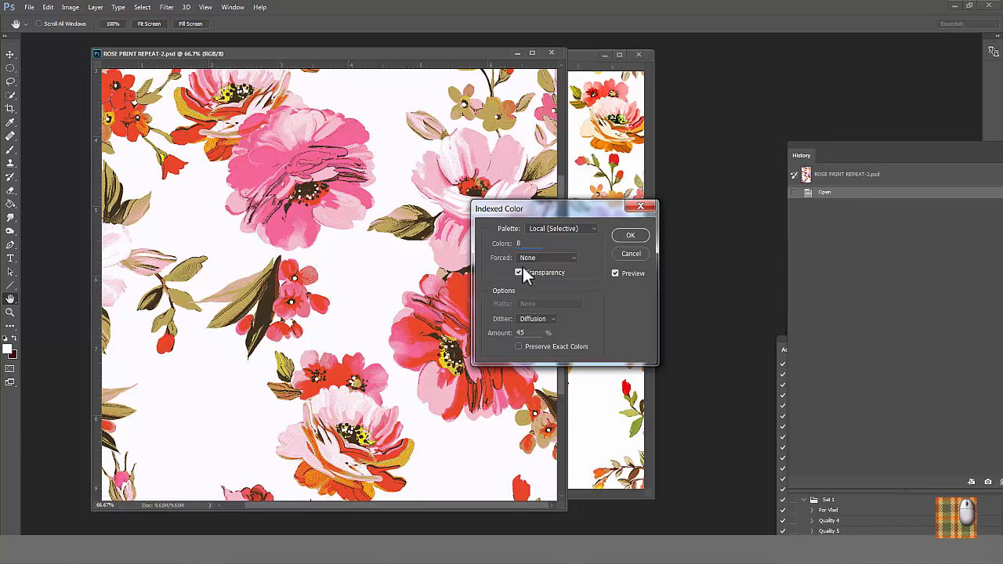
triple_click(532, 244)
text(12)
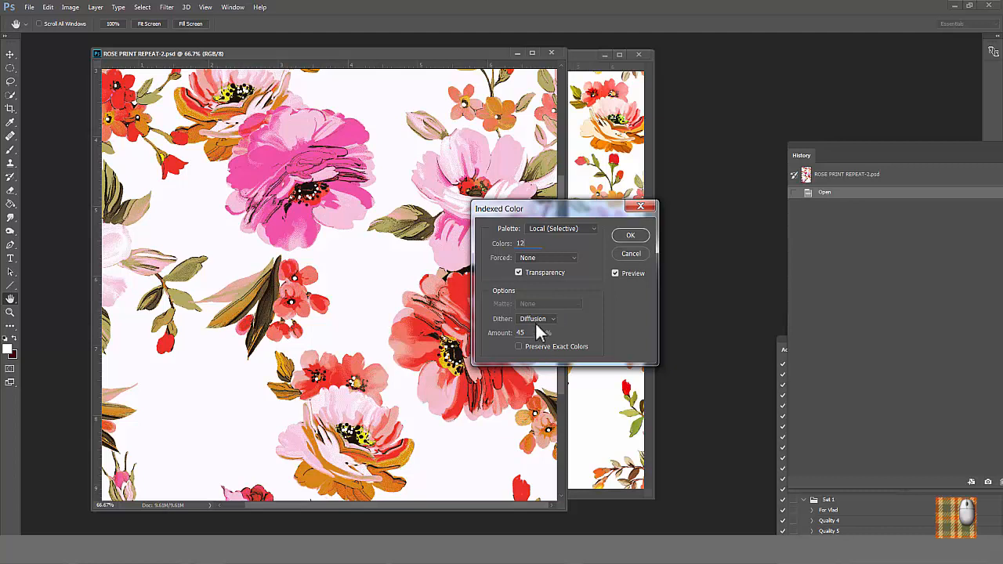
click(631, 235)
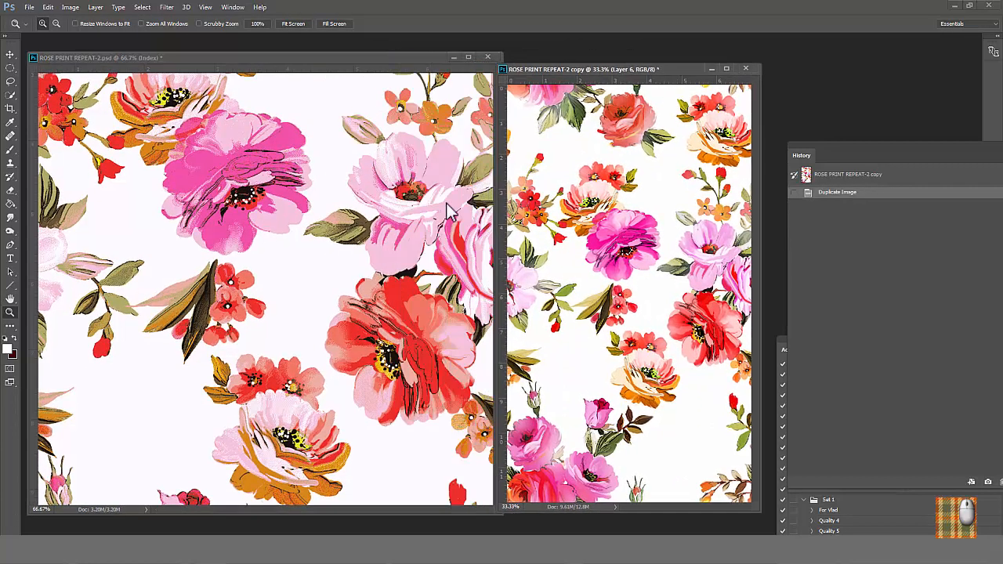
click(286, 239)
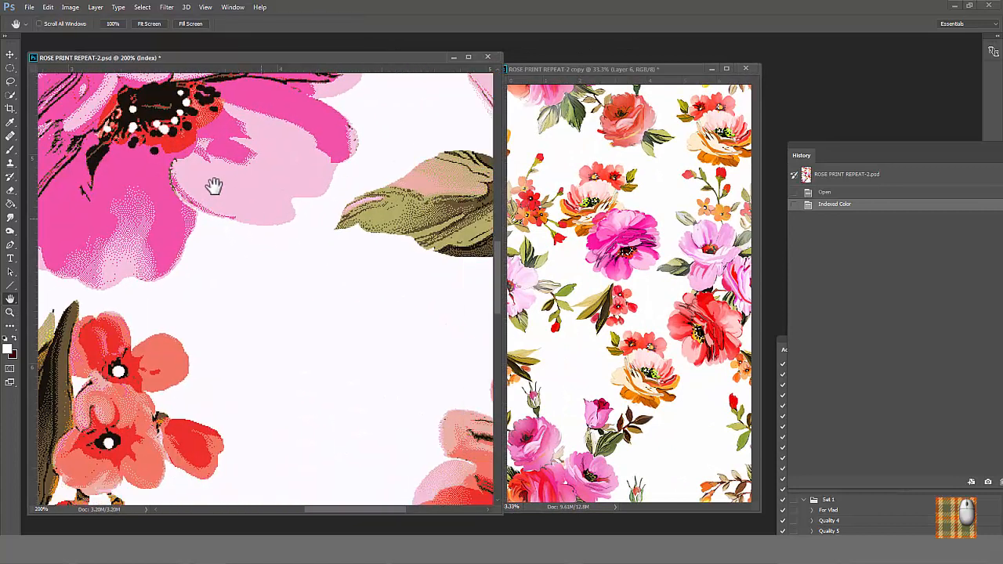
drag(214, 187, 394, 264)
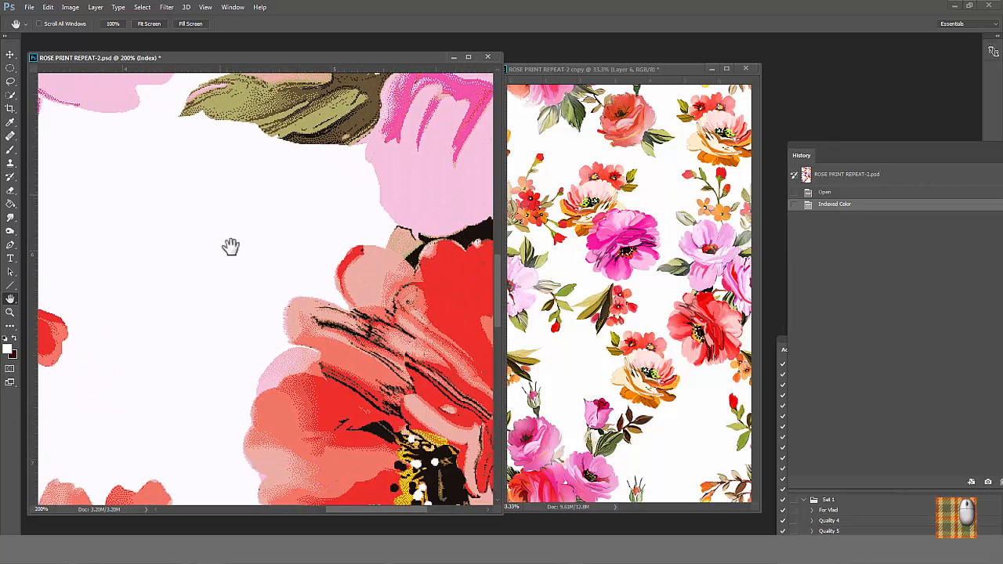
drag(231, 247, 389, 270)
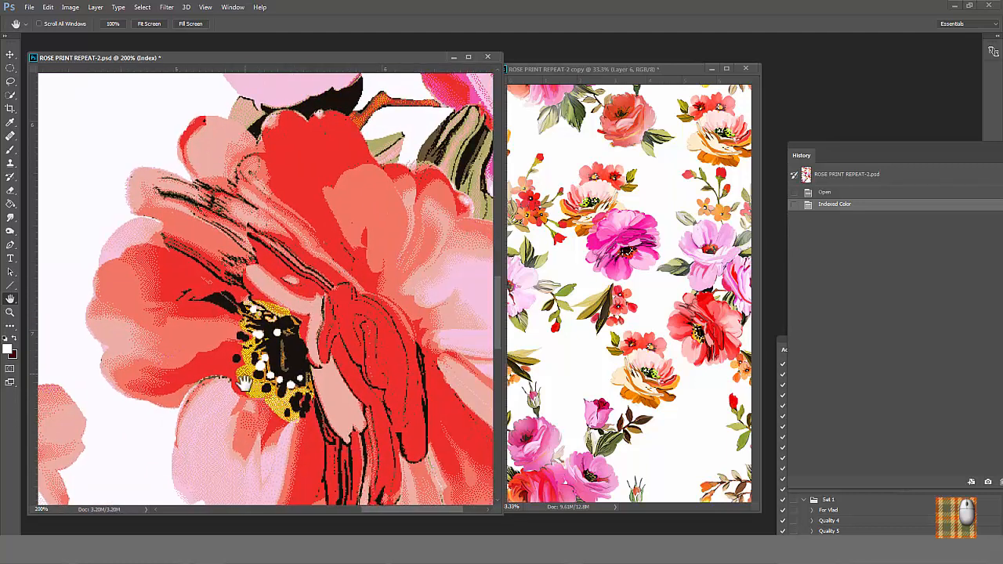
mouse_move(325, 344)
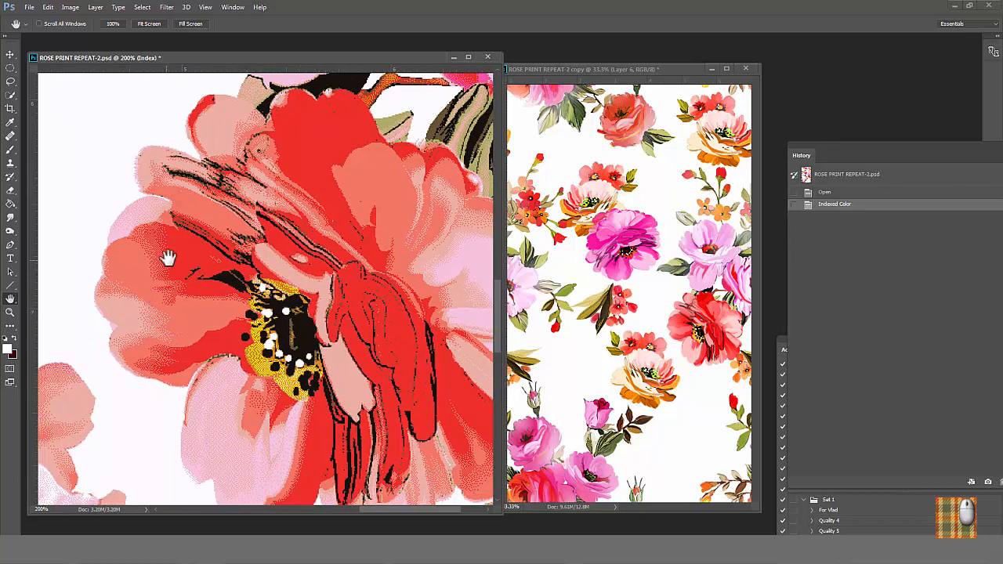
mouse_move(160, 261)
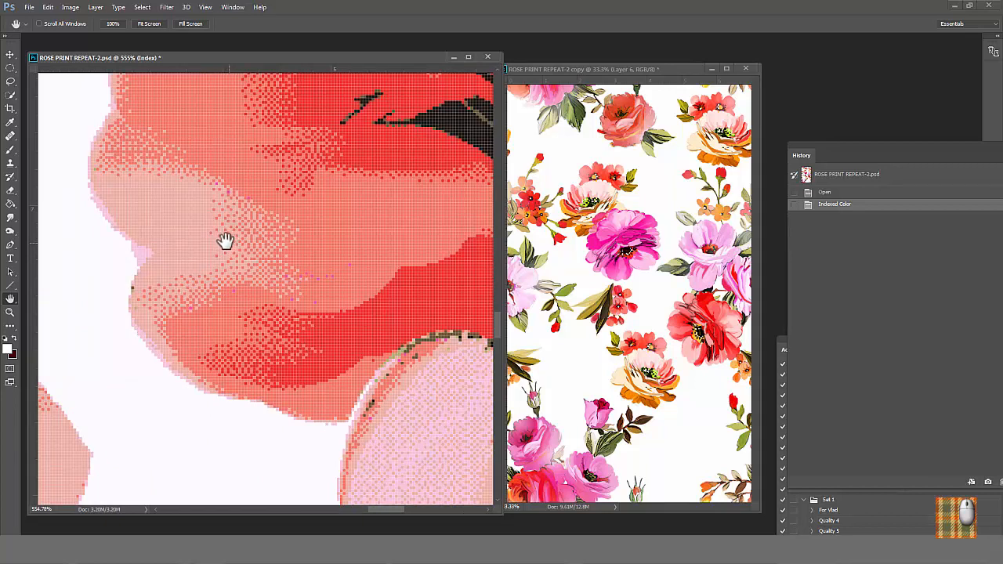
mouse_move(308, 246)
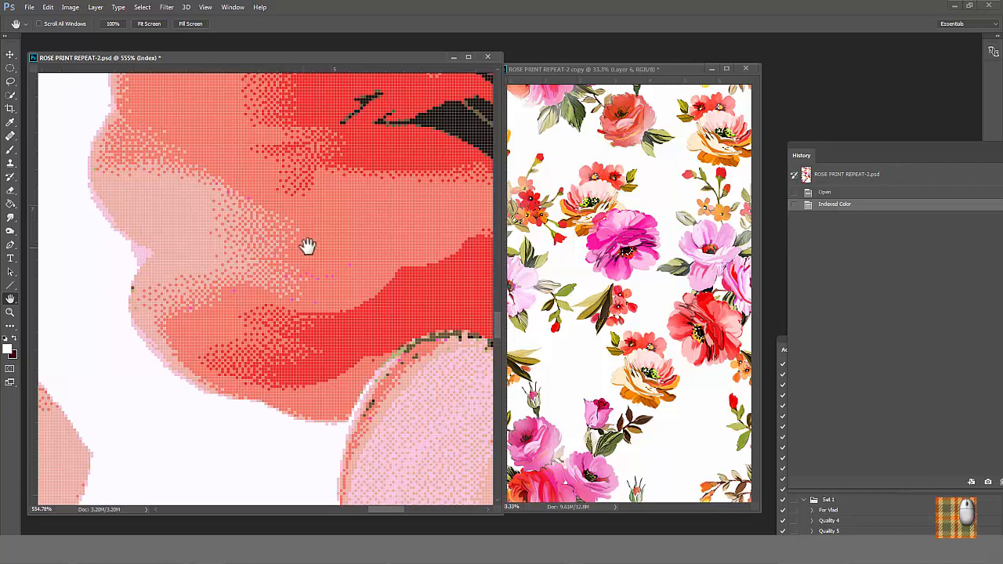
mouse_move(344, 252)
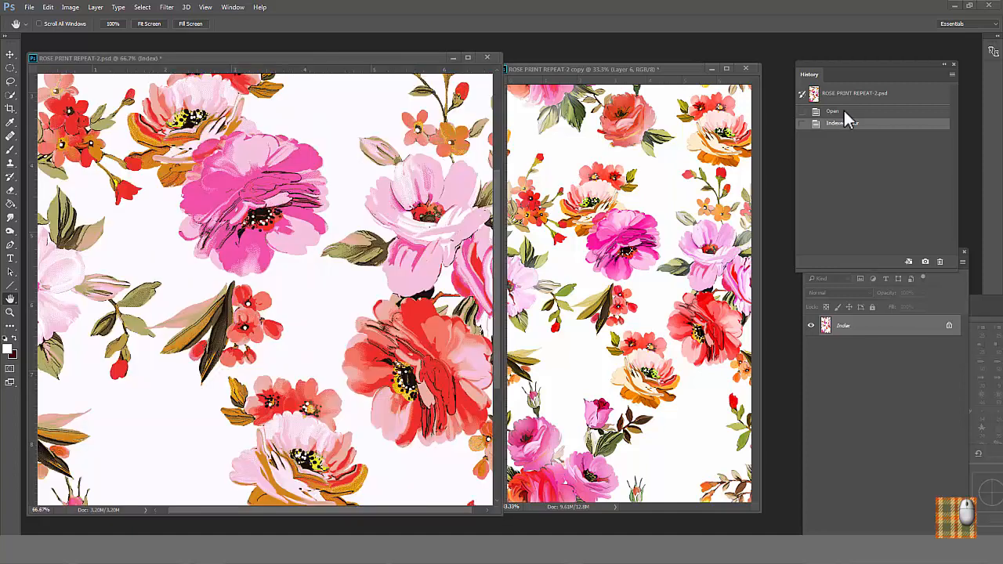
Revert the print and convert it to 22-colour indexed, then inspect the flowers
click(70, 7)
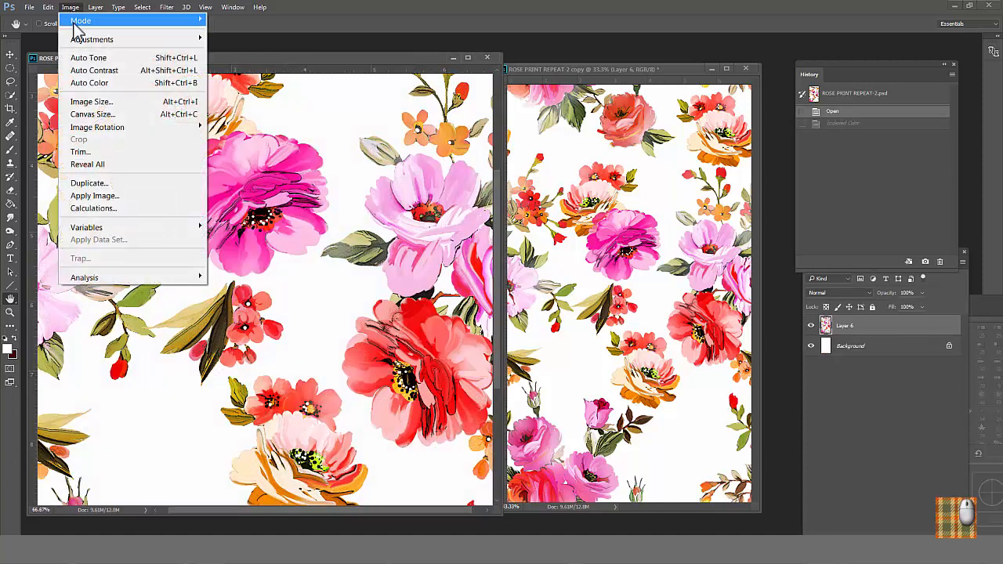
click(81, 20)
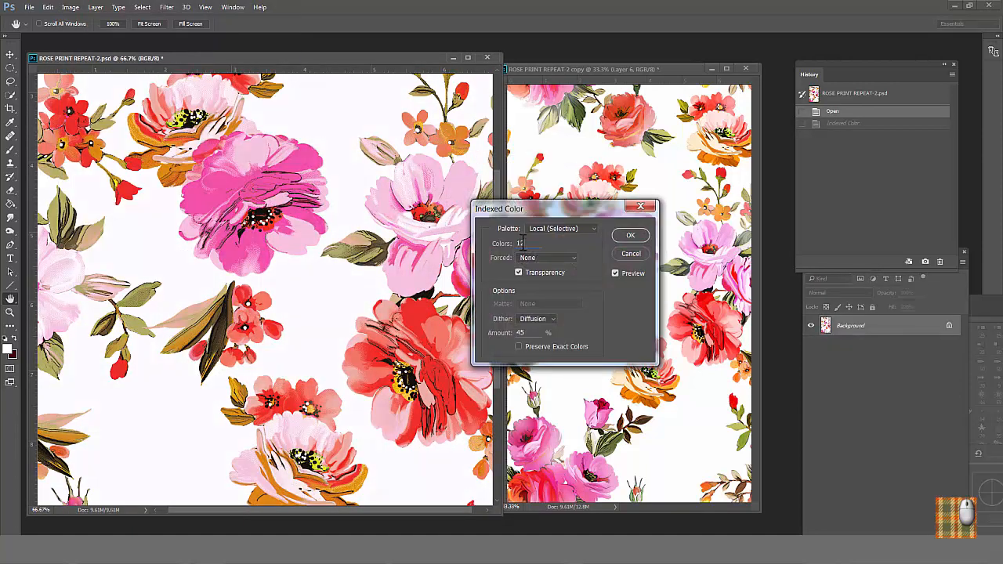
text(22)
click(529, 332)
text(20)
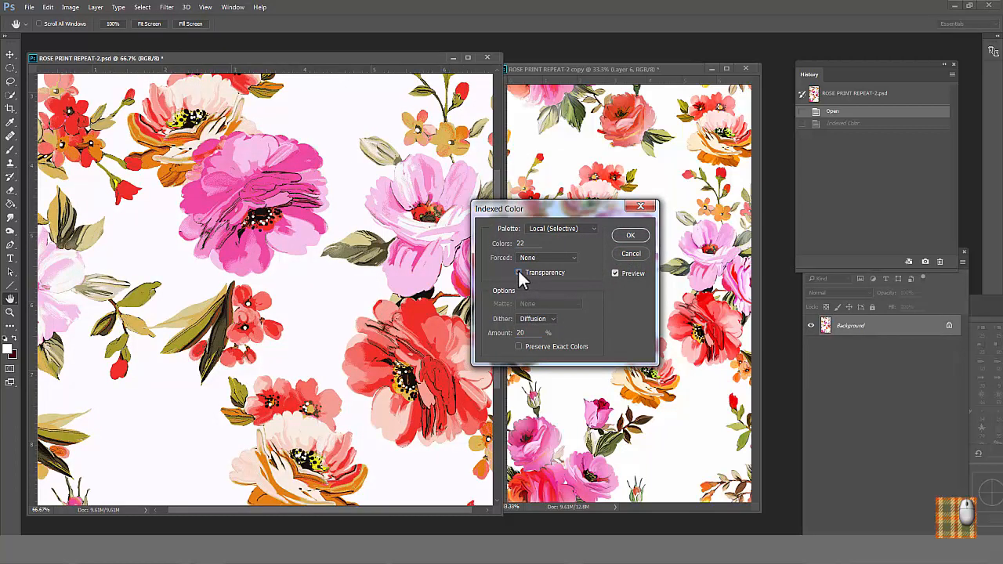
click(630, 235)
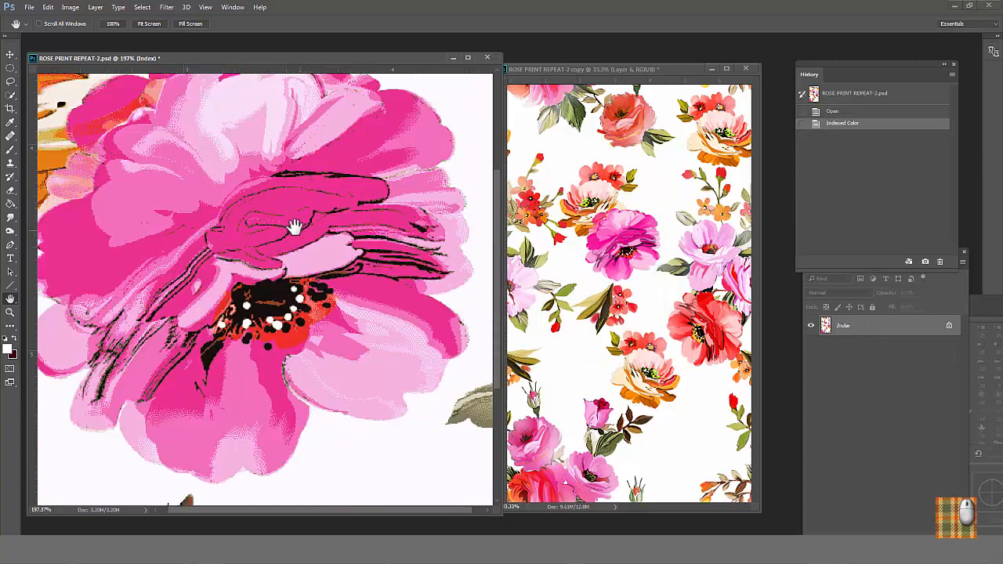
drag(296, 227, 176, 172)
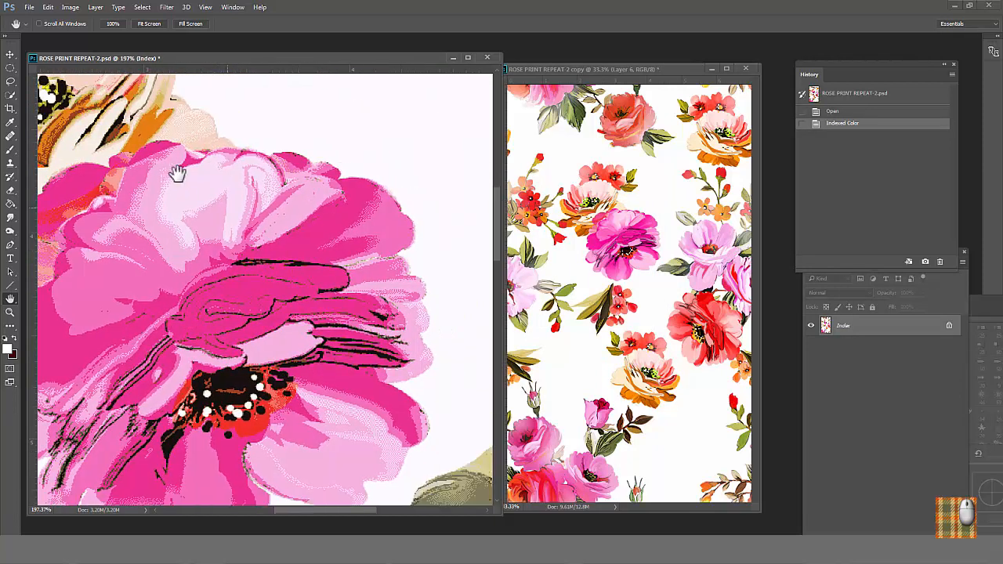
drag(176, 172, 267, 295)
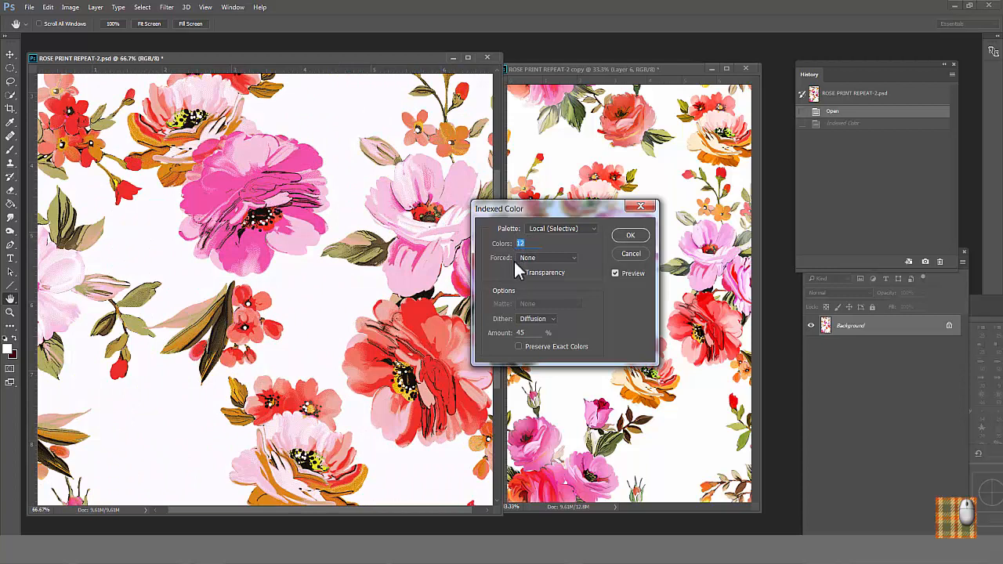
Reapply the 22-colour conversion with a 20% diffusion dither and Transparency off
click(517, 272)
text(2)
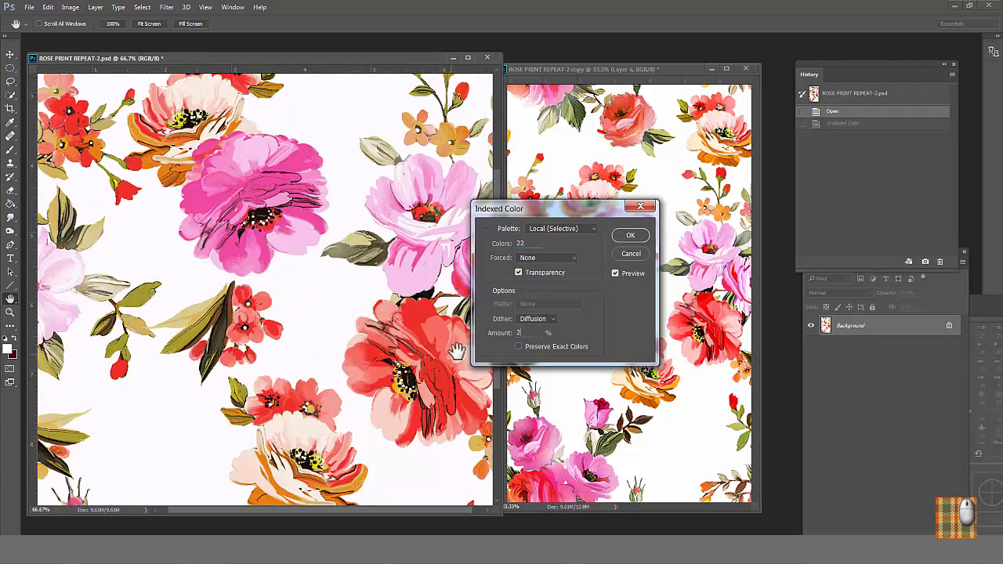
click(518, 271)
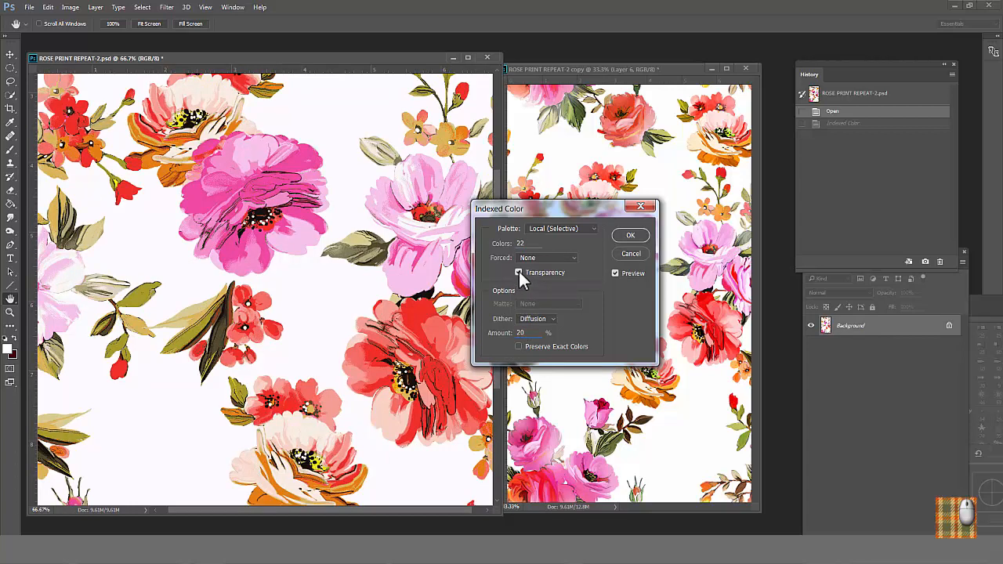
click(518, 272)
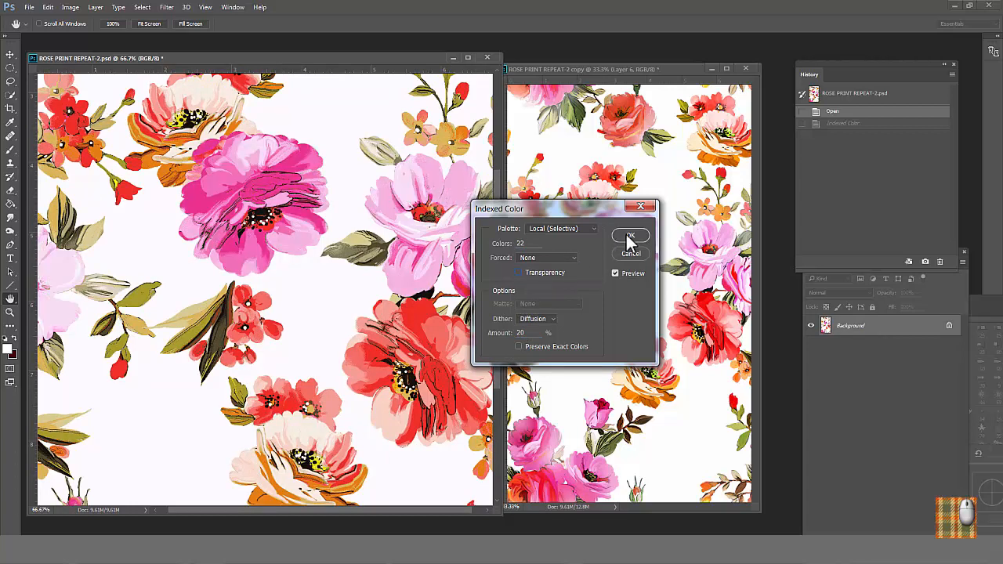
click(631, 237)
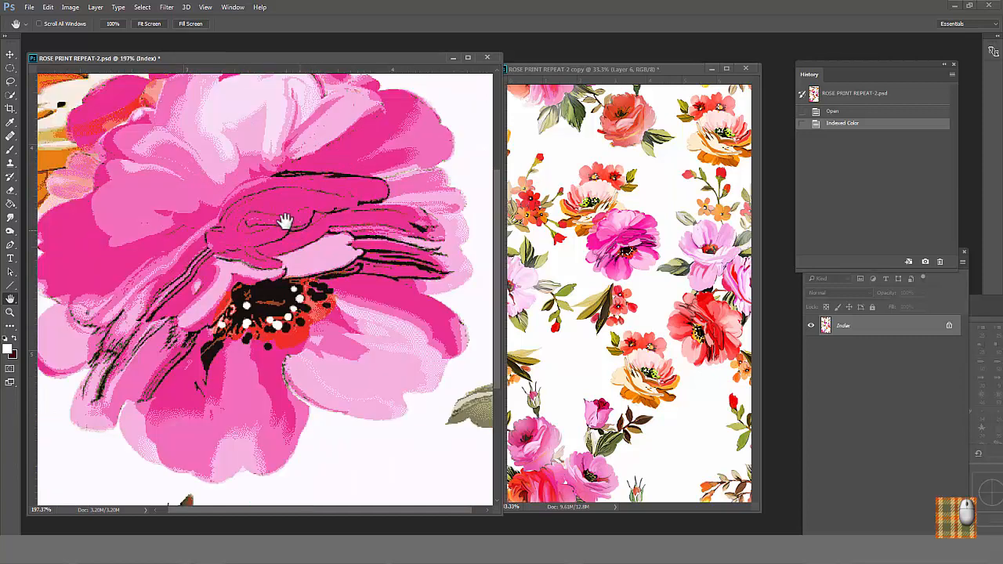
drag(286, 219, 176, 168)
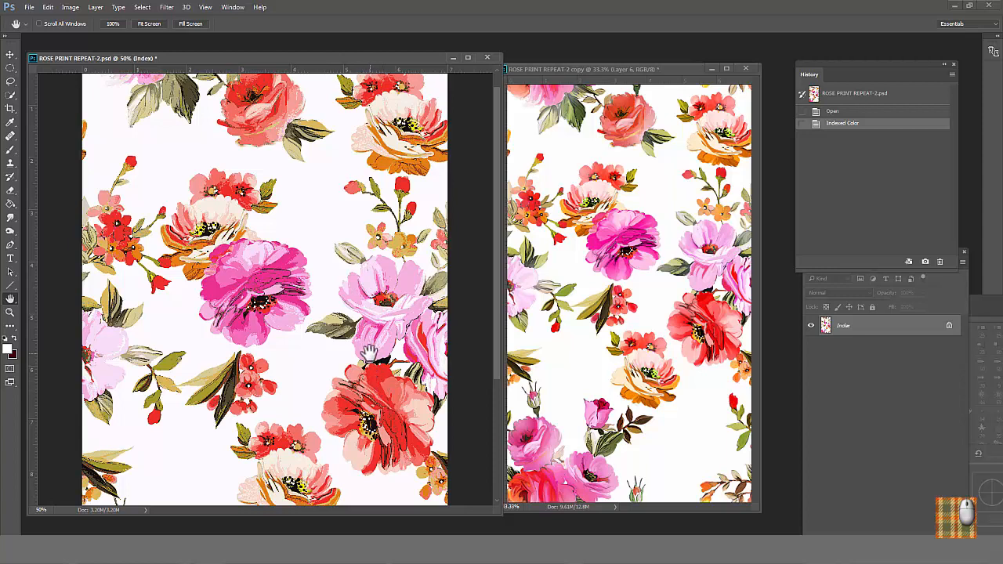
click(70, 7)
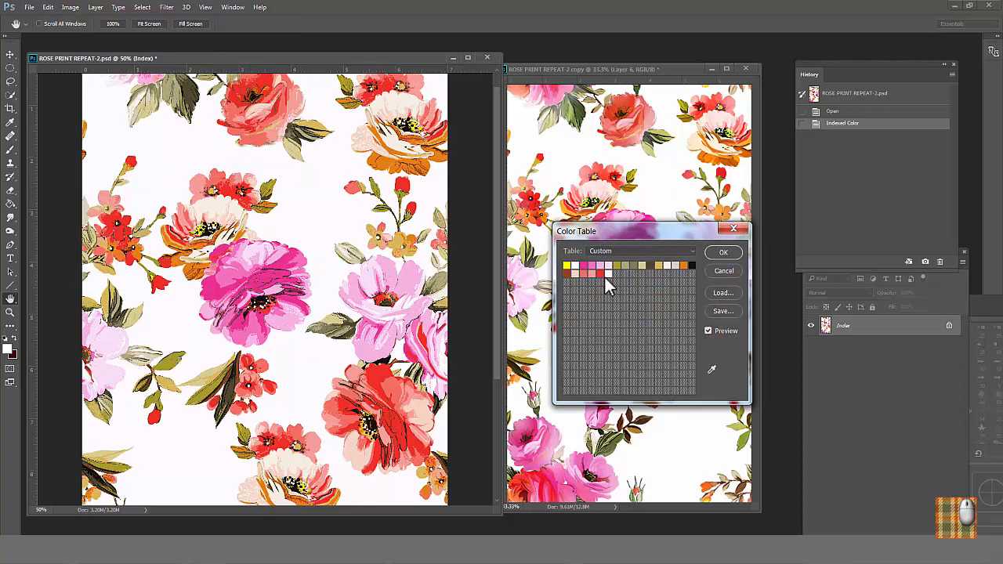
mouse_move(673, 273)
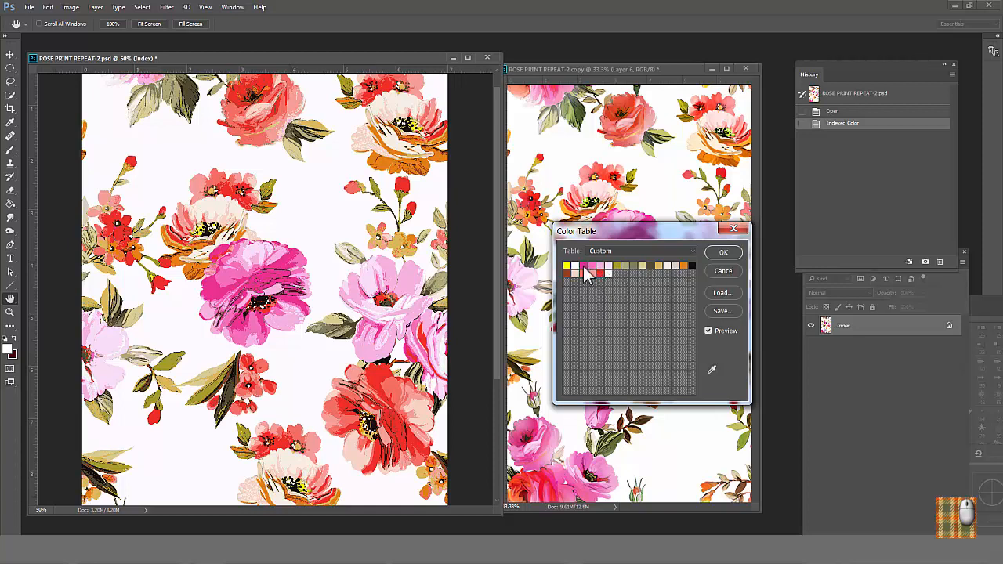
Trial-recolour the near-white background swatch with deep and dark blues
double_click(586, 273)
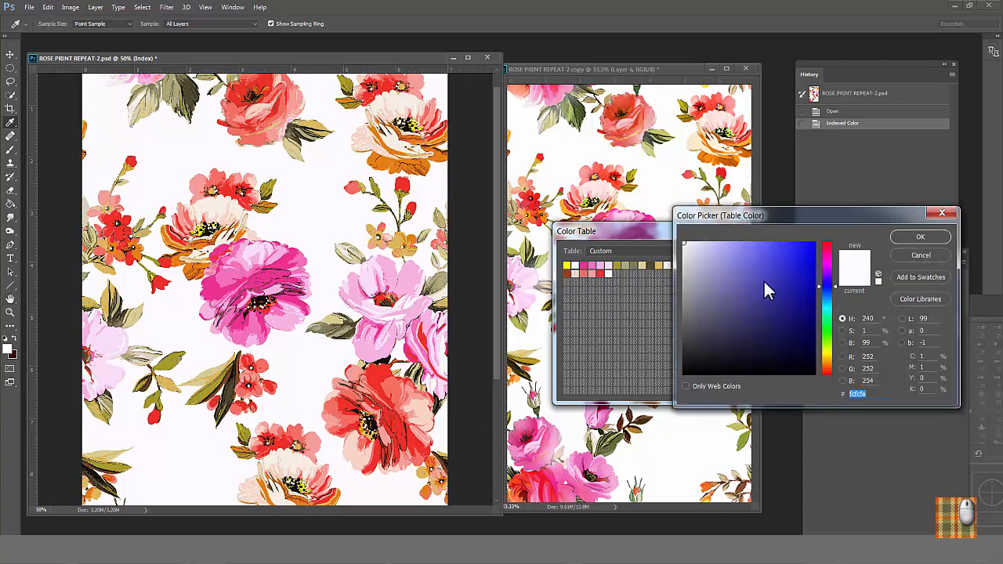
mouse_move(787, 290)
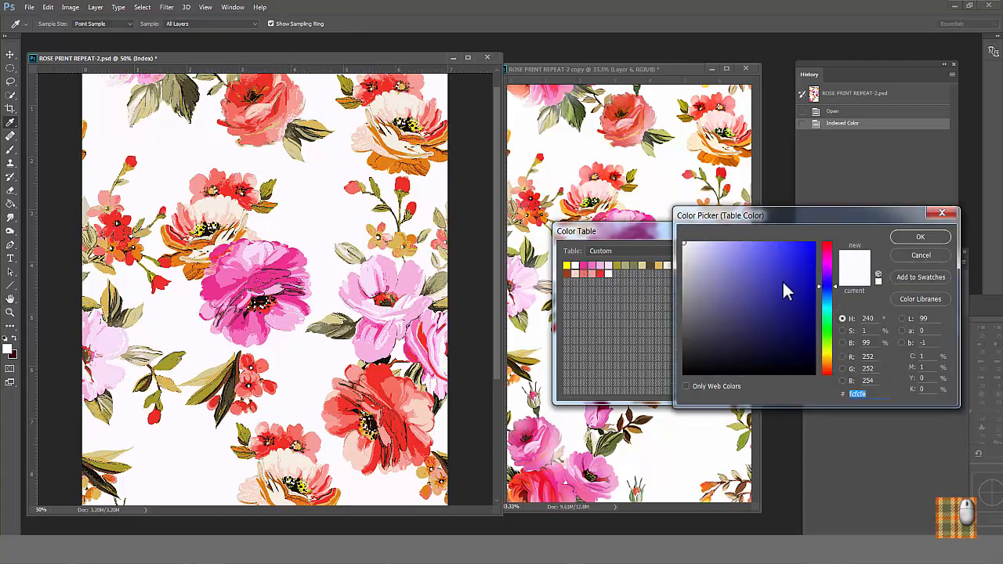
click(800, 279)
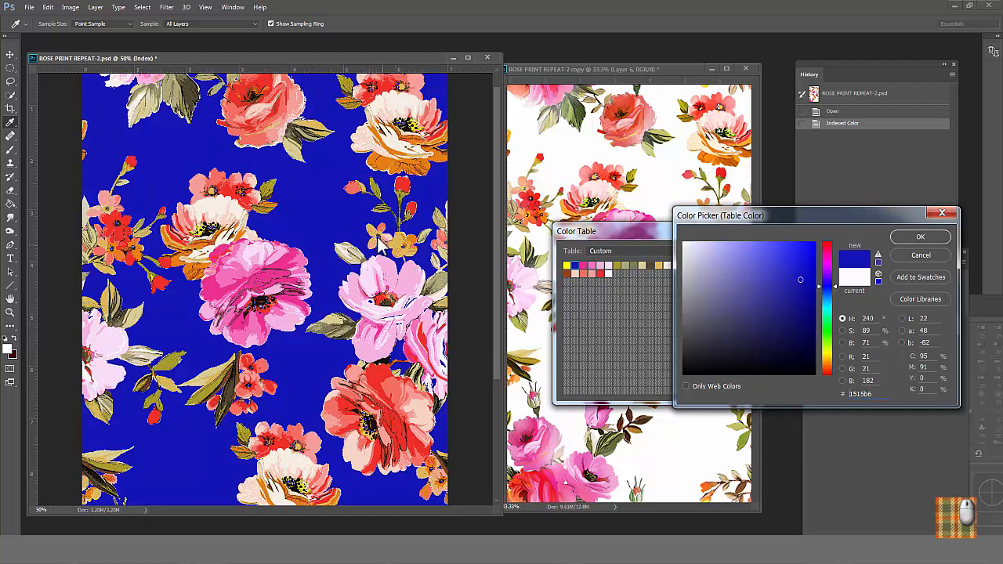
mouse_move(796, 296)
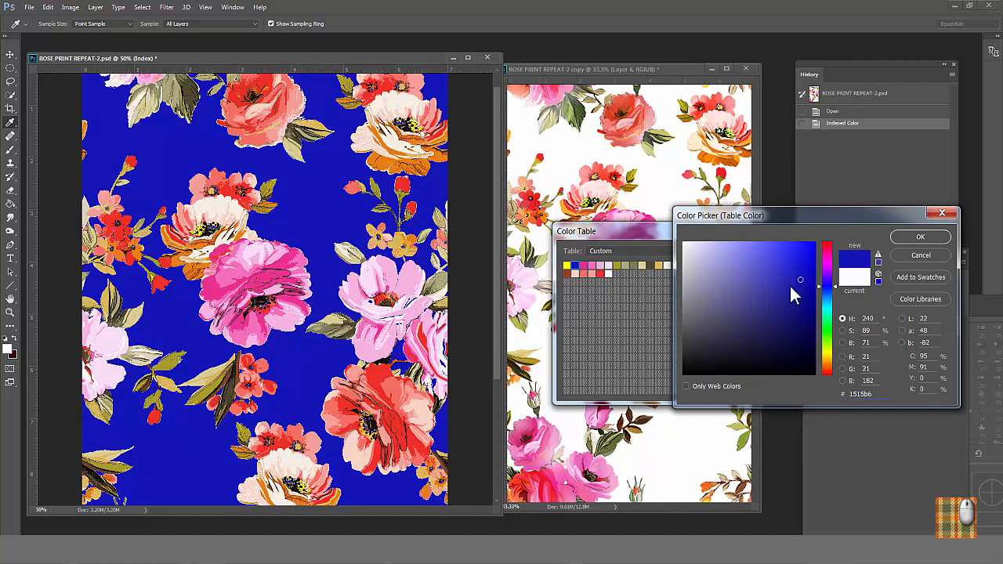
mouse_move(803, 294)
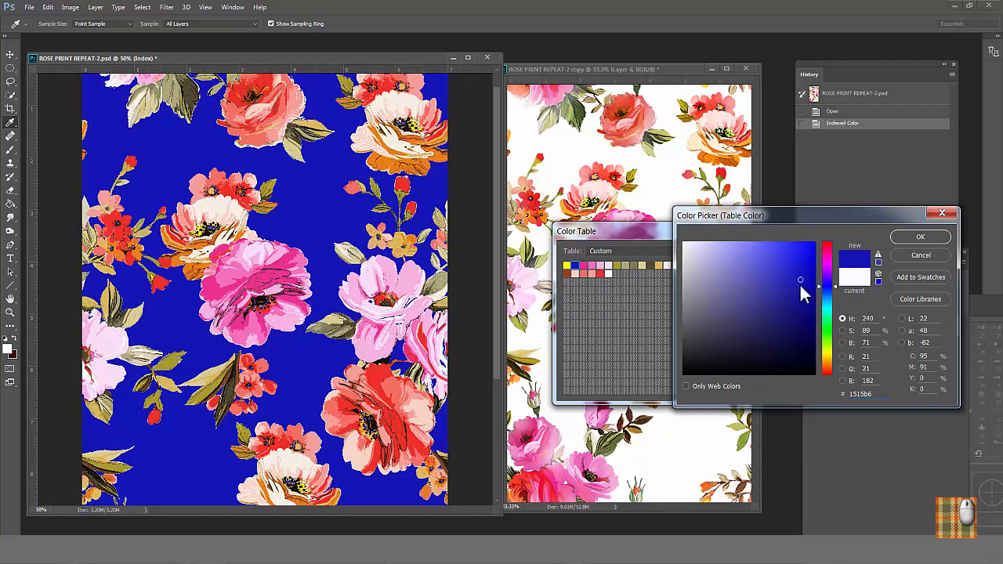
click(920, 237)
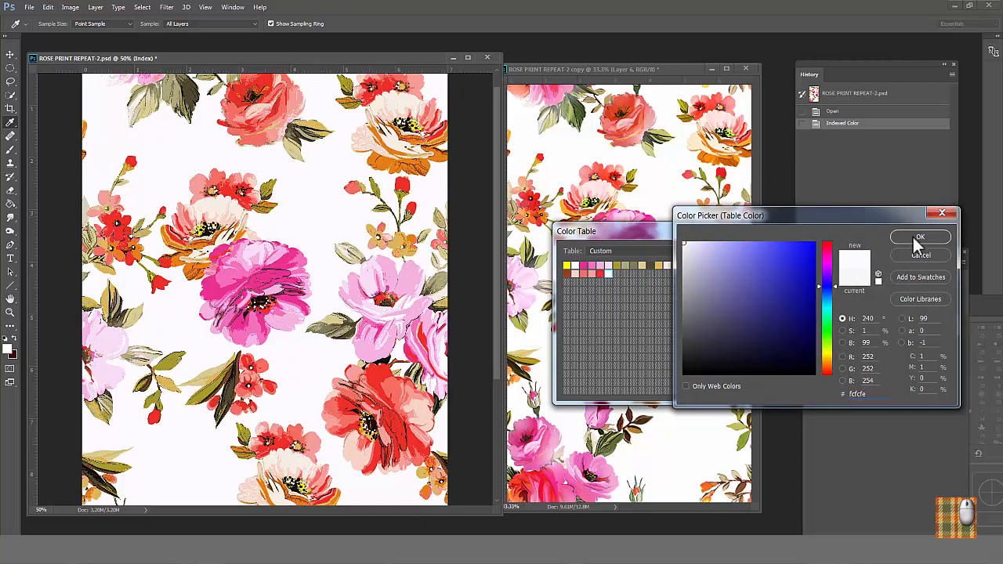
click(800, 304)
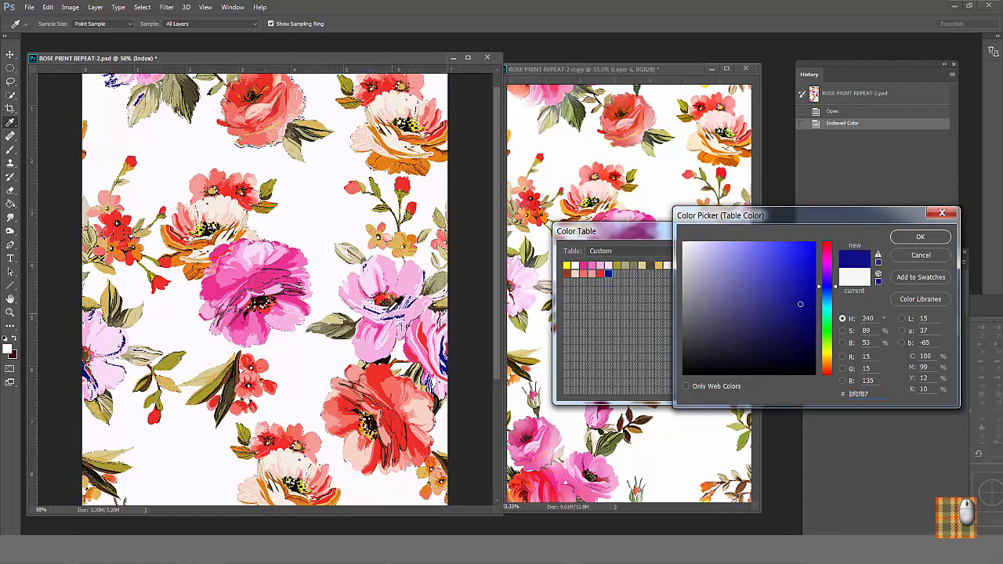
mouse_move(333, 200)
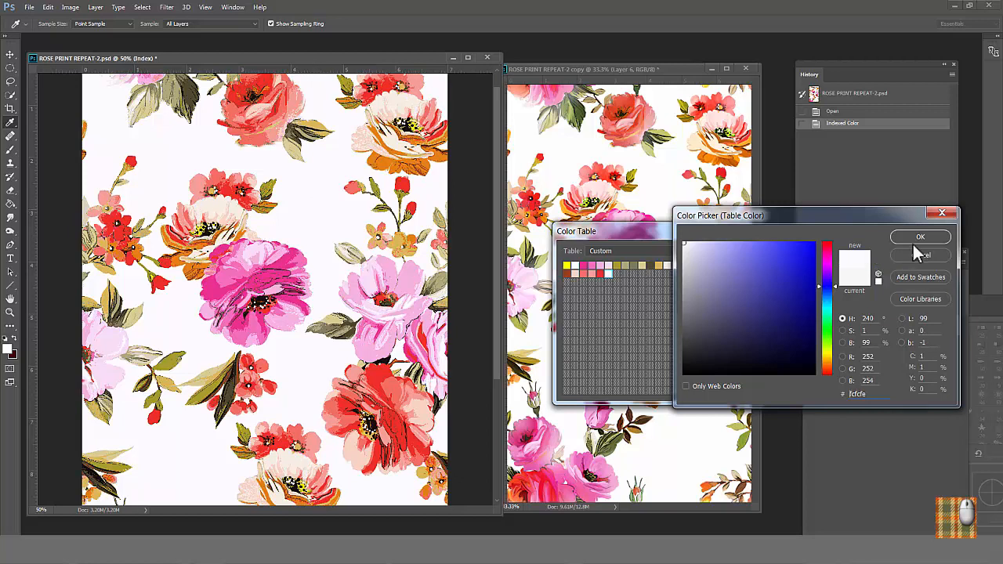
Preview blue in place of a cream swatch, then cancel to keep the original palette
click(921, 236)
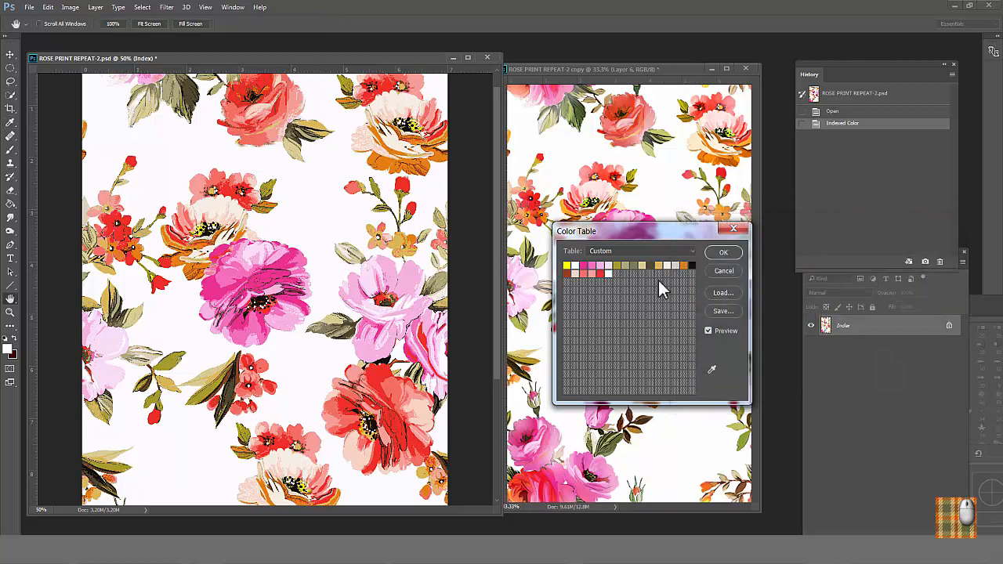
mouse_move(670, 274)
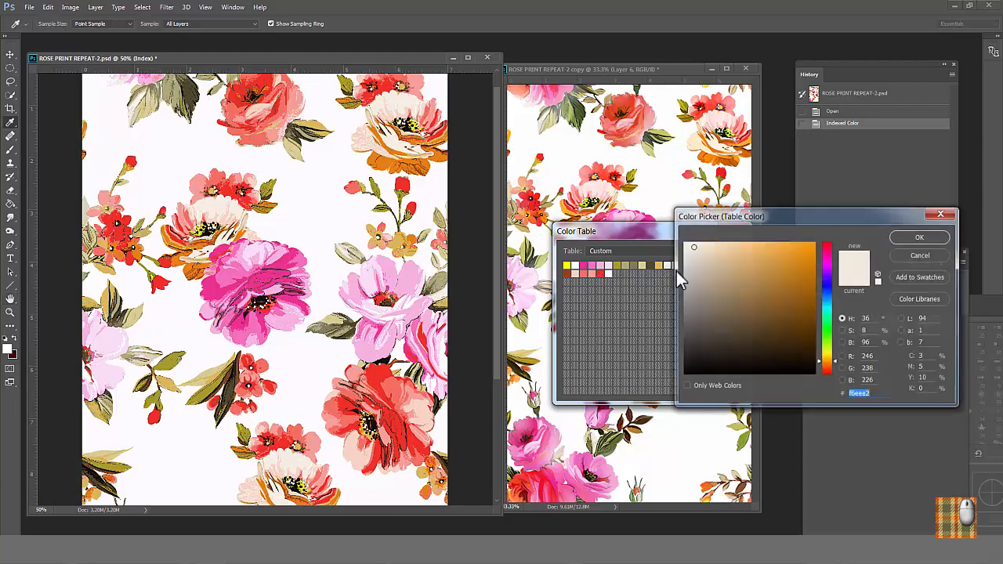
click(827, 250)
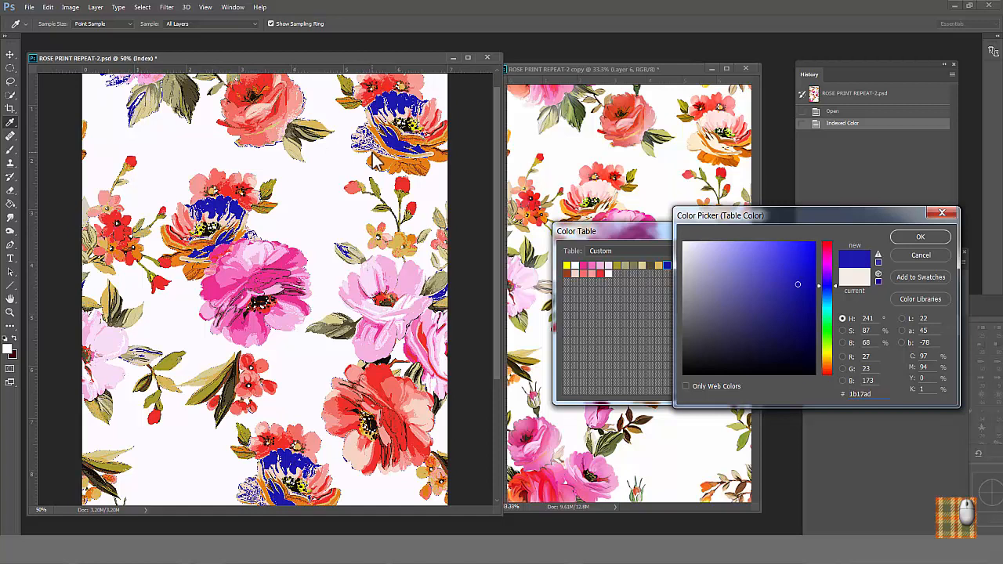
click(684, 243)
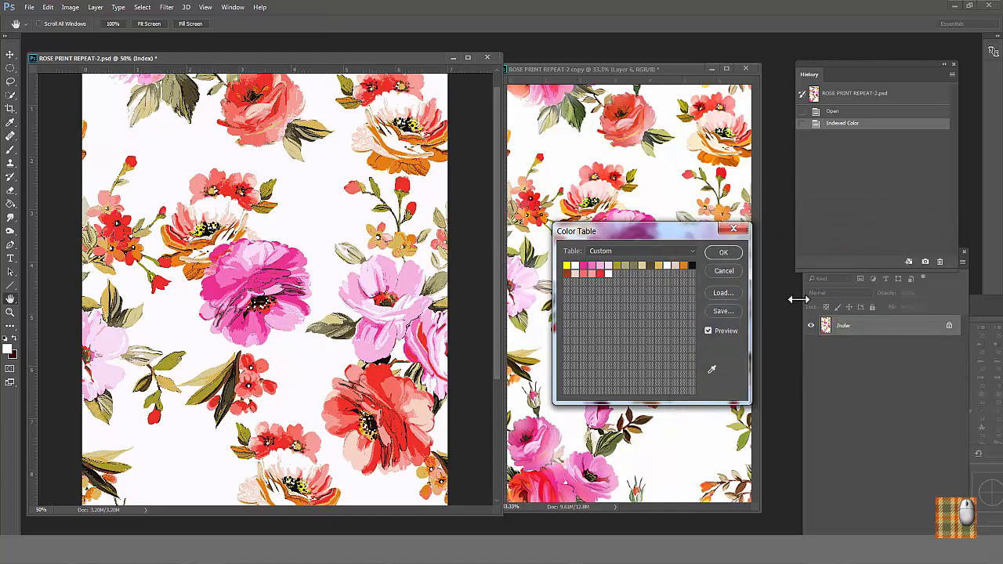
mouse_move(635, 286)
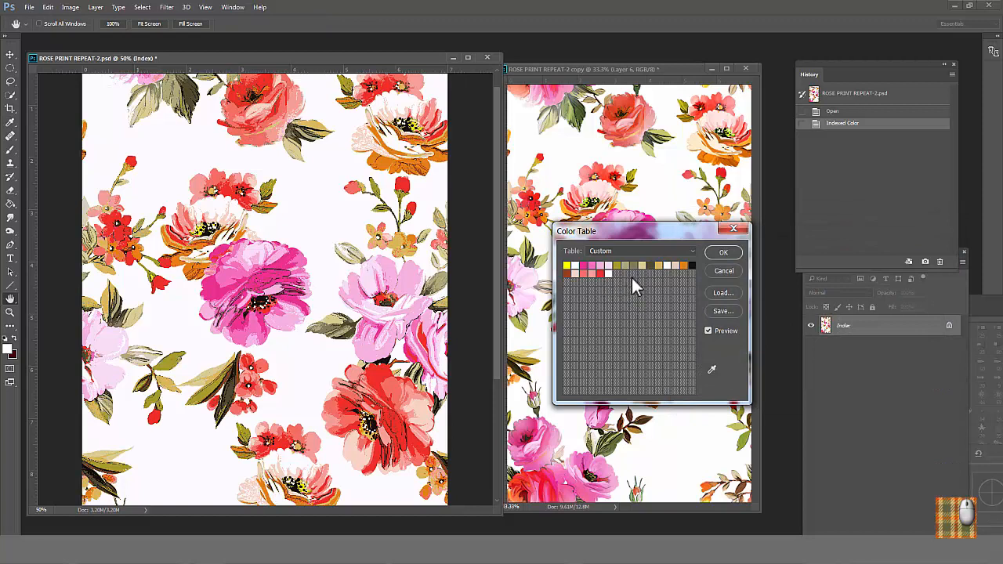
mouse_move(611, 282)
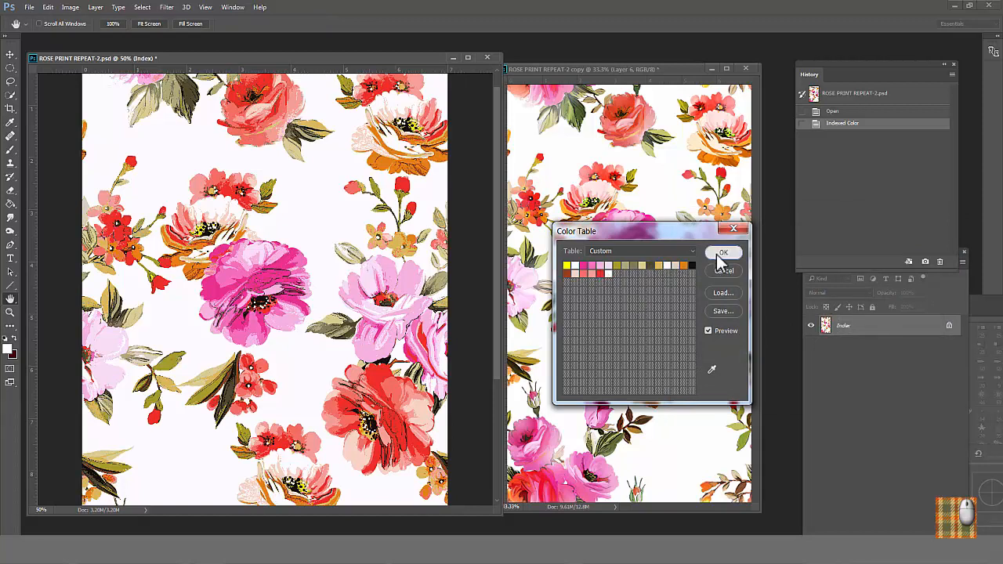
Apply the colour table, switch to RGB, then convert to an Exact 20-colour palette
click(69, 7)
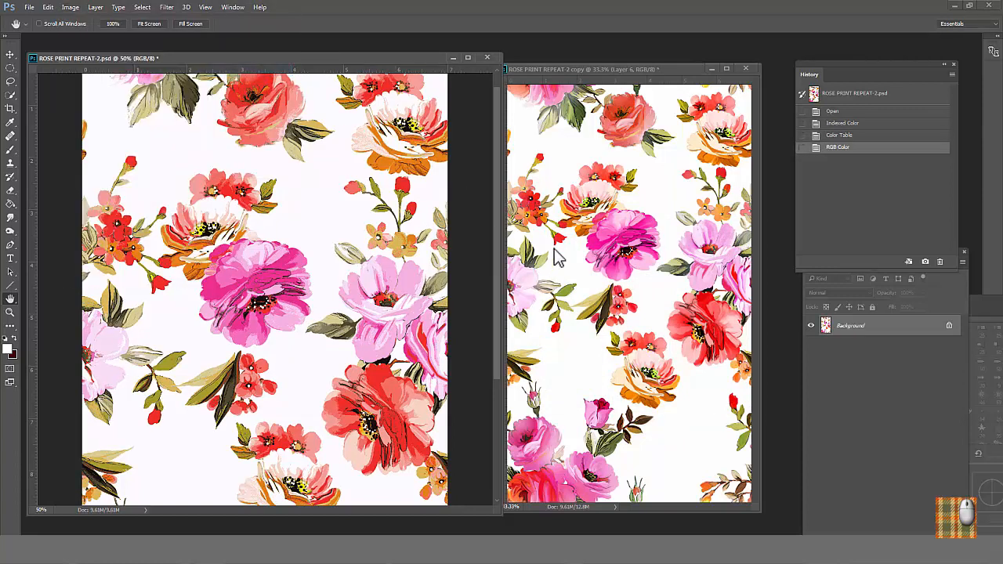
click(70, 7)
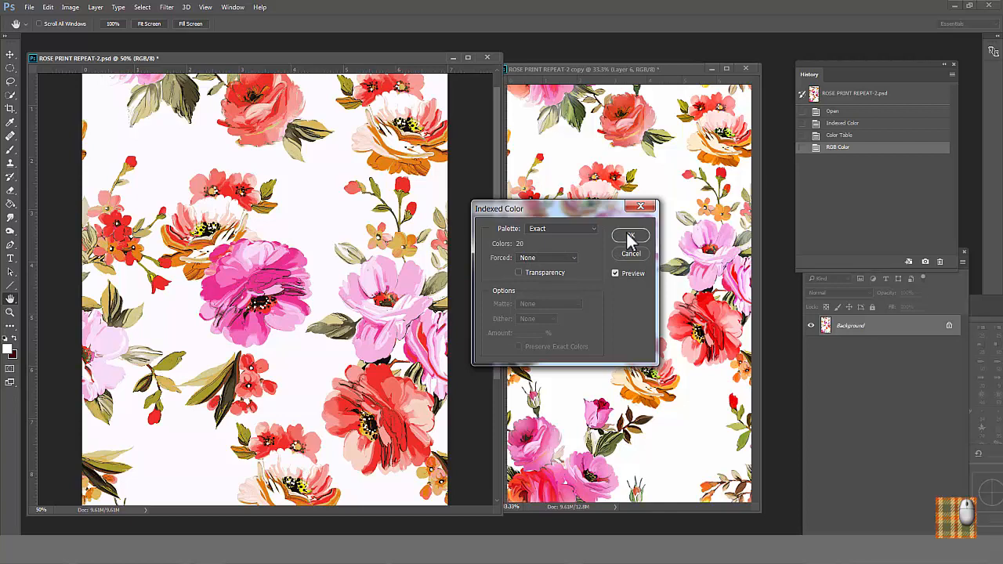
click(70, 7)
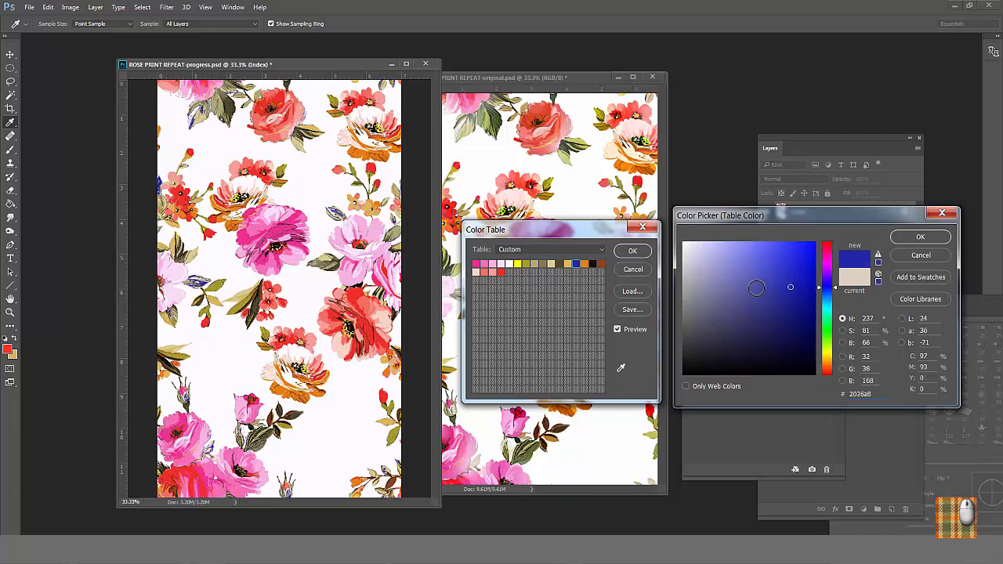
Swap the bright yellow swatch for olive #b69c2a in the colour table
click(223, 262)
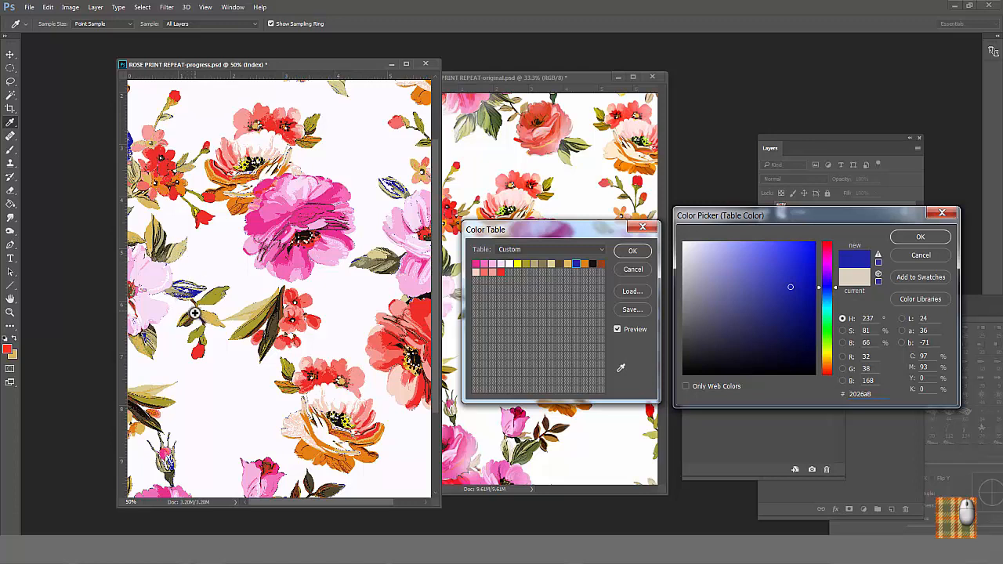
mouse_move(280, 289)
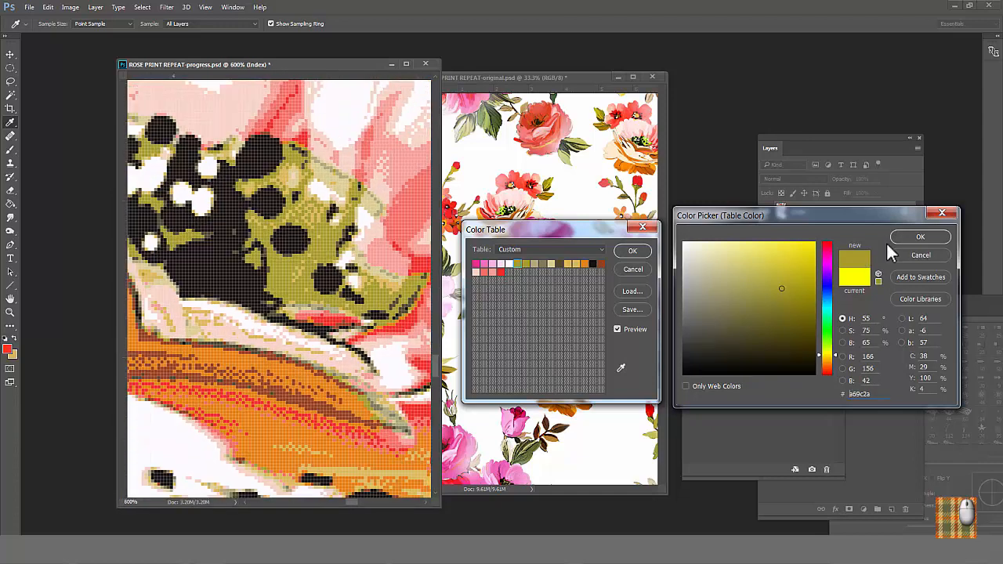
click(920, 237)
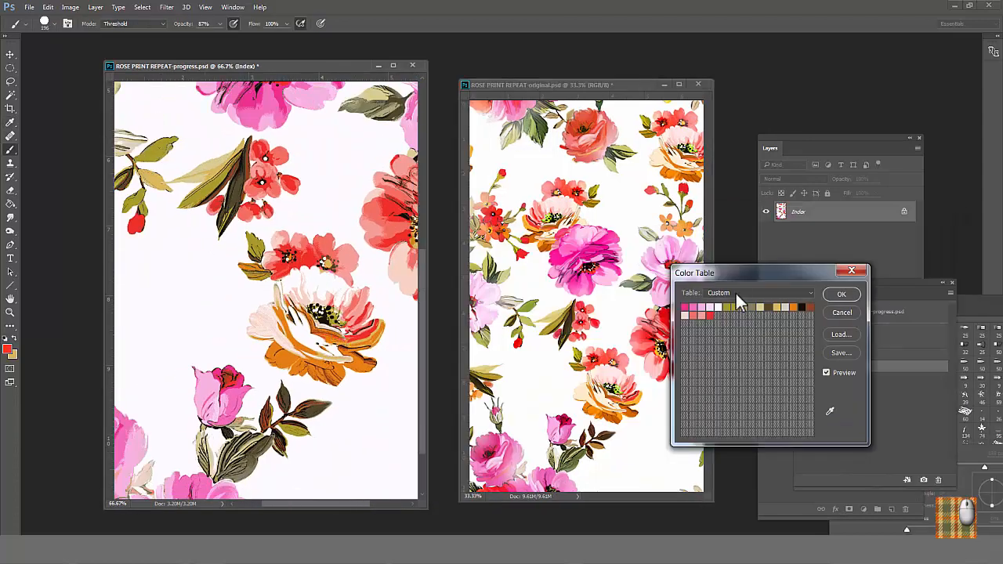
mouse_move(594, 307)
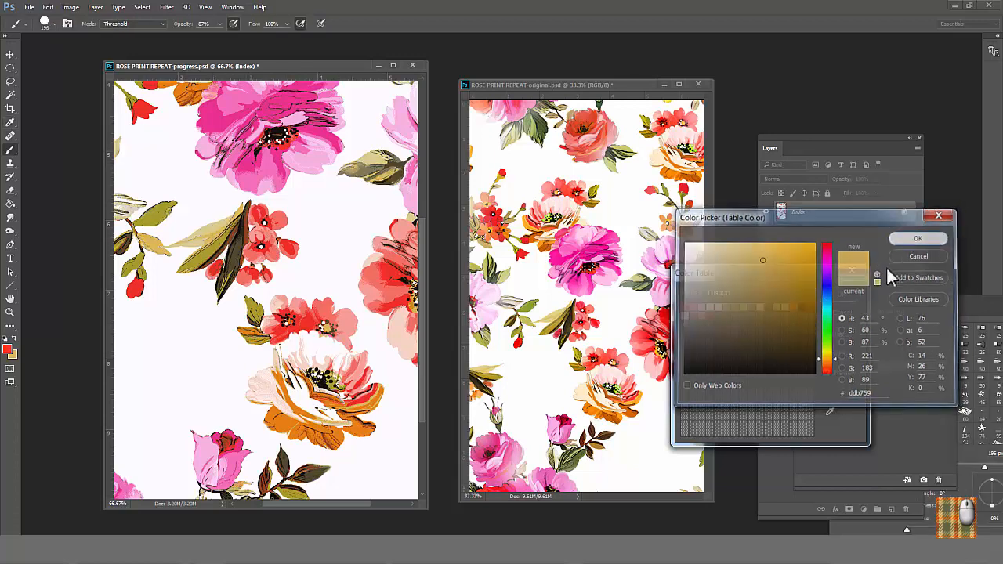
Confirm the tan swatch, recolour rust brown to dark olive brown #50482e, and adjust the olive swatch
click(917, 238)
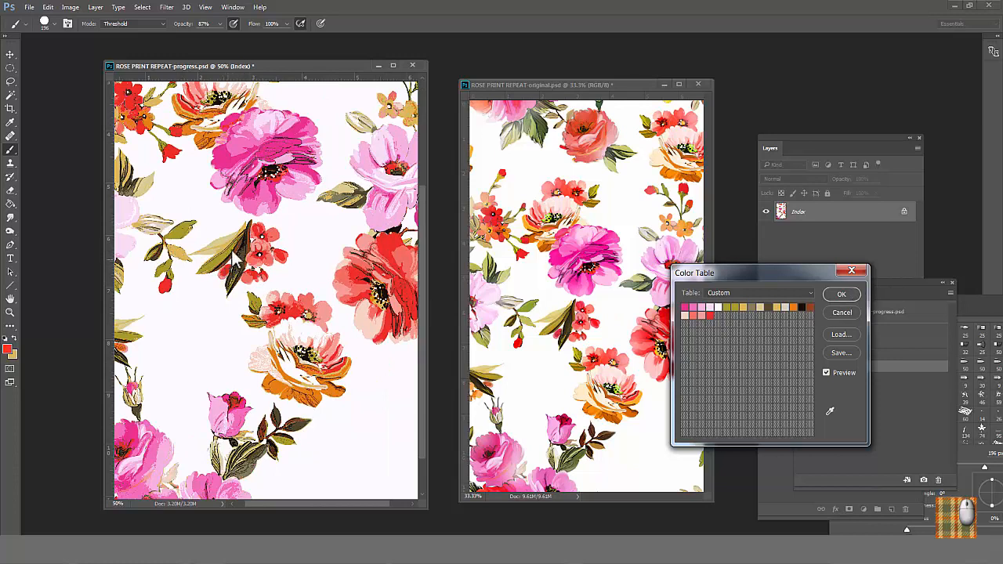
mouse_move(251, 270)
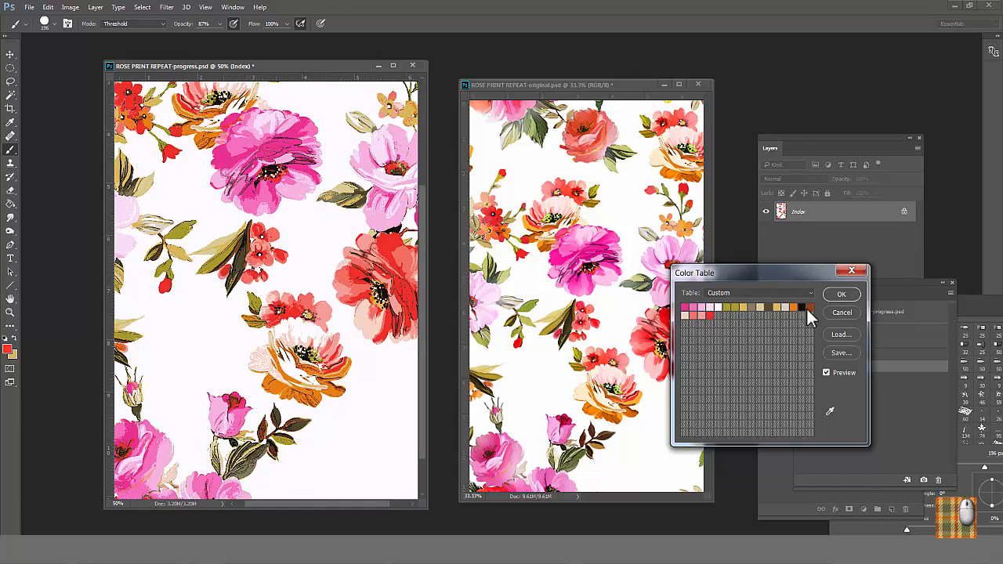
double_click(811, 316)
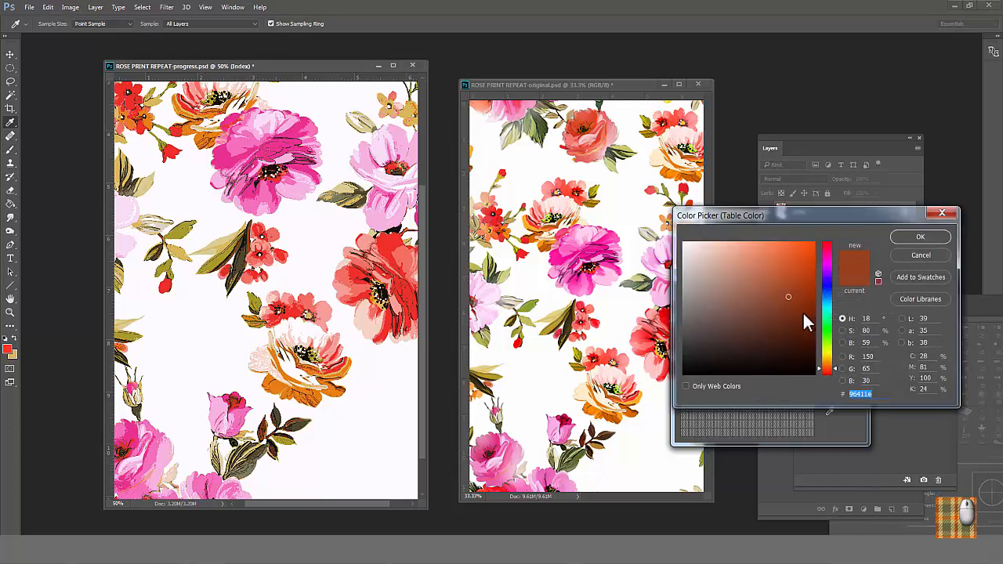
click(738, 333)
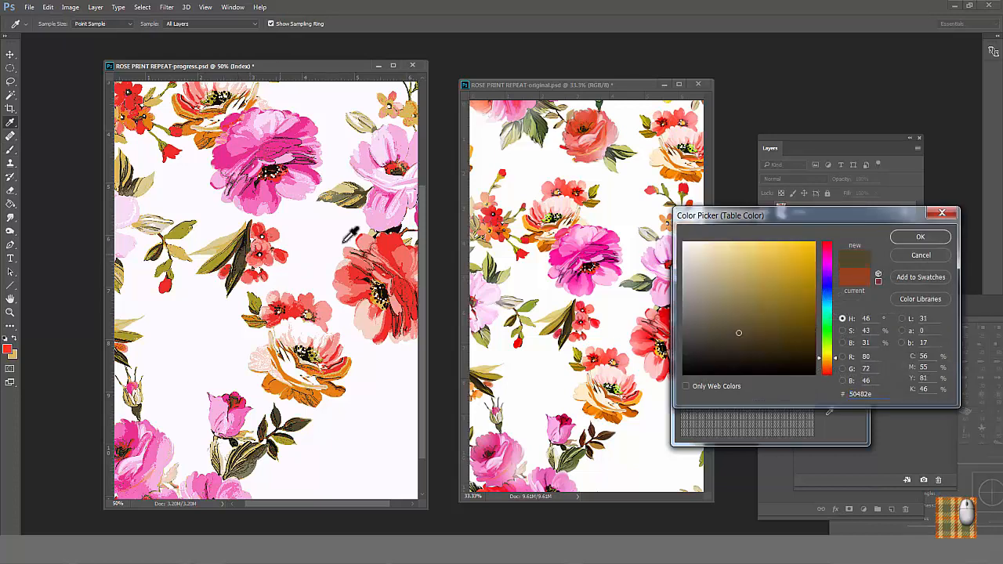
mouse_move(920, 236)
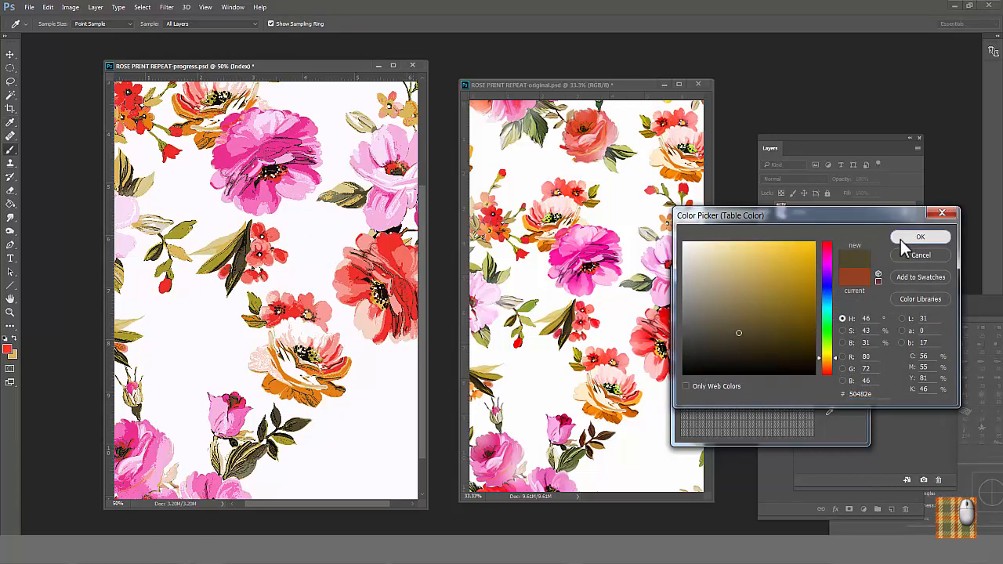
click(920, 236)
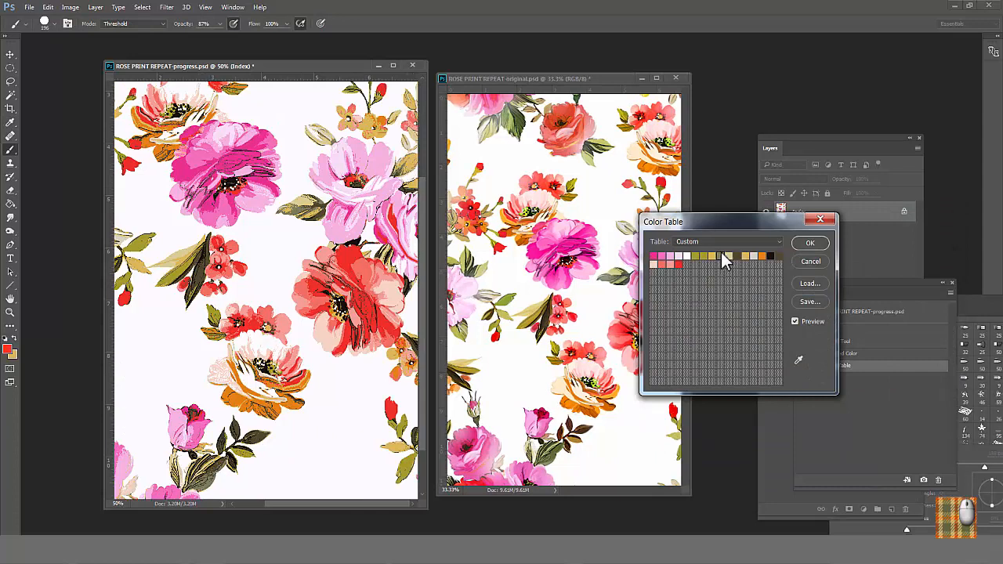
click(723, 257)
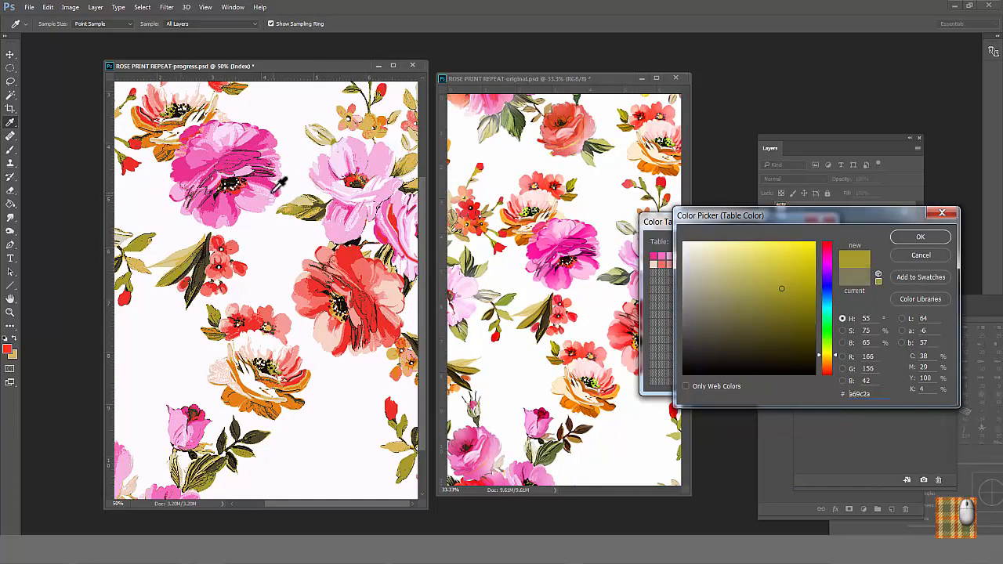
click(919, 237)
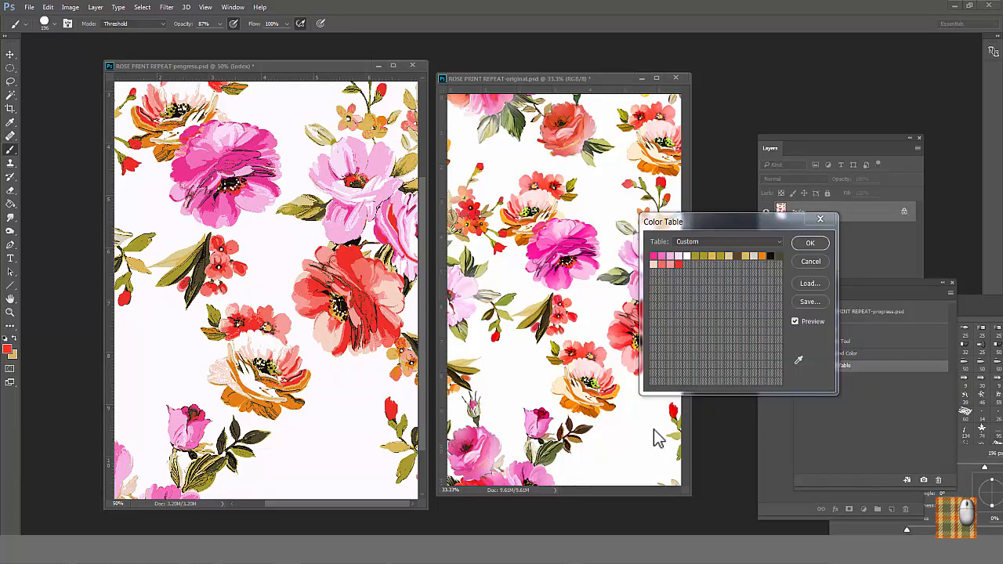
mouse_move(656, 433)
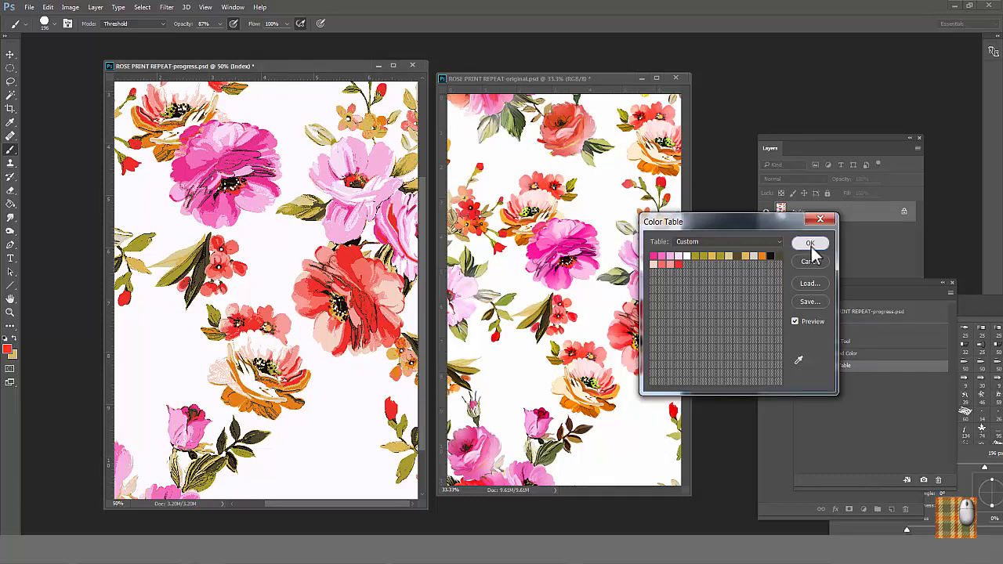
Apply the colour table, switch to RGB Color, then Indexed Color with Exact palette, 16 colours
click(69, 7)
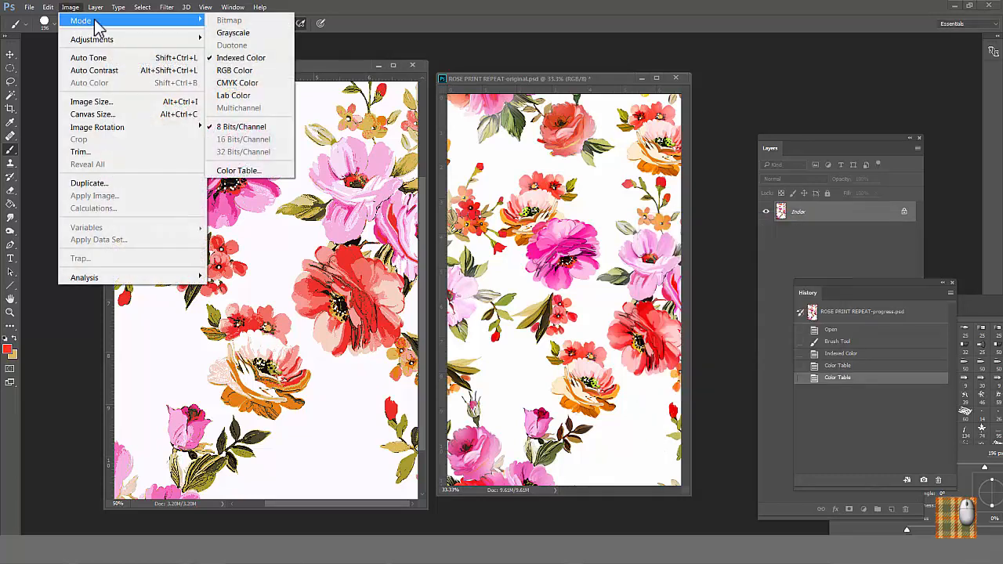
click(234, 70)
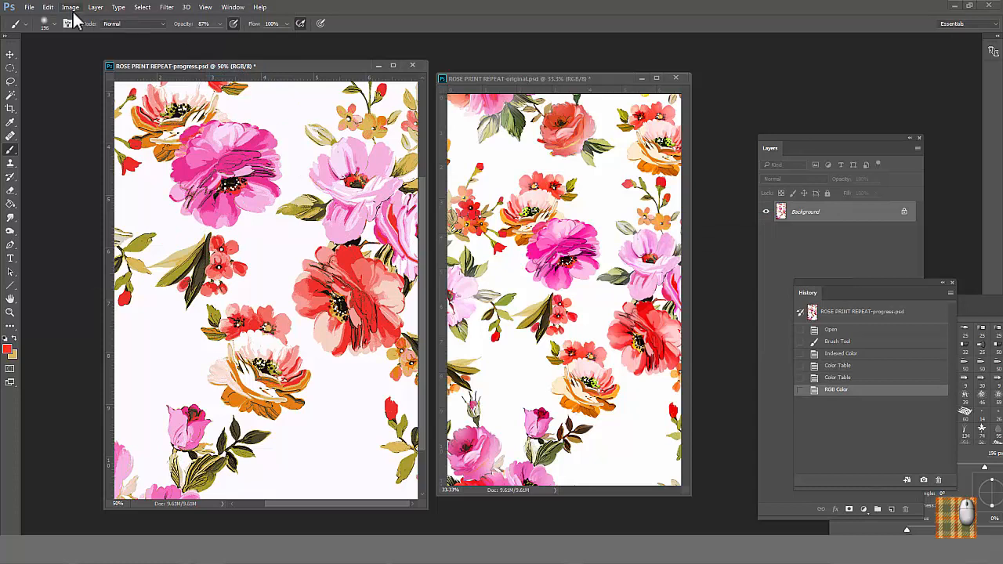
click(70, 7)
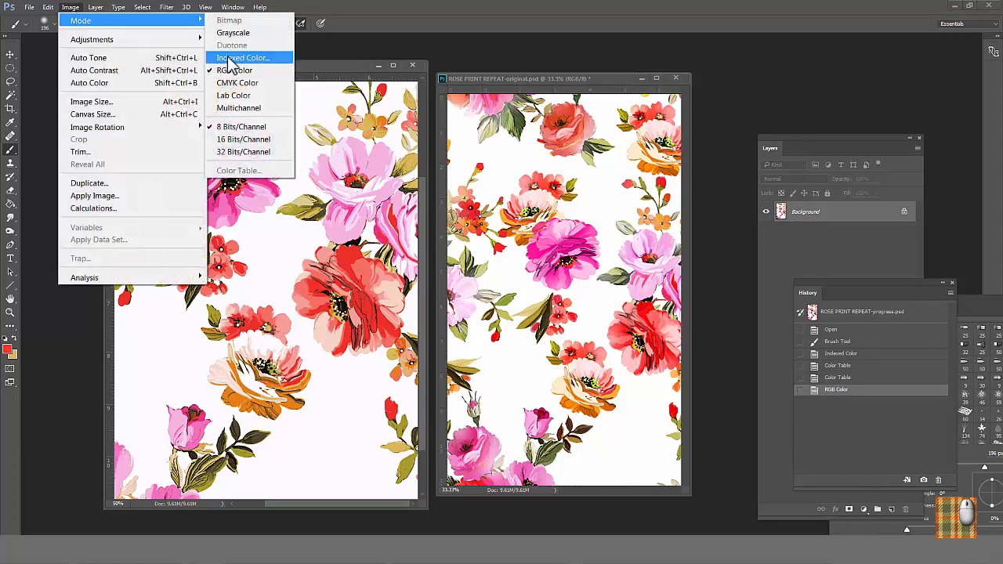
click(244, 57)
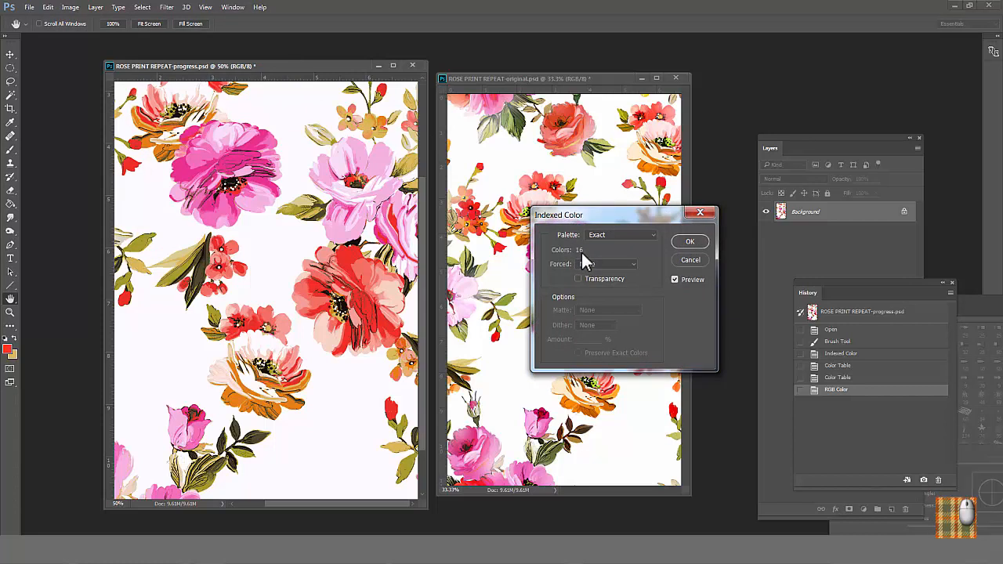
click(689, 241)
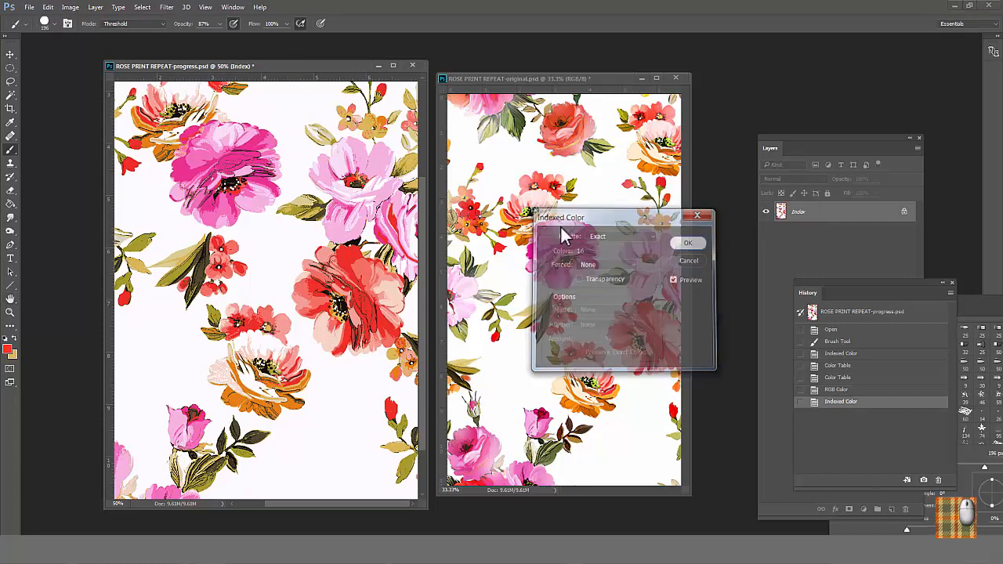
click(687, 242)
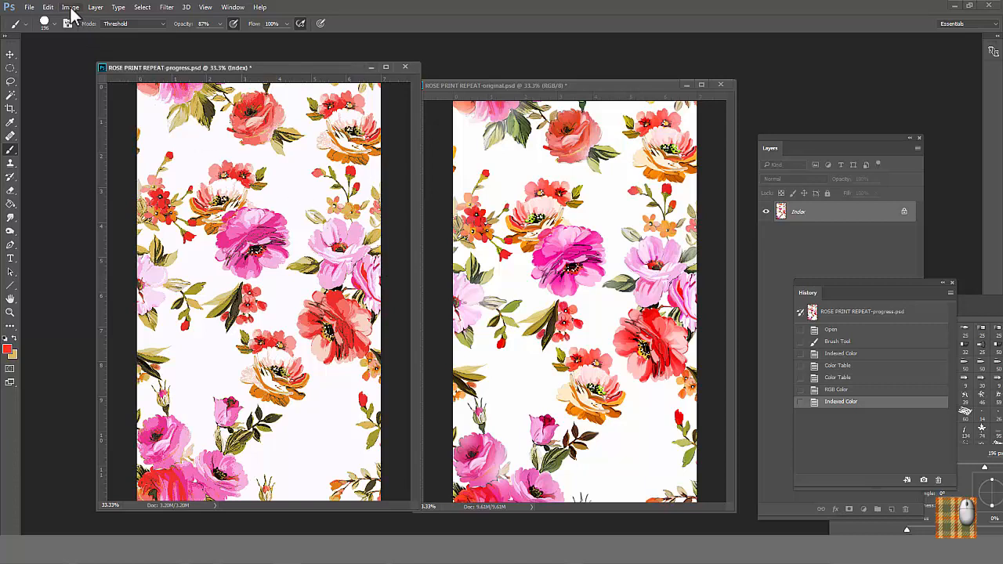
Reopen the Color Table and give palette swatches new colours
click(70, 7)
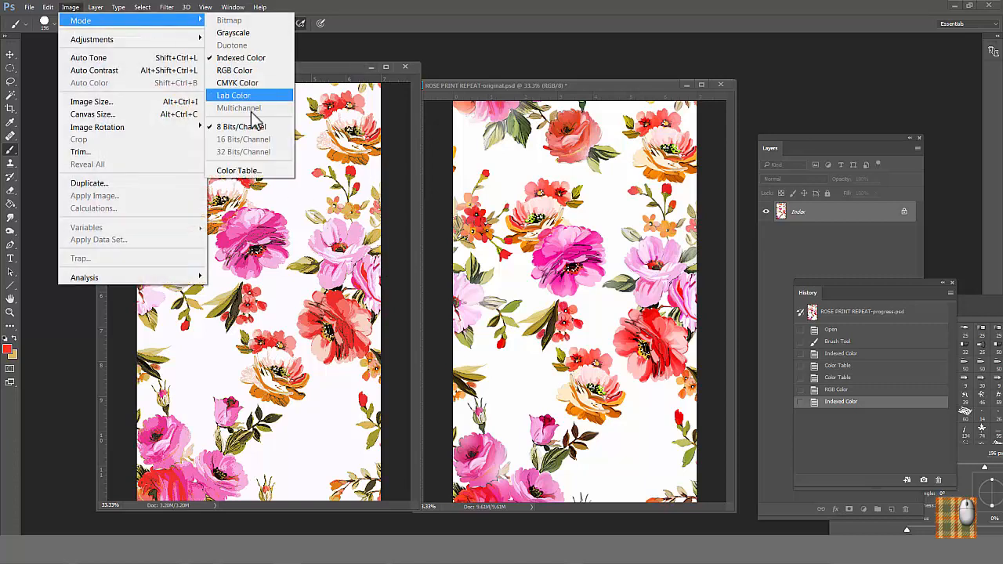
click(239, 170)
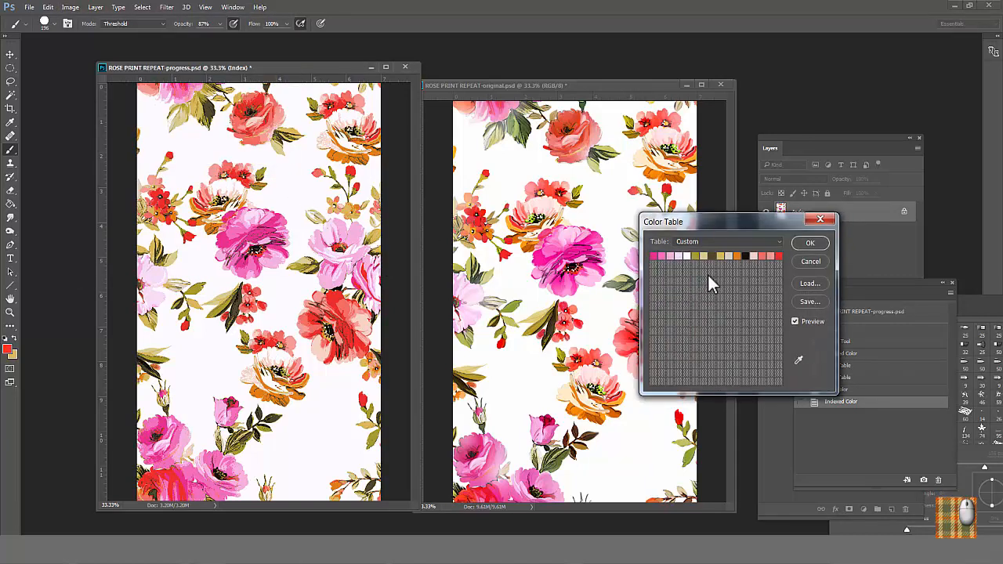
mouse_move(740, 262)
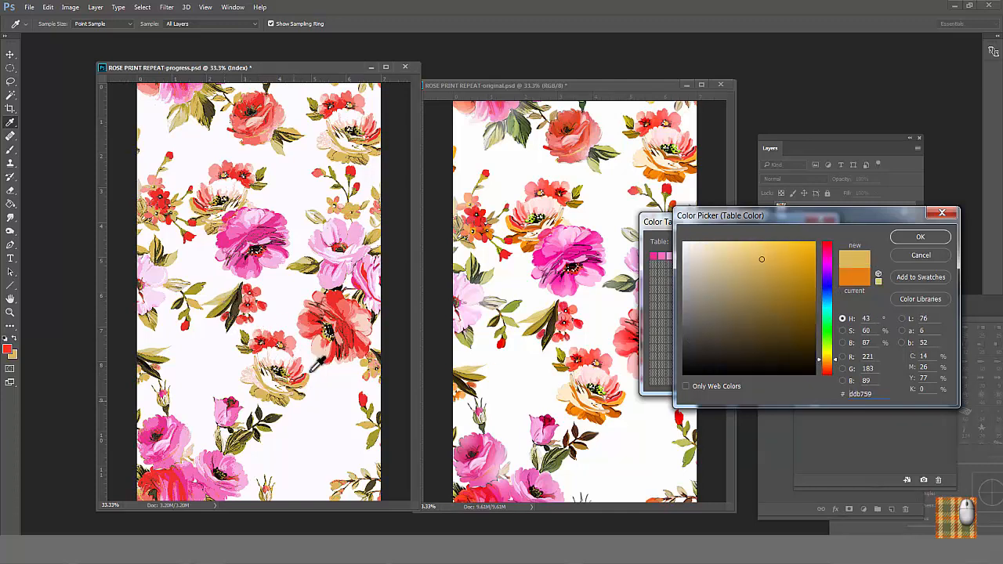
click(920, 236)
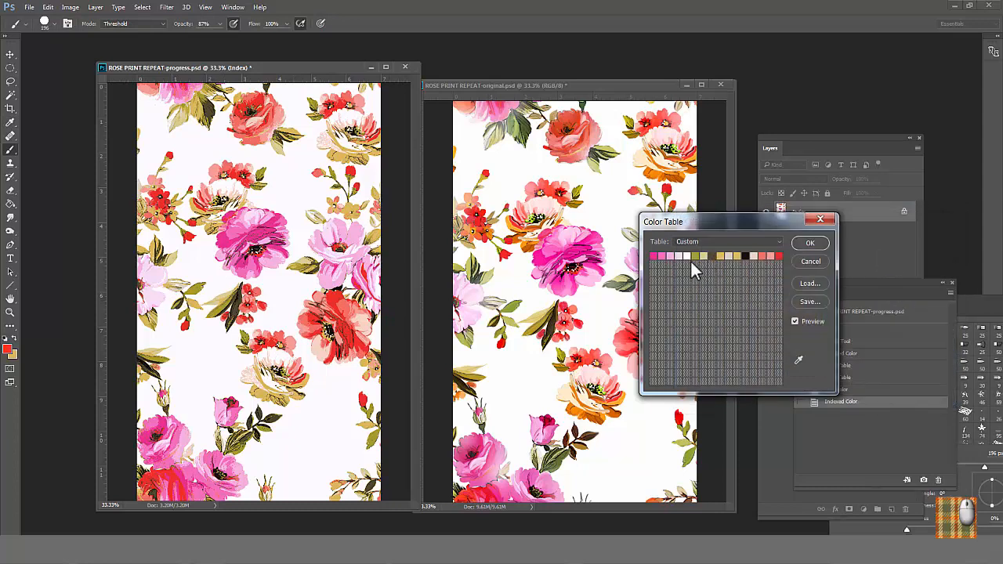
mouse_move(686, 262)
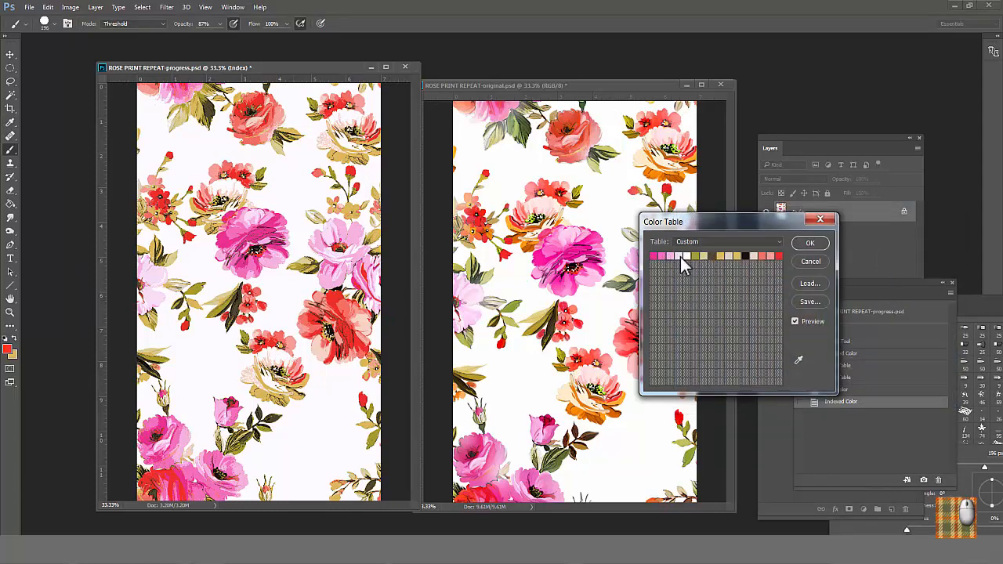
mouse_move(756, 263)
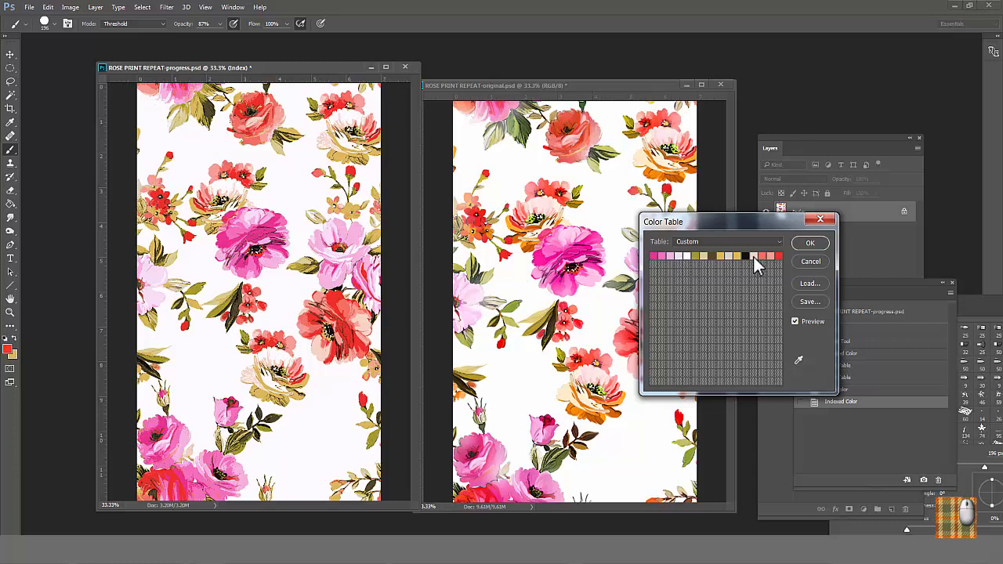
click(752, 256)
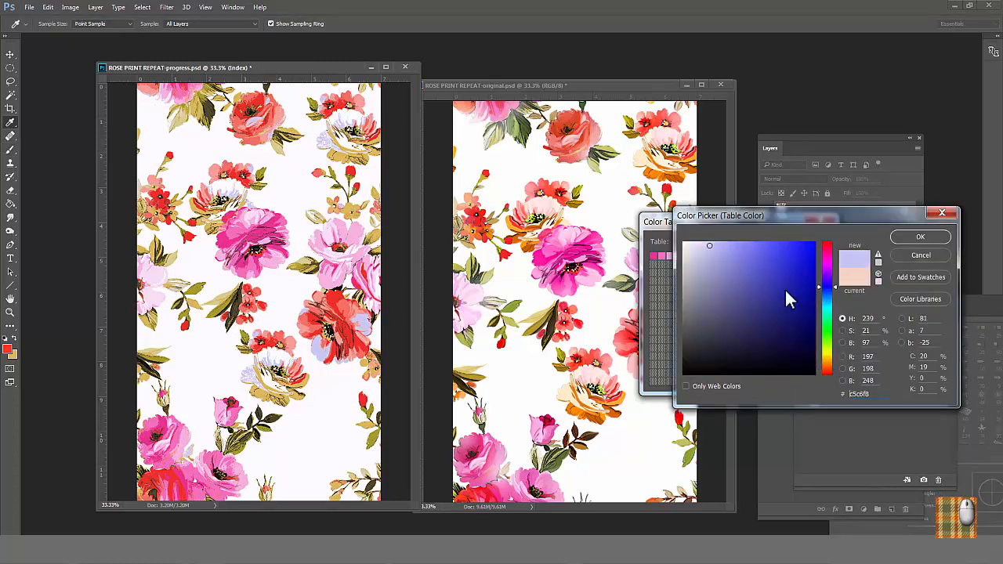
click(782, 290)
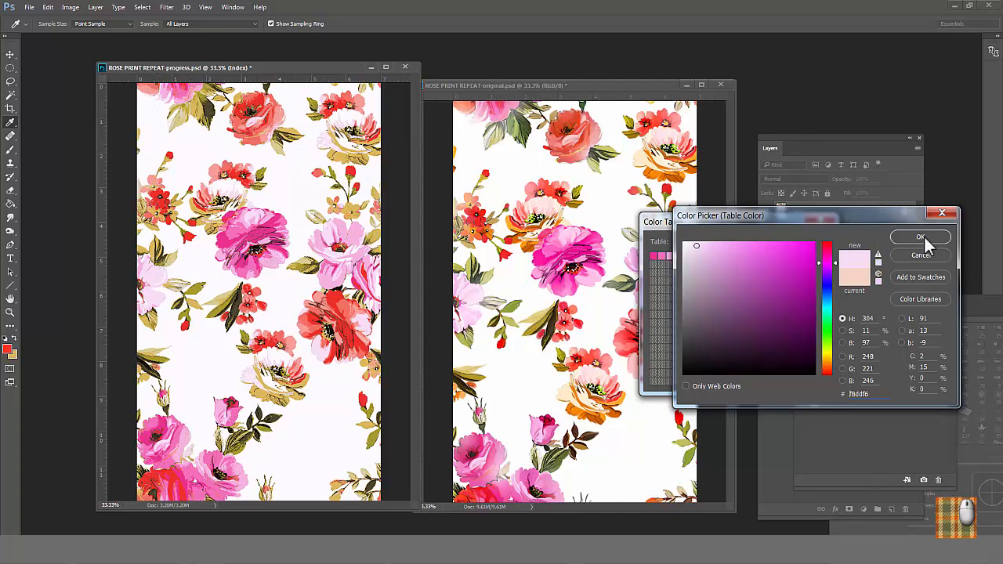
click(920, 236)
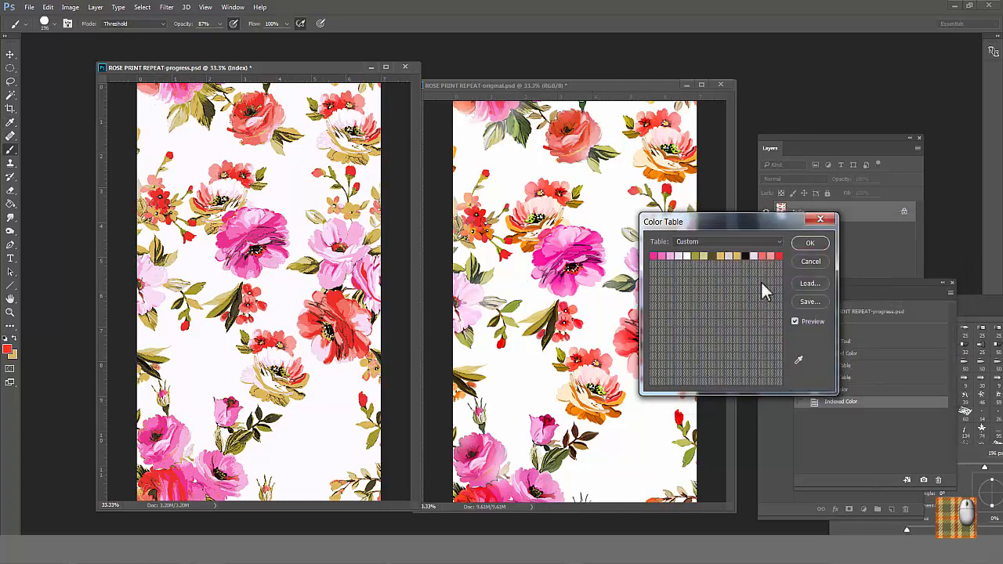
mouse_move(772, 266)
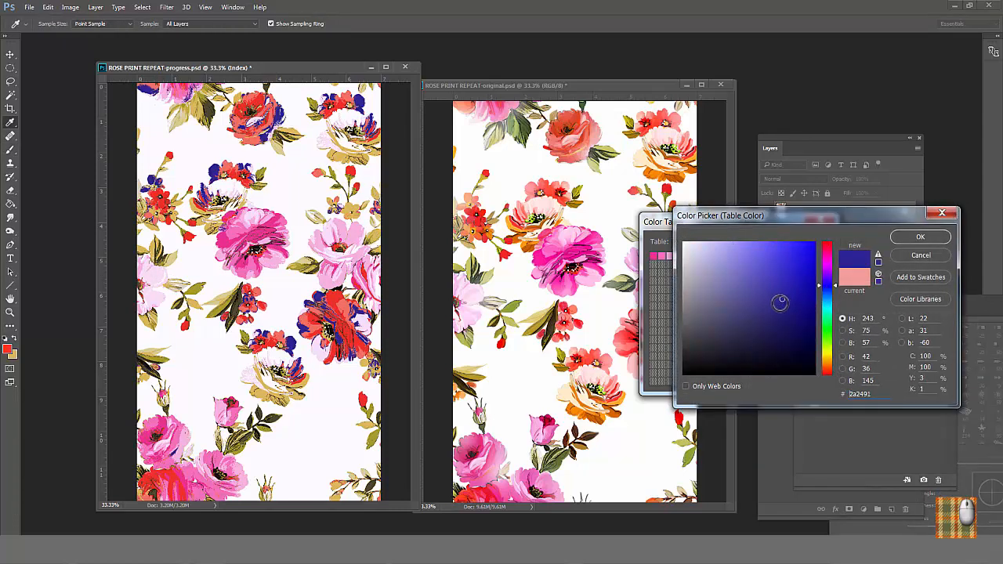
Preview deep blue on a swatch, revert it to its original pink, and apply the table
click(781, 299)
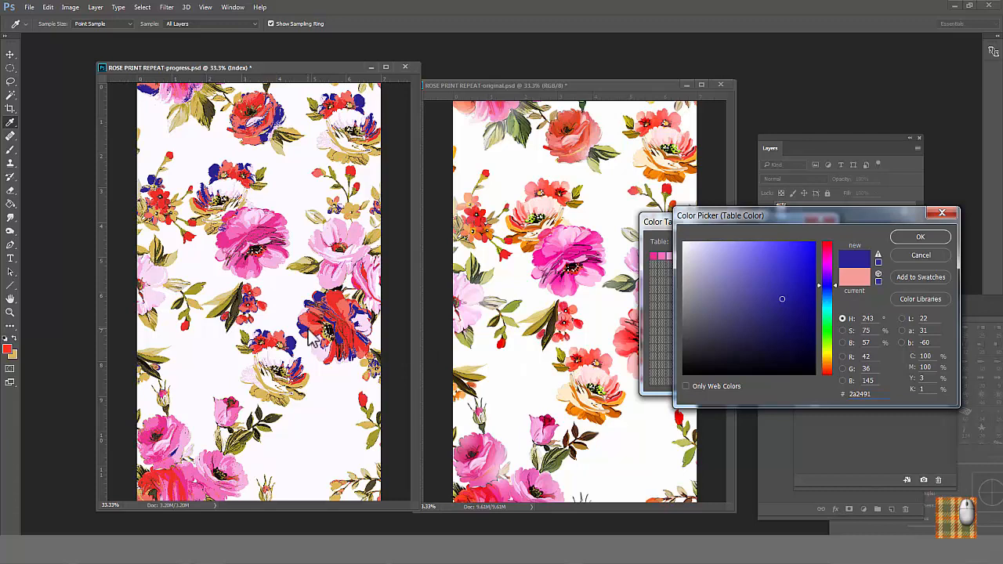
mouse_move(312, 337)
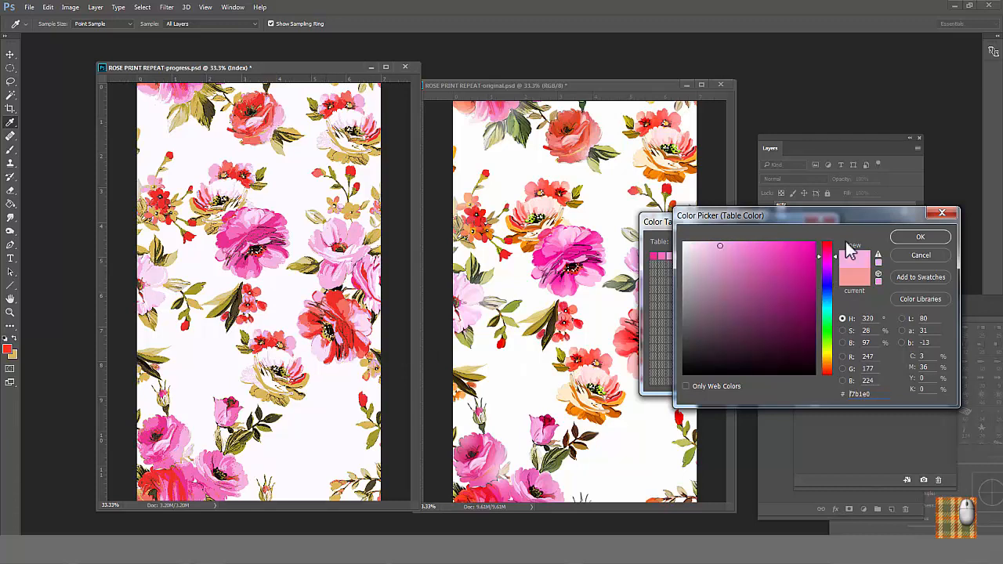
click(921, 237)
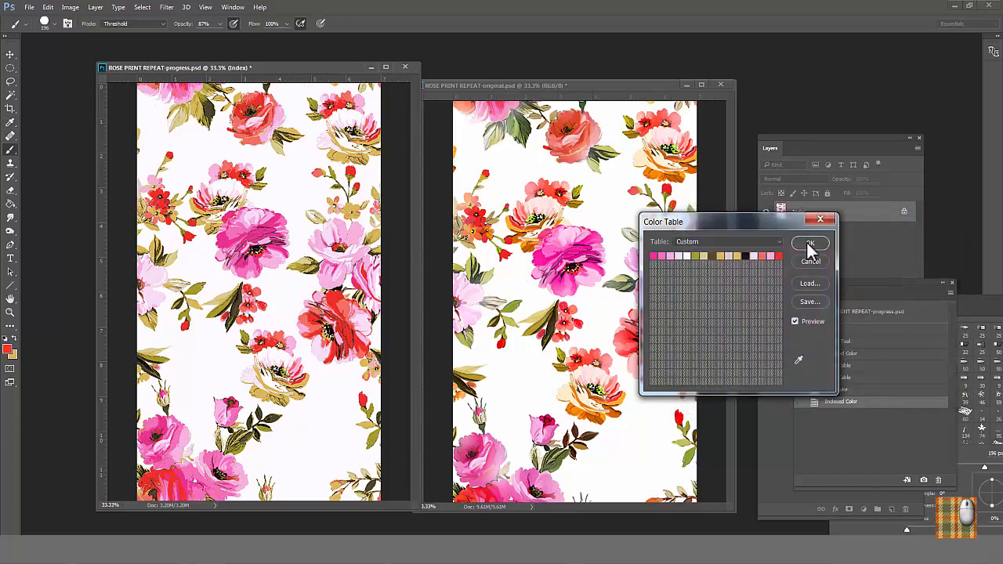
click(809, 243)
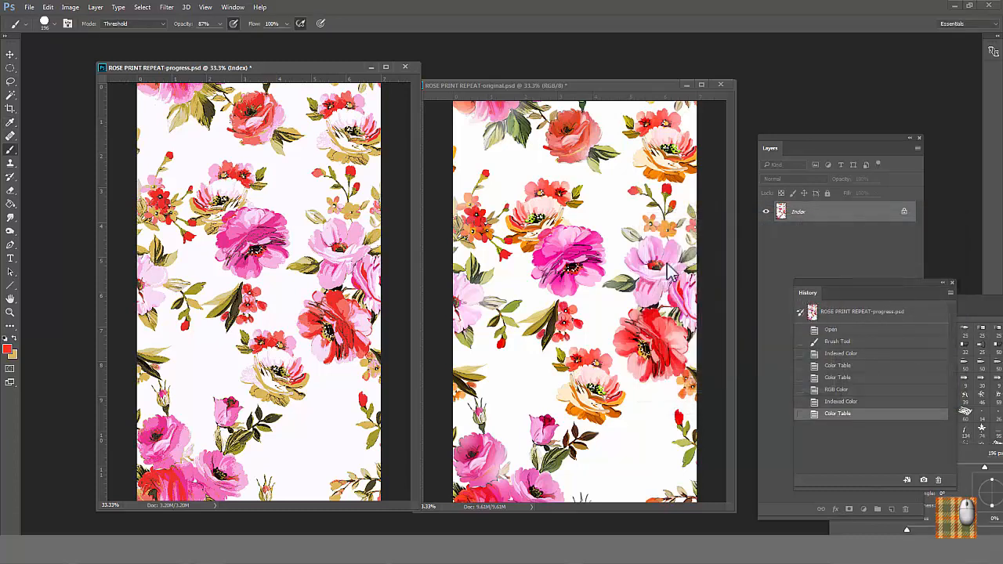
Switch the print to RGB, then back to Indexed Color with an exact 13-colour palette
click(70, 7)
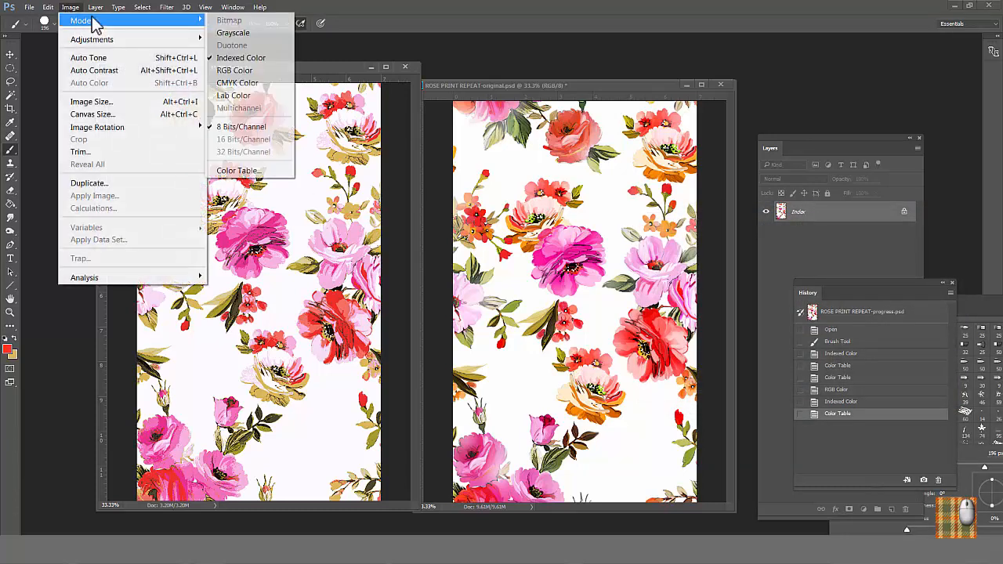
click(234, 70)
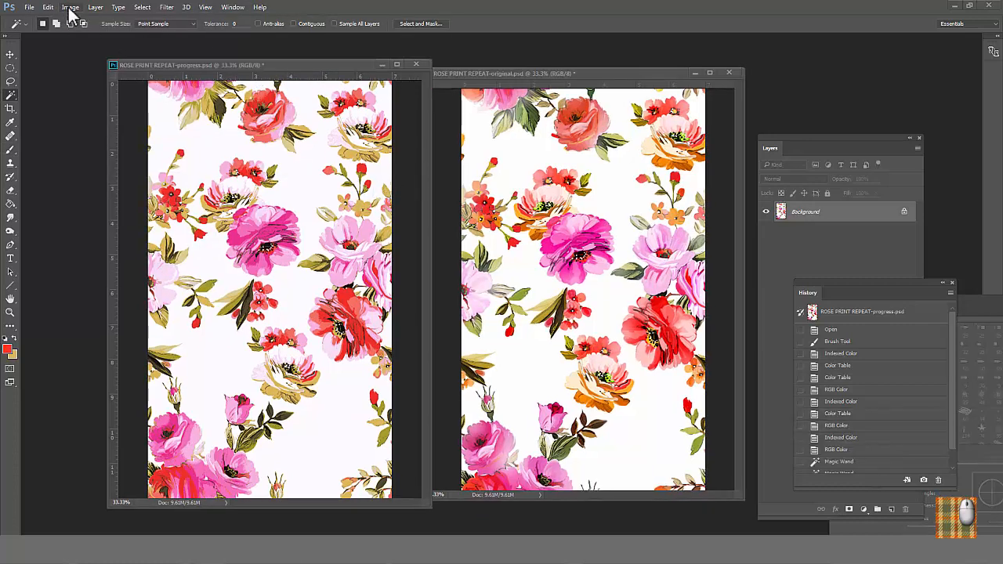
click(70, 7)
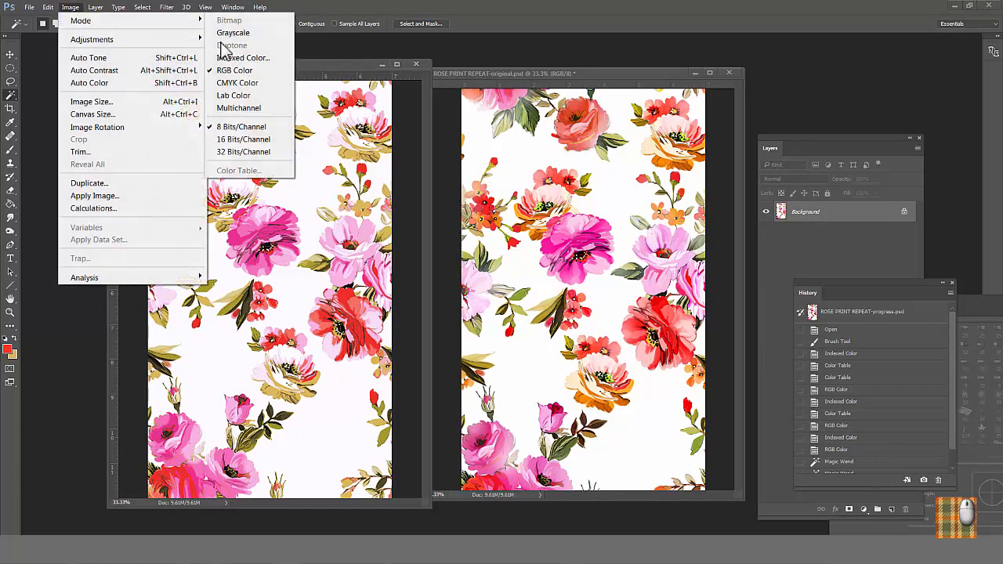
click(243, 57)
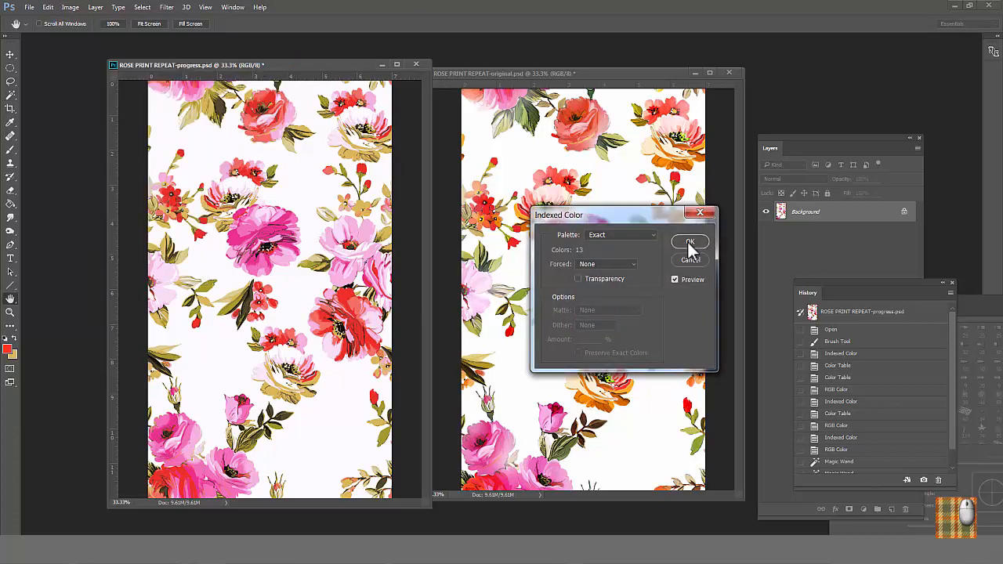
click(69, 7)
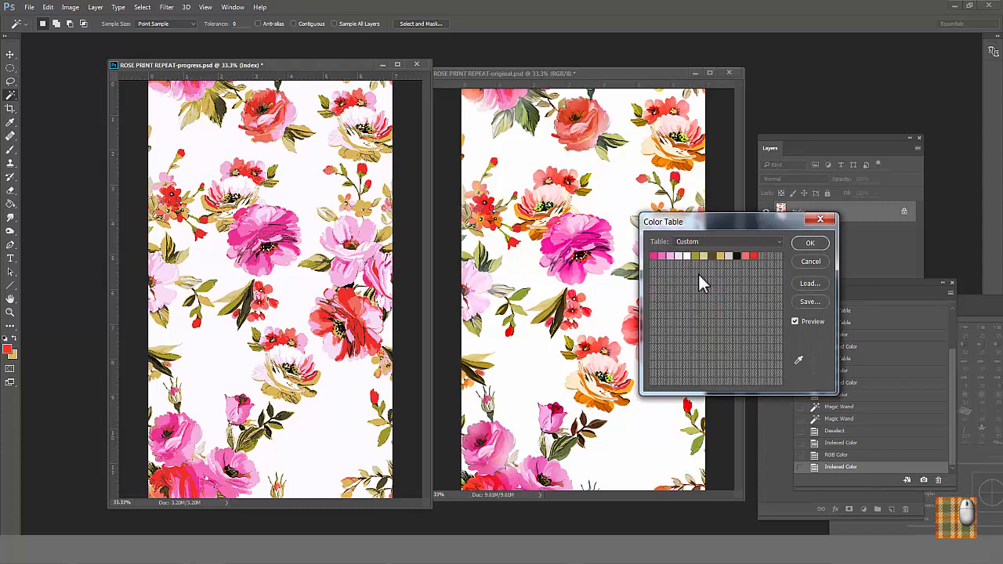
mouse_move(675, 267)
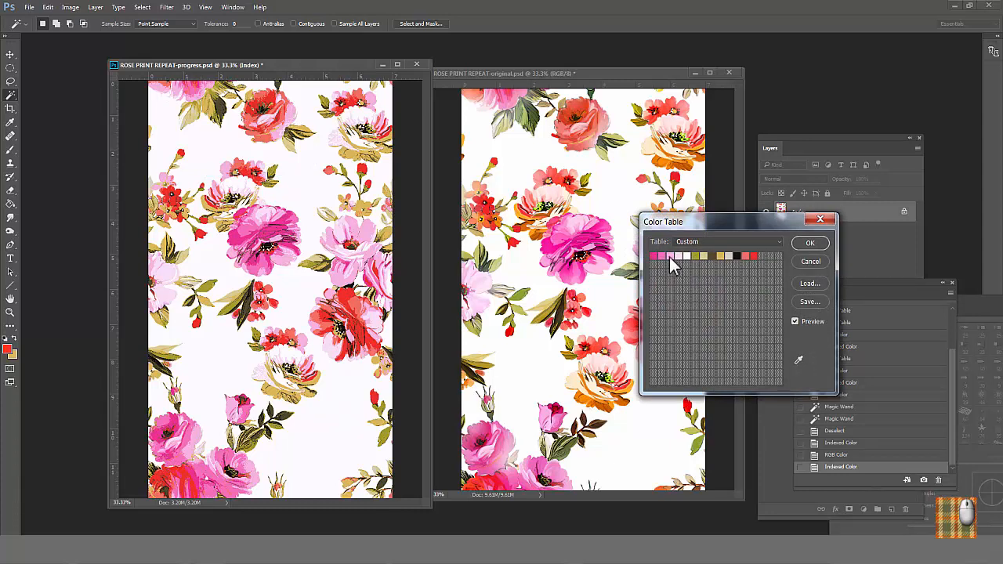
Edit the pale pink swatch, preview deep blue on the beige swatch, then apply the table
double_click(662, 256)
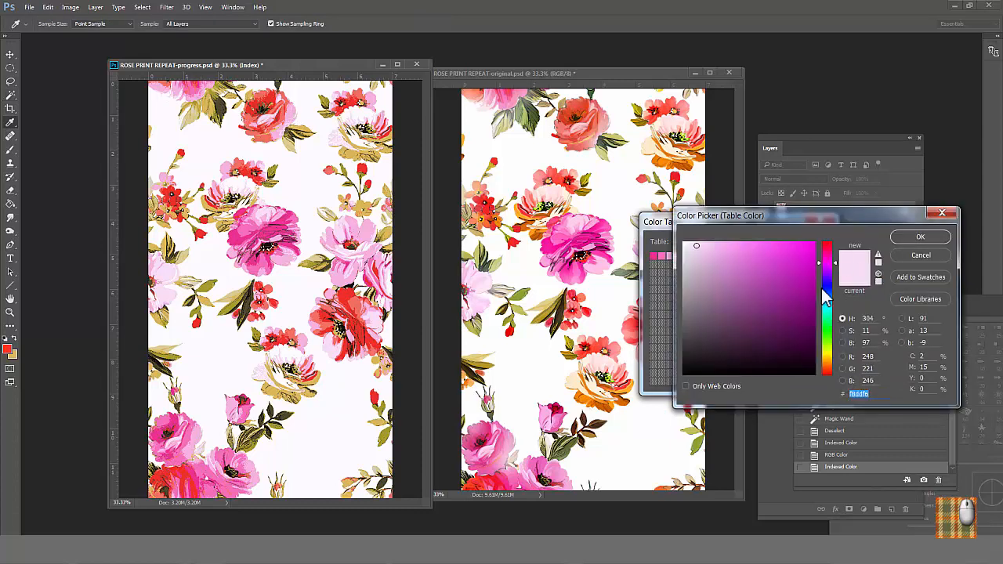
click(783, 289)
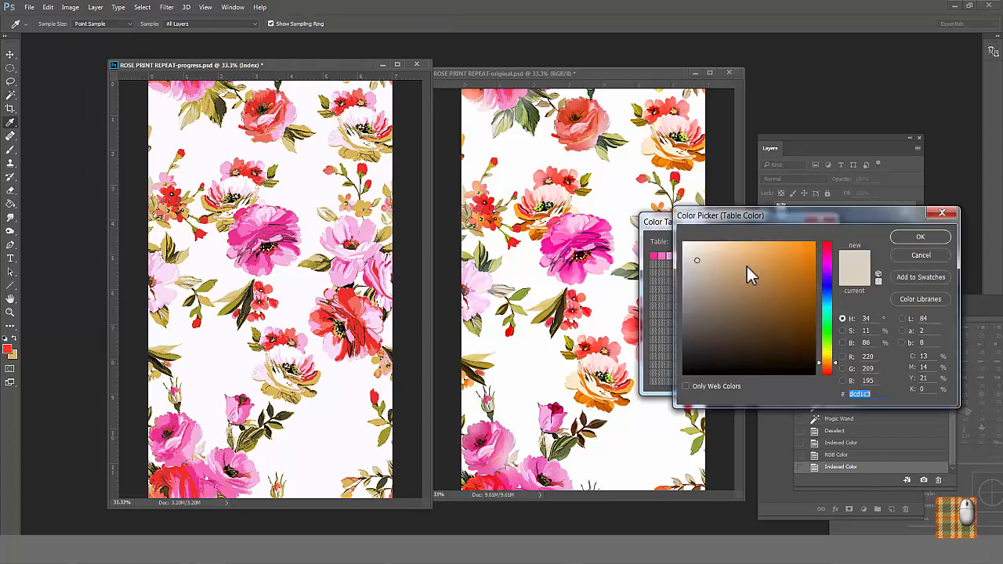
click(786, 276)
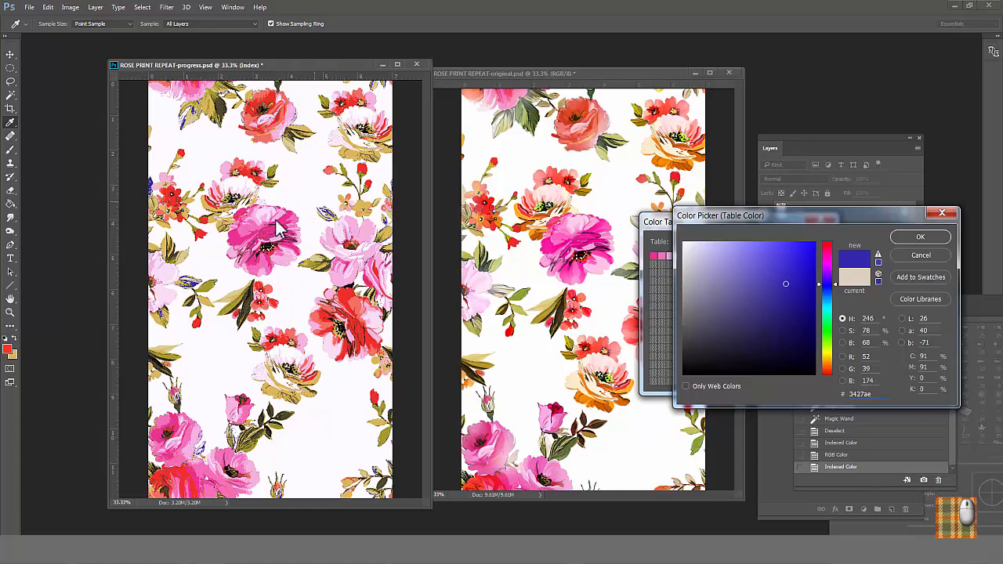
mouse_move(324, 215)
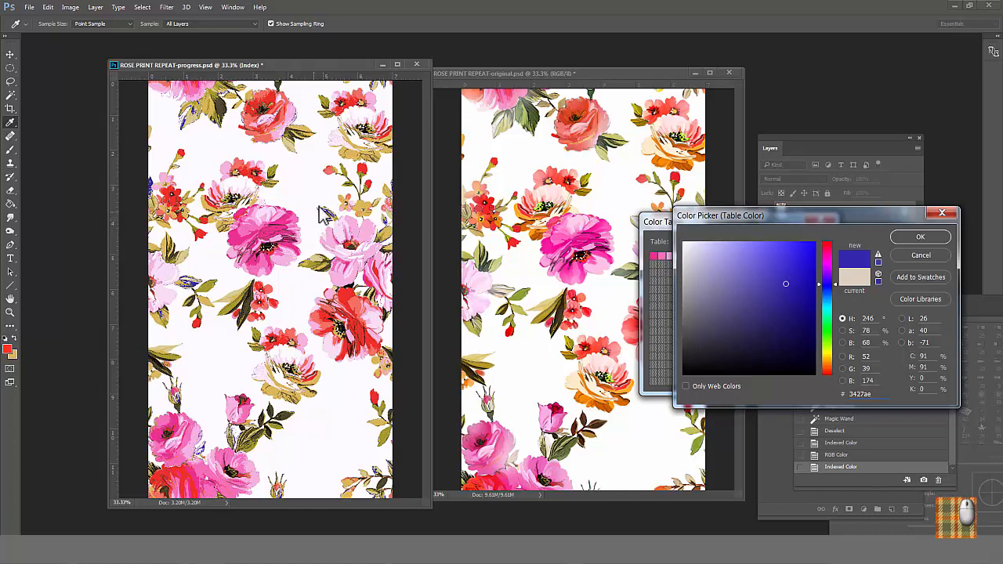
mouse_move(336, 227)
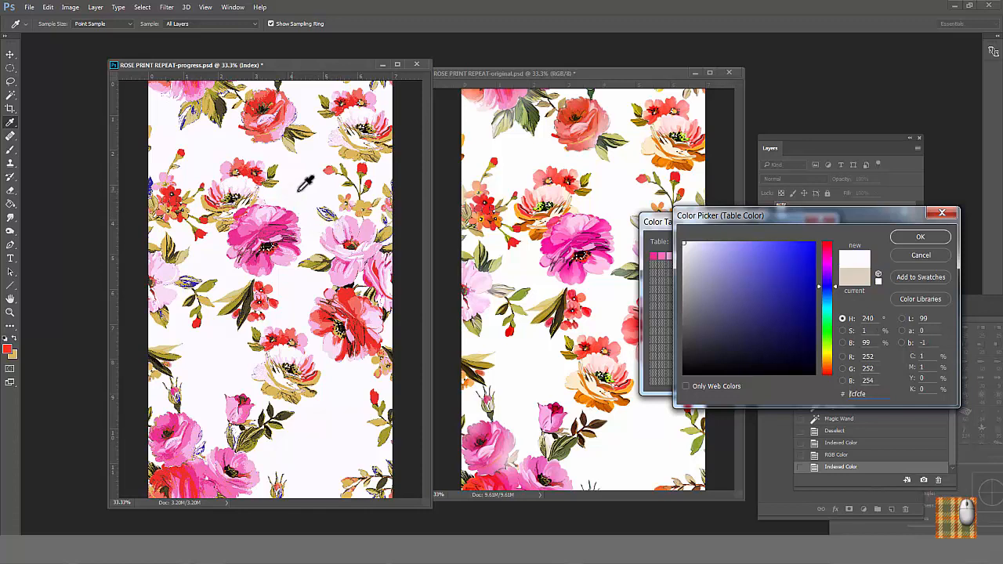
click(920, 237)
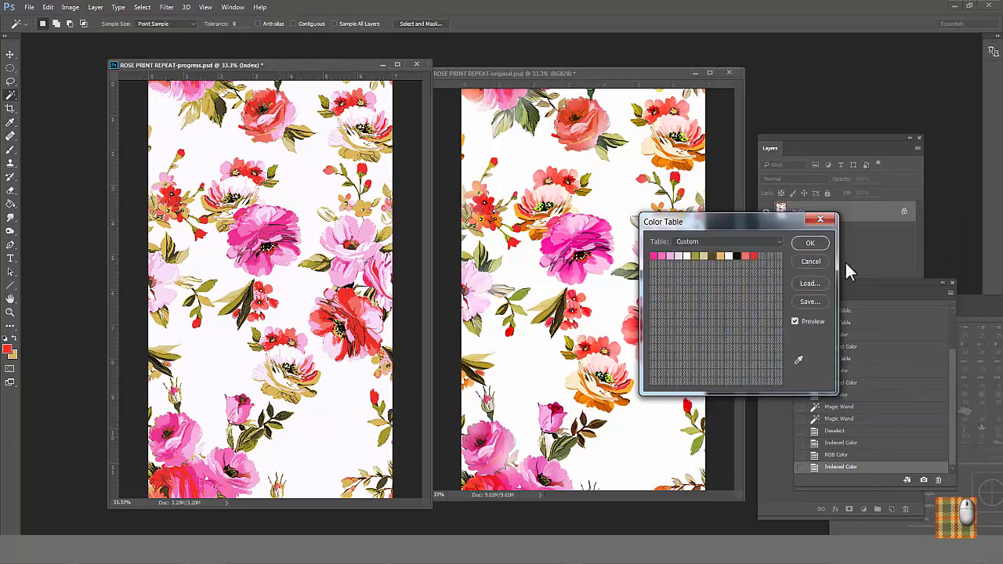
click(810, 243)
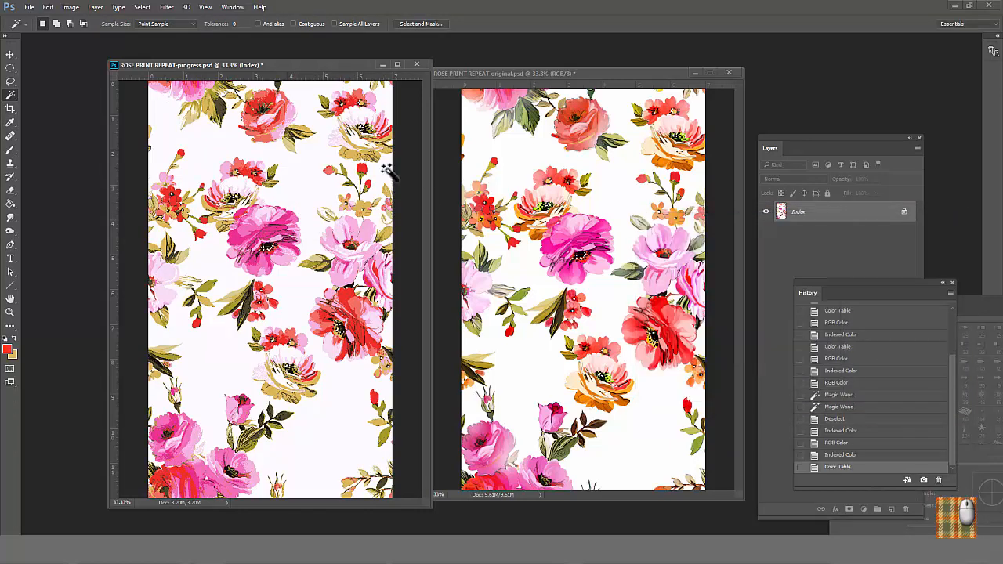
Switch the print to RGB Color, then Indexed Color with Exact palette and 12 colours
click(70, 7)
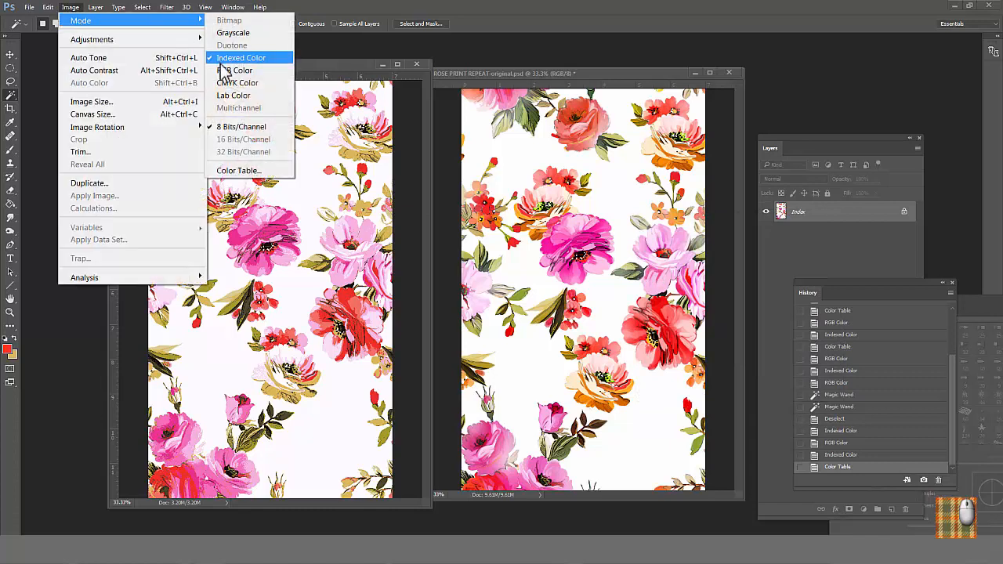
click(234, 70)
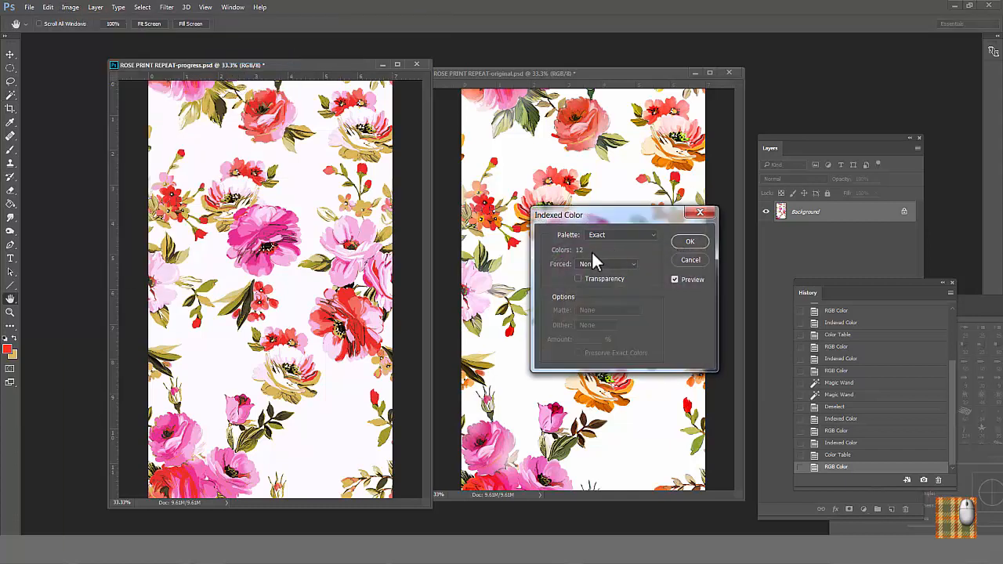
mouse_move(592, 263)
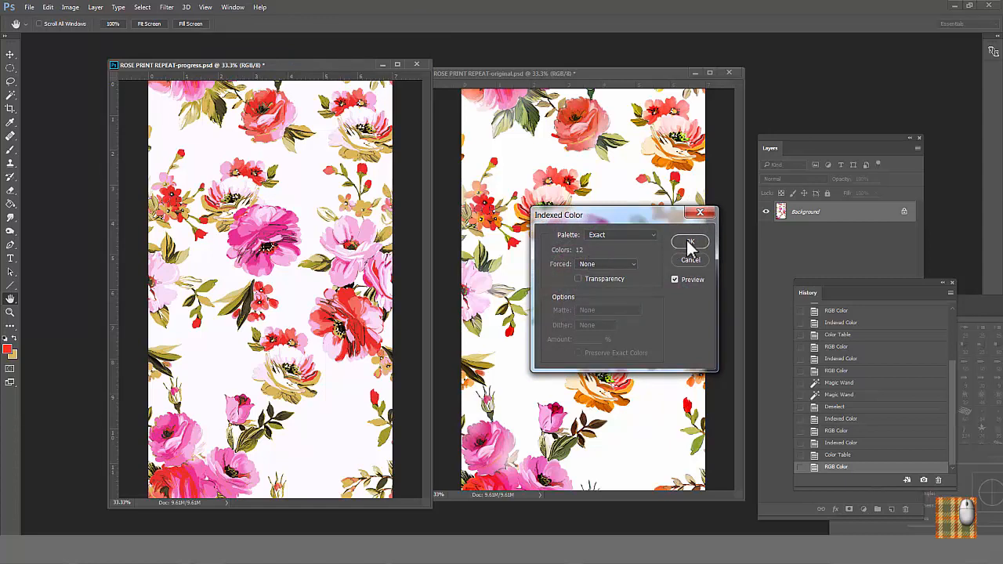
click(689, 241)
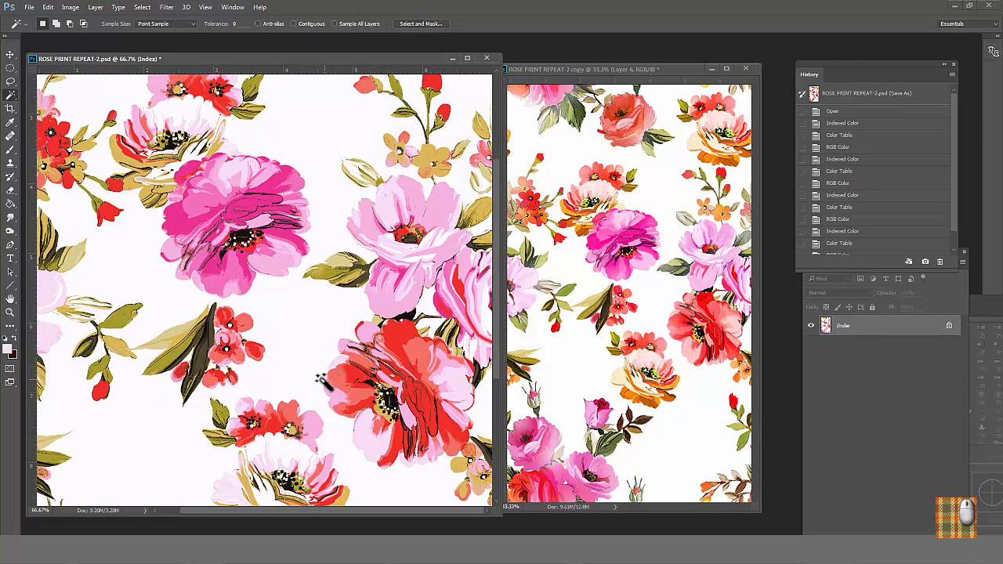
mouse_move(247, 318)
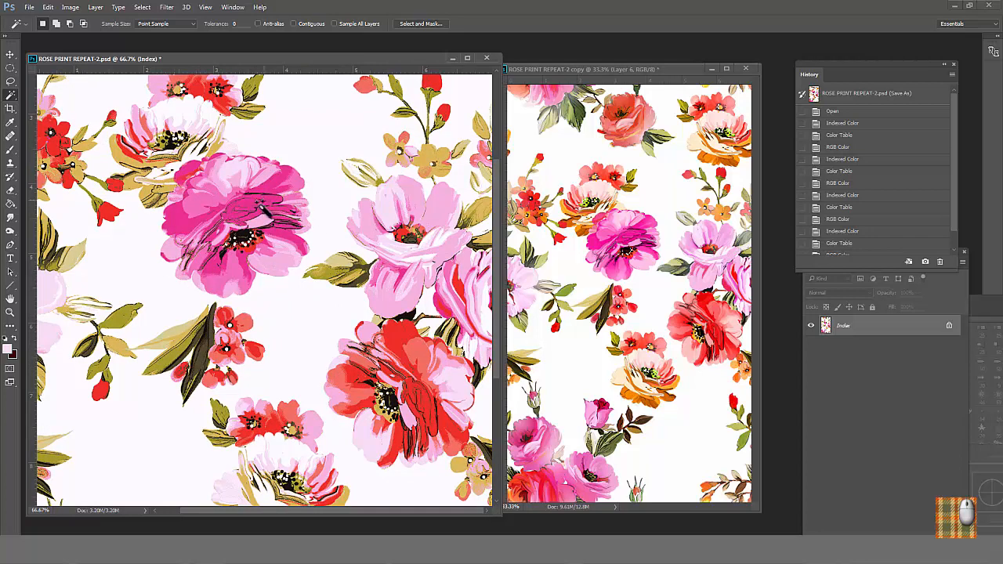
mouse_move(372, 376)
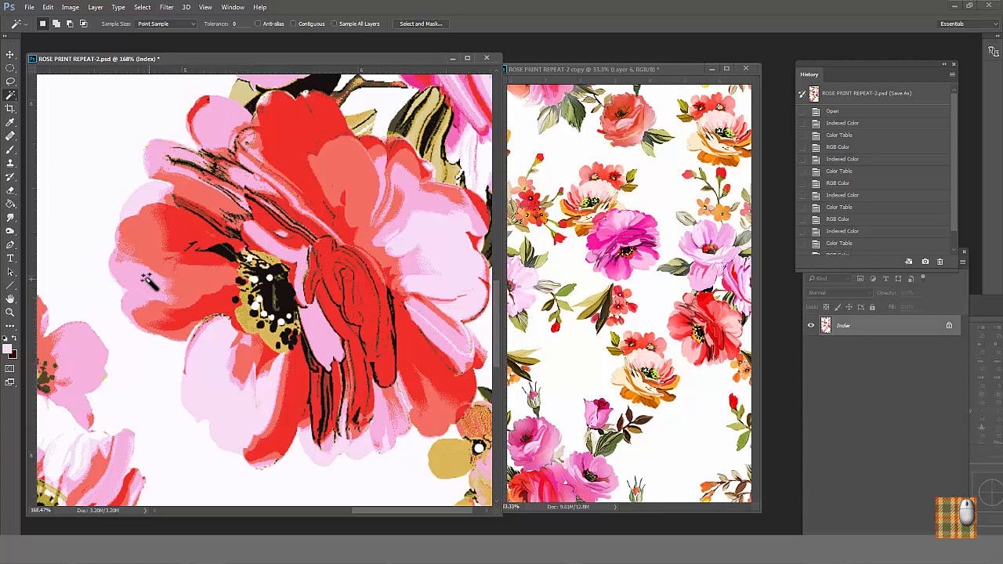
mouse_move(194, 284)
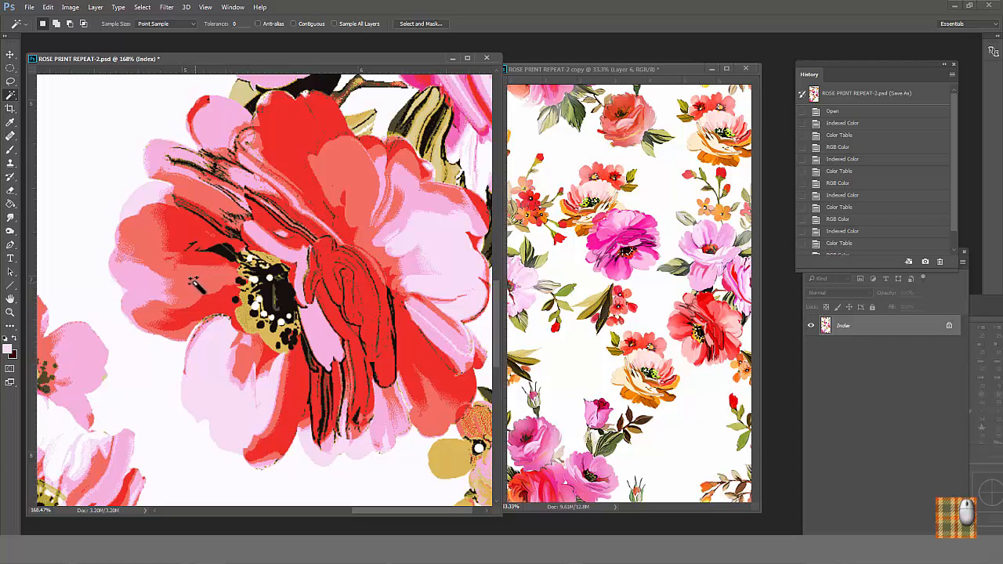
mouse_move(118, 87)
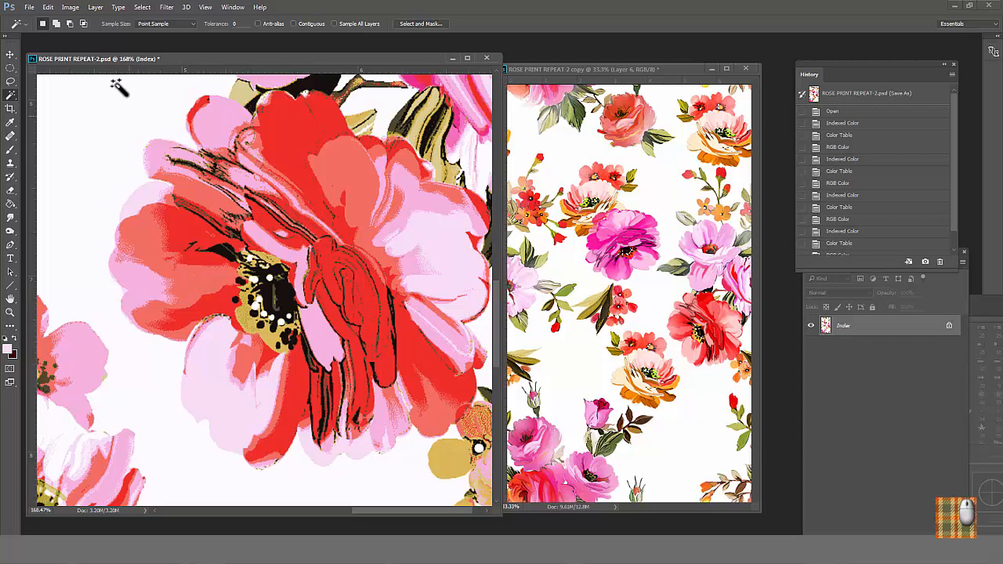
Open the Image > Mode menu for the indexed rose print
click(70, 7)
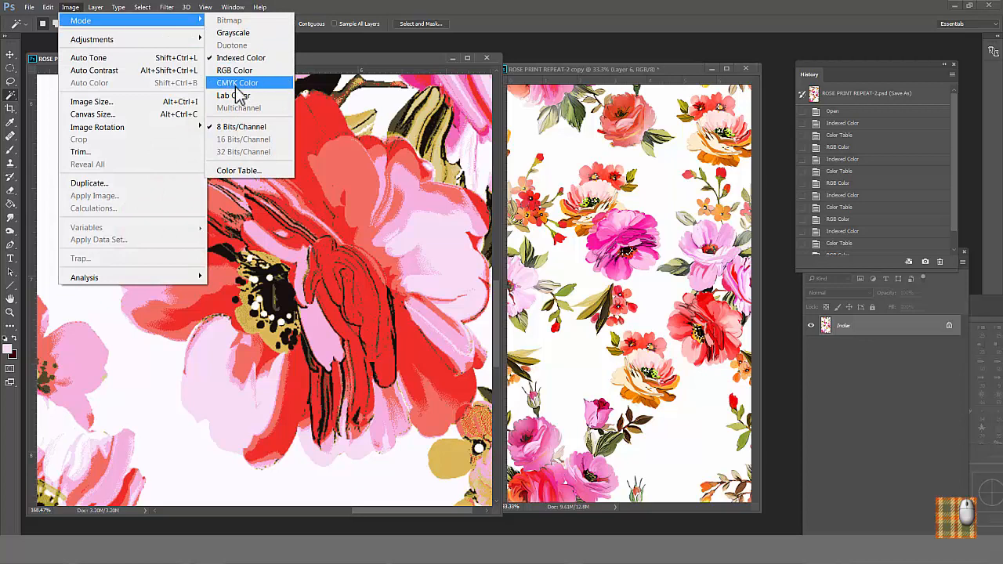
Convert the print to RGB and select the pink petal shade with the Magic Wand
click(234, 70)
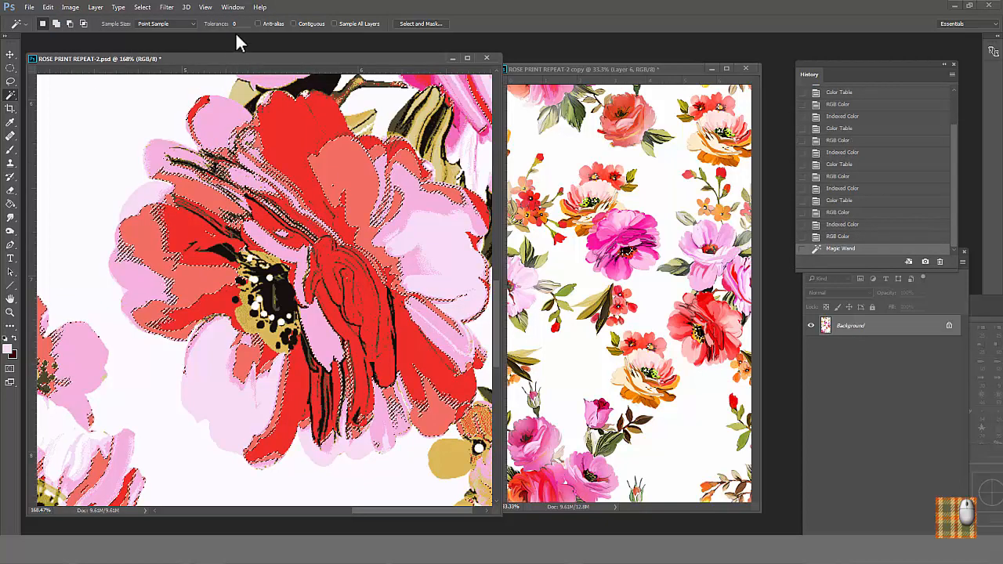
click(258, 24)
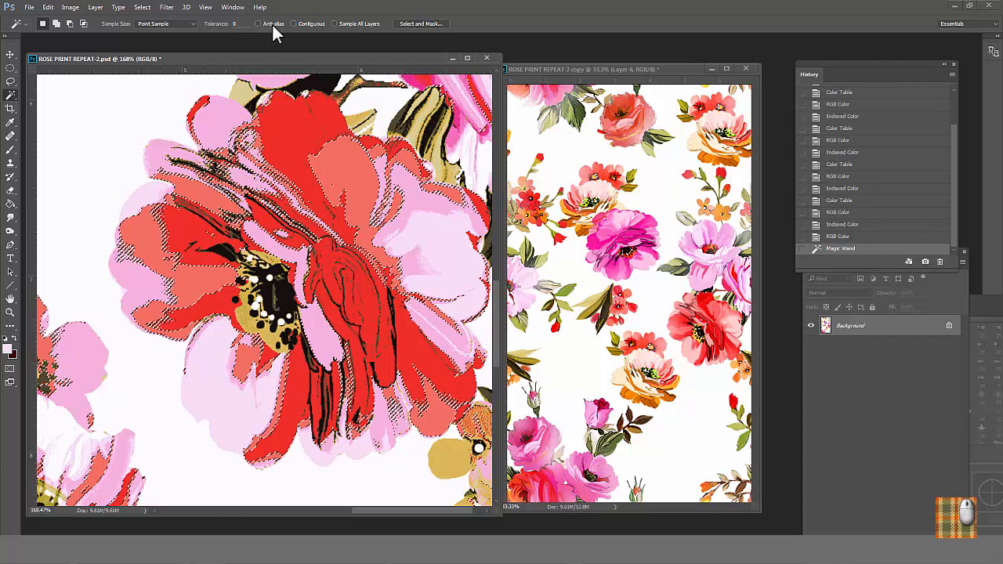
click(11, 122)
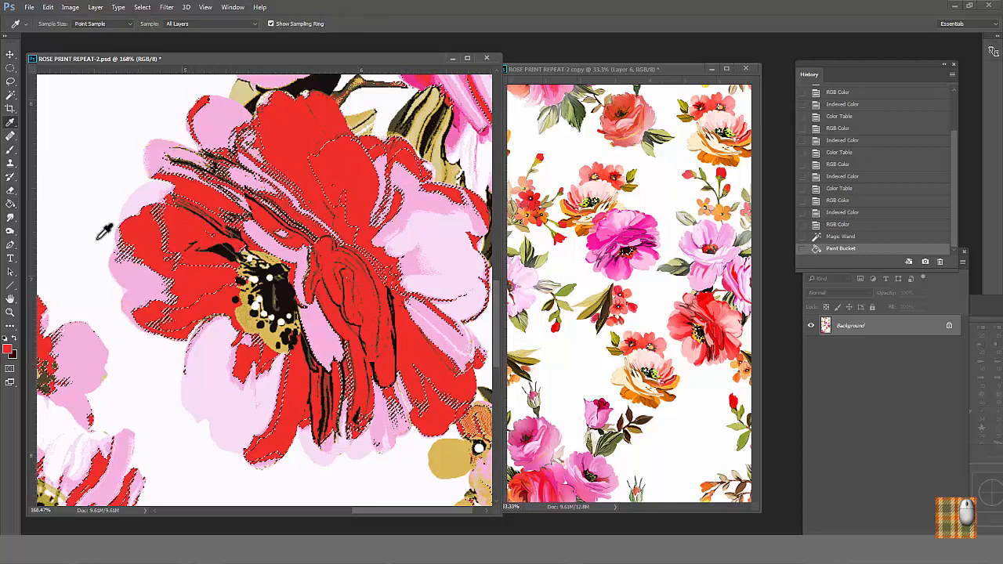
Fill the selected petal shade with the foreground colour at 50% opacity
click(47, 7)
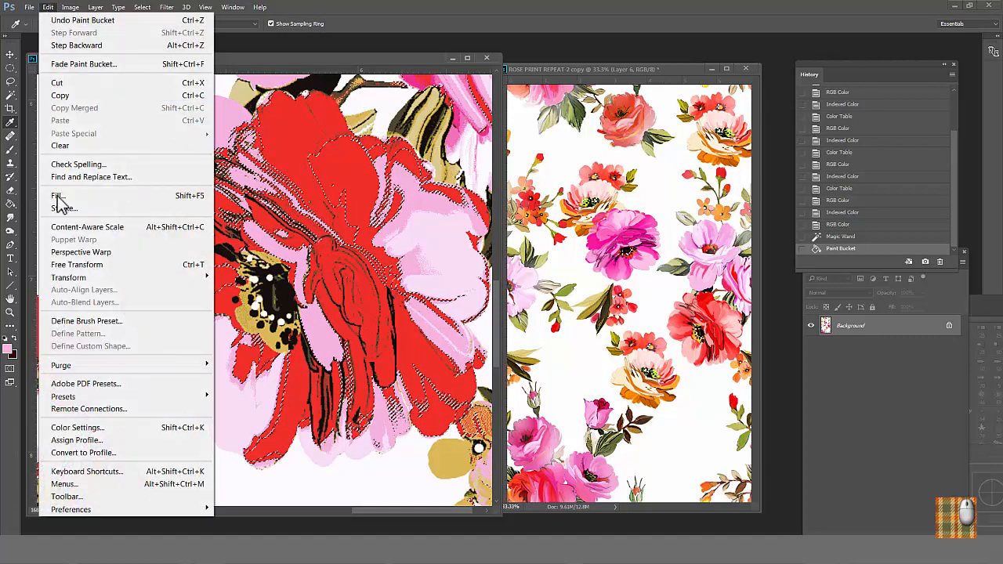
click(57, 195)
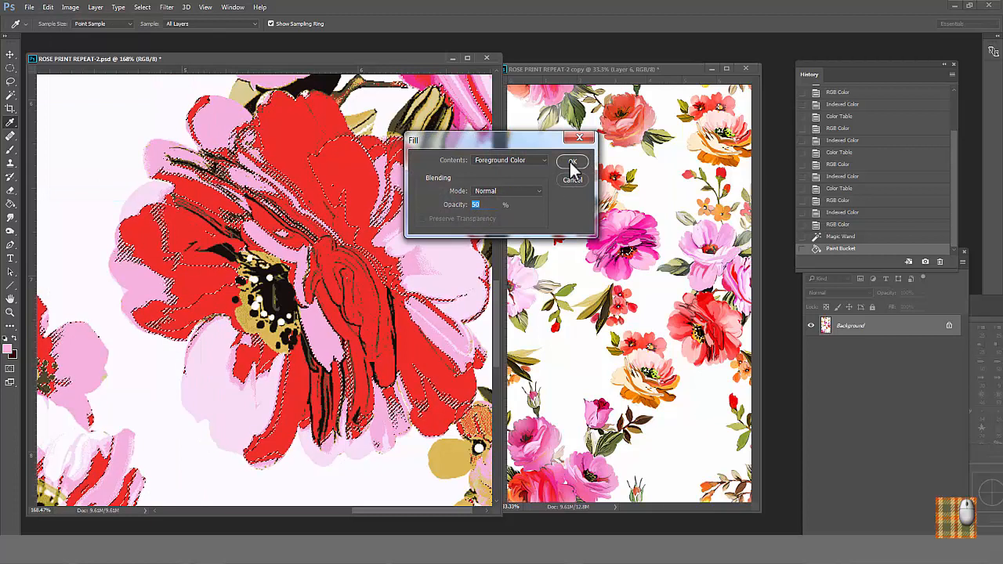
click(572, 163)
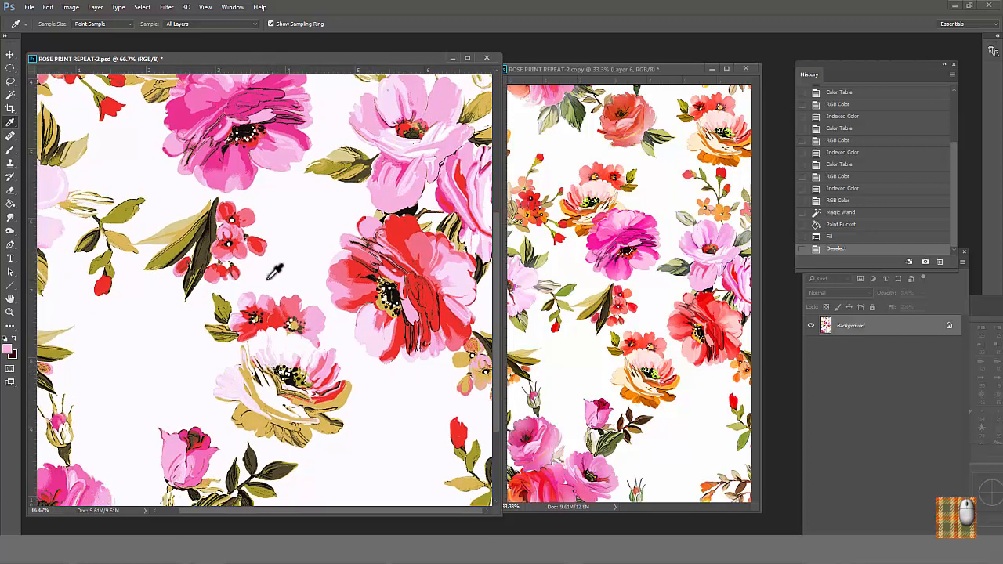
mouse_move(349, 218)
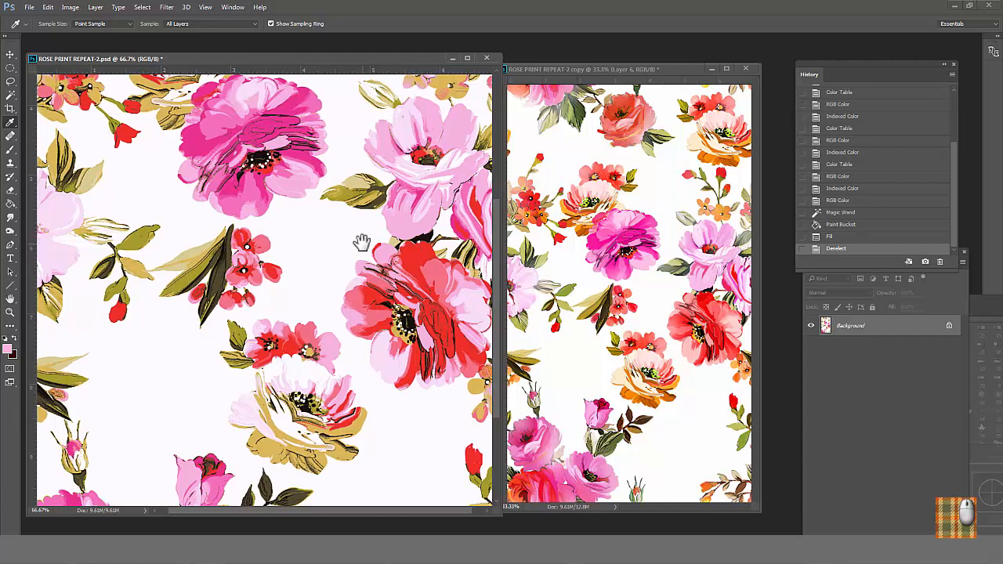
Re-index the rose print to an exact 12-colour palette
click(70, 7)
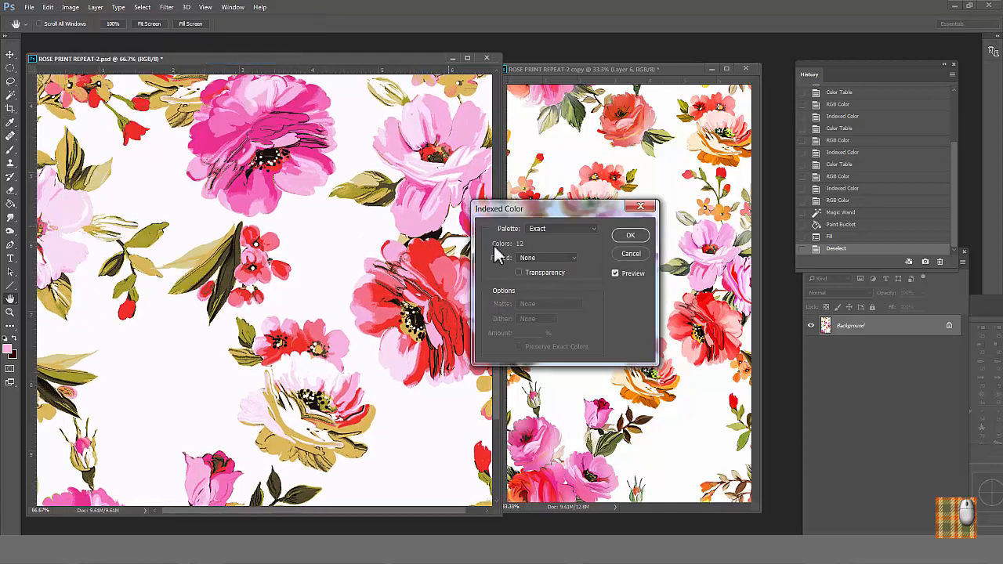
click(630, 235)
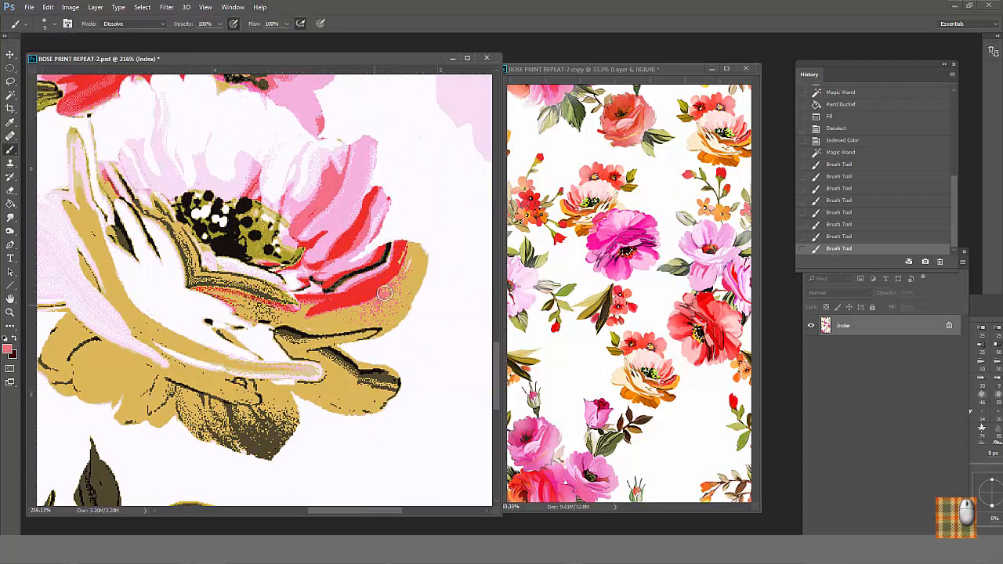
Dissolve-paint speckles over the petal edge, bud, leaf edge and gold flower, zooming out between
drag(384, 294, 333, 314)
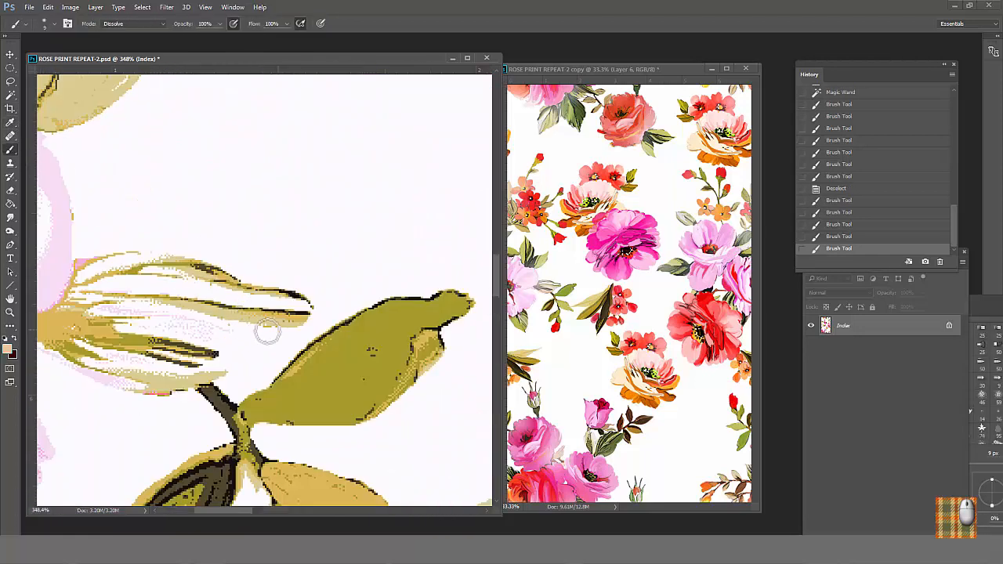
click(227, 345)
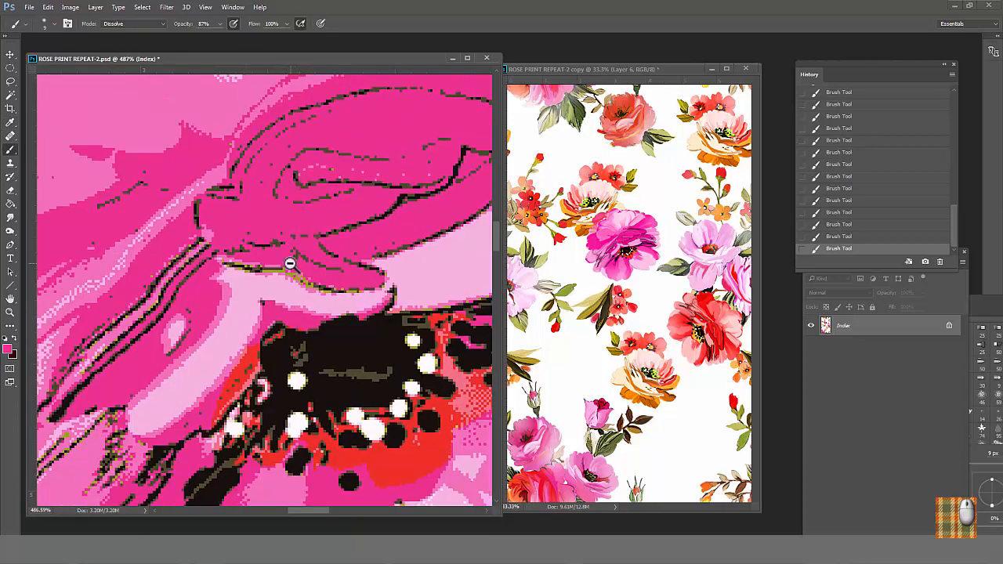
click(10, 108)
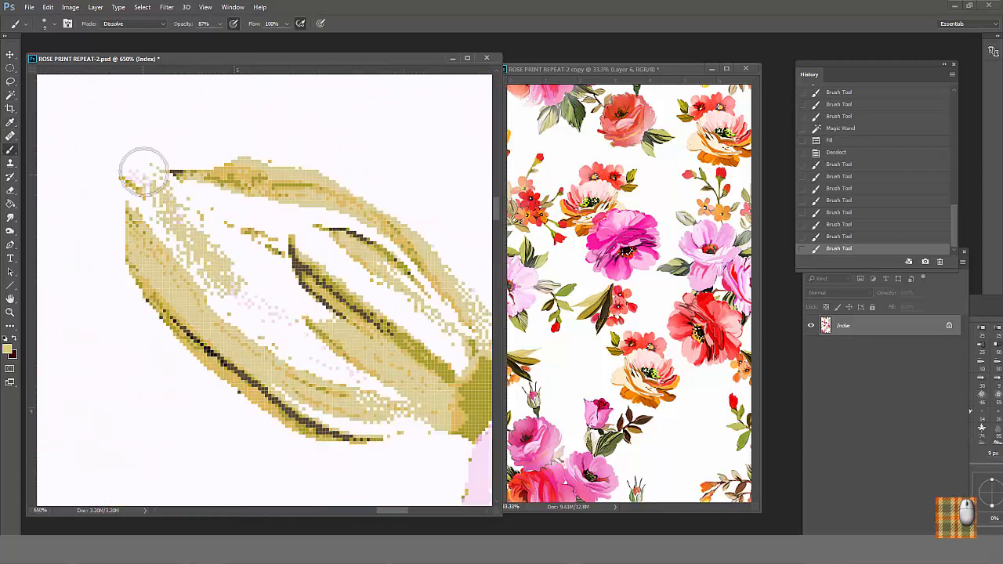
drag(145, 171, 223, 255)
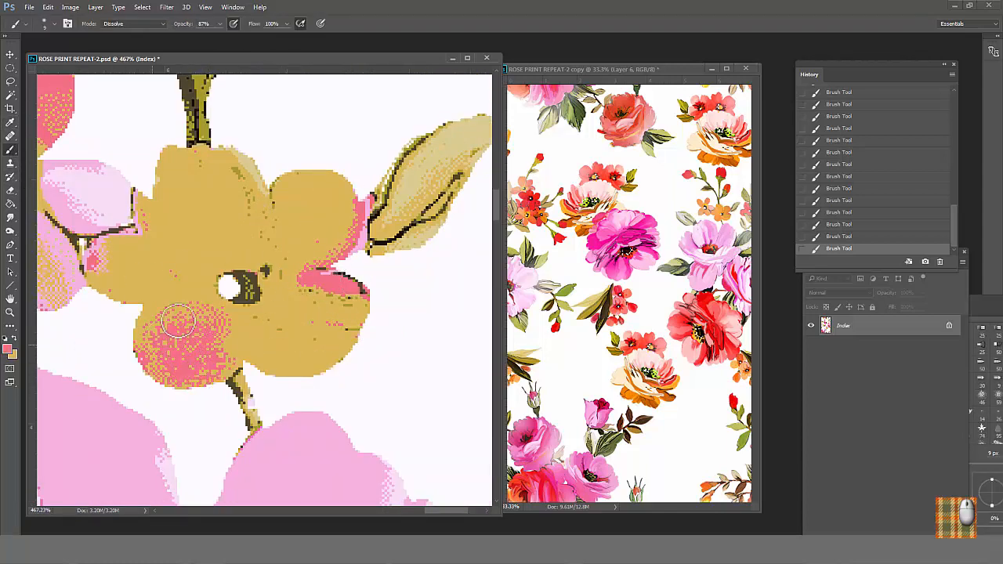
drag(180, 329, 220, 250)
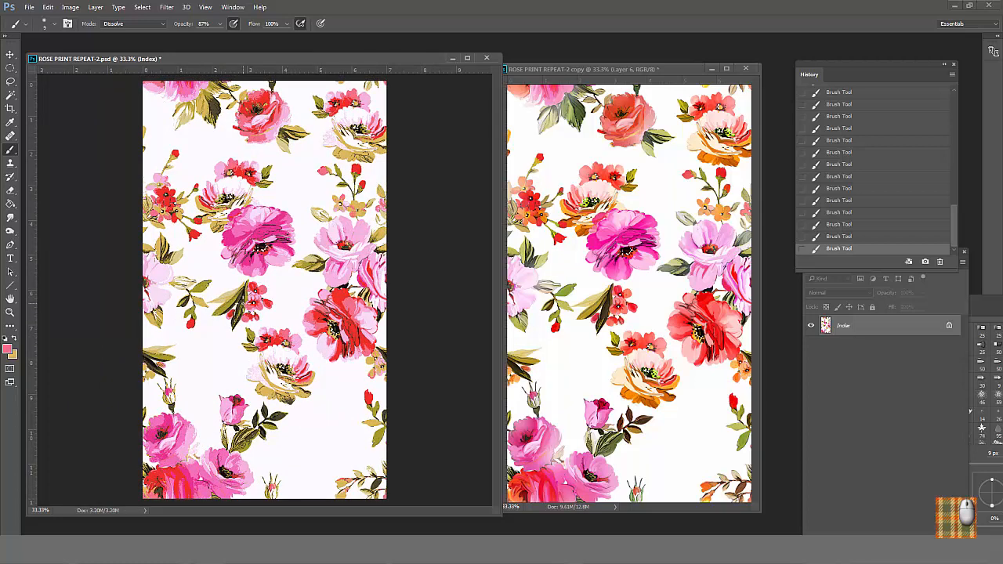
Select the entire rose print and define it as a new pattern
click(142, 7)
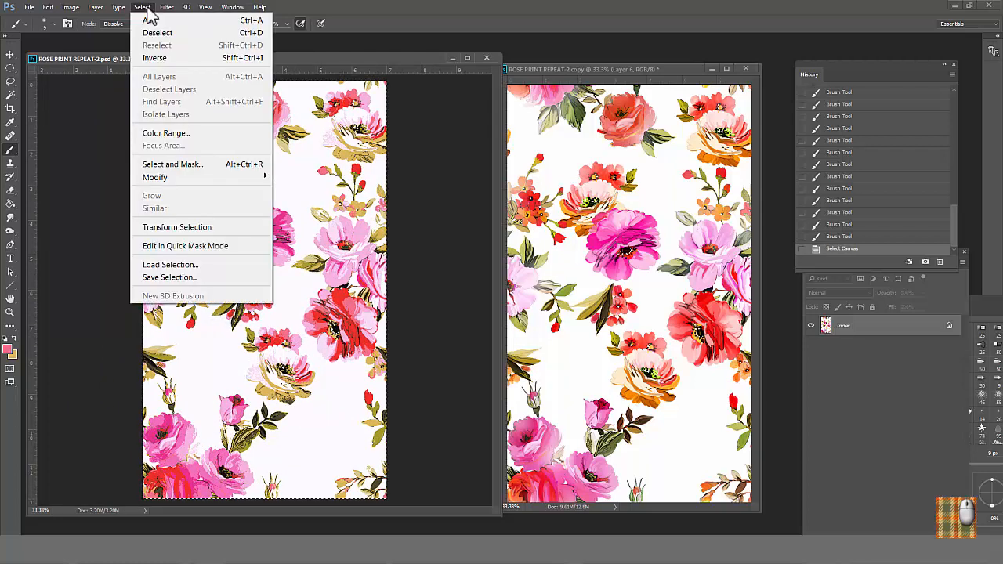
click(47, 7)
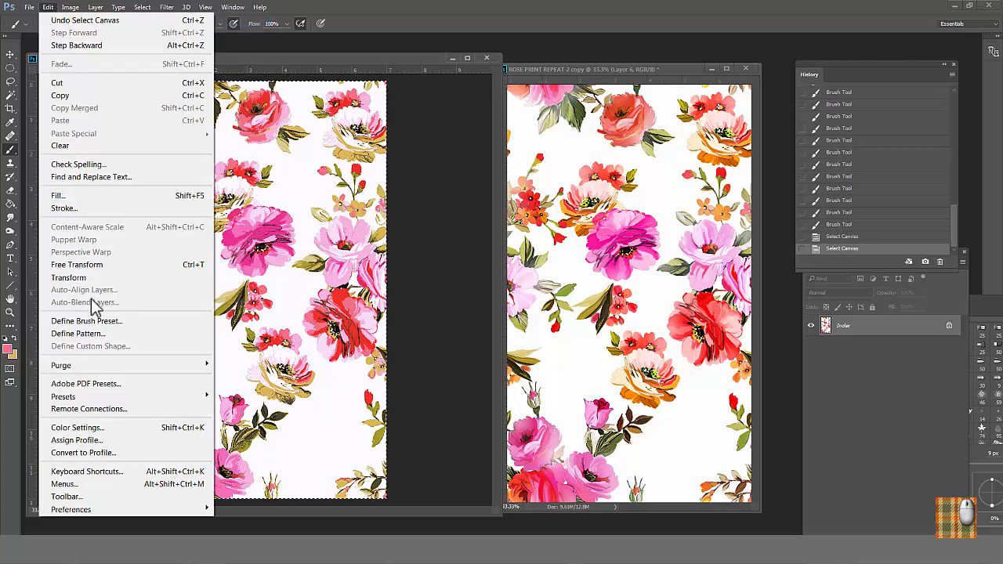
click(77, 333)
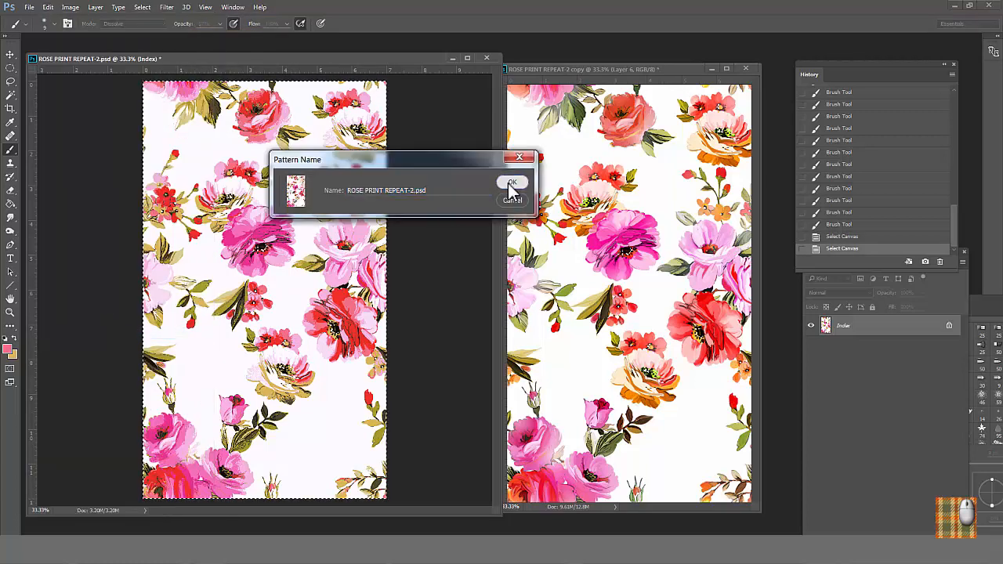
click(512, 182)
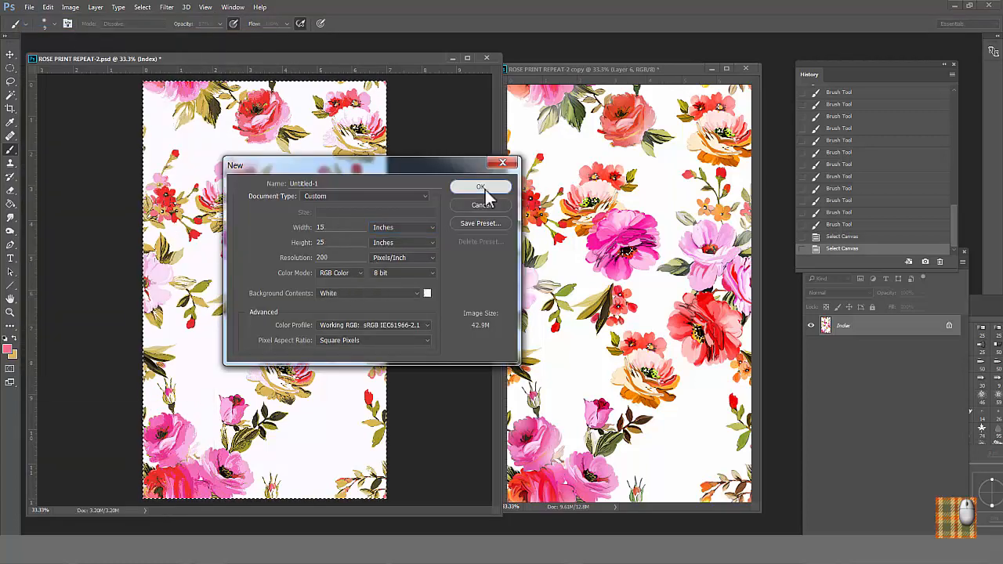
Create the 15×25-inch, 200 ppi document and fill it with the rose print pattern
click(480, 186)
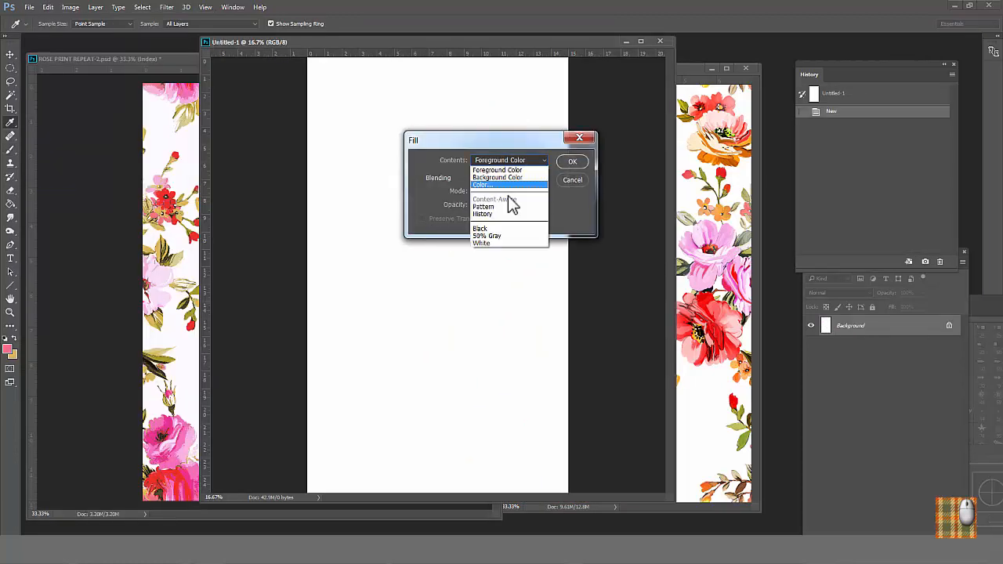
click(483, 192)
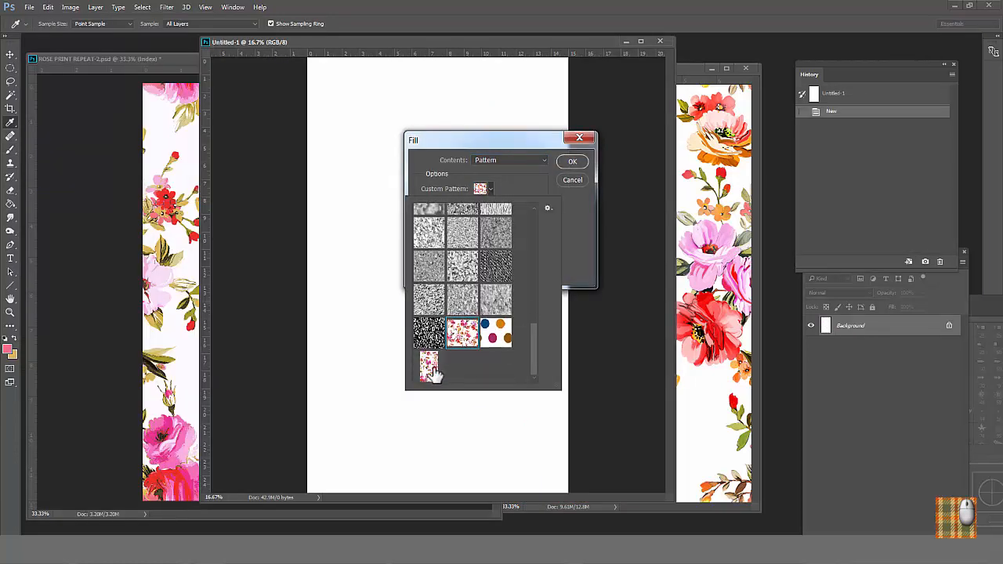
click(572, 160)
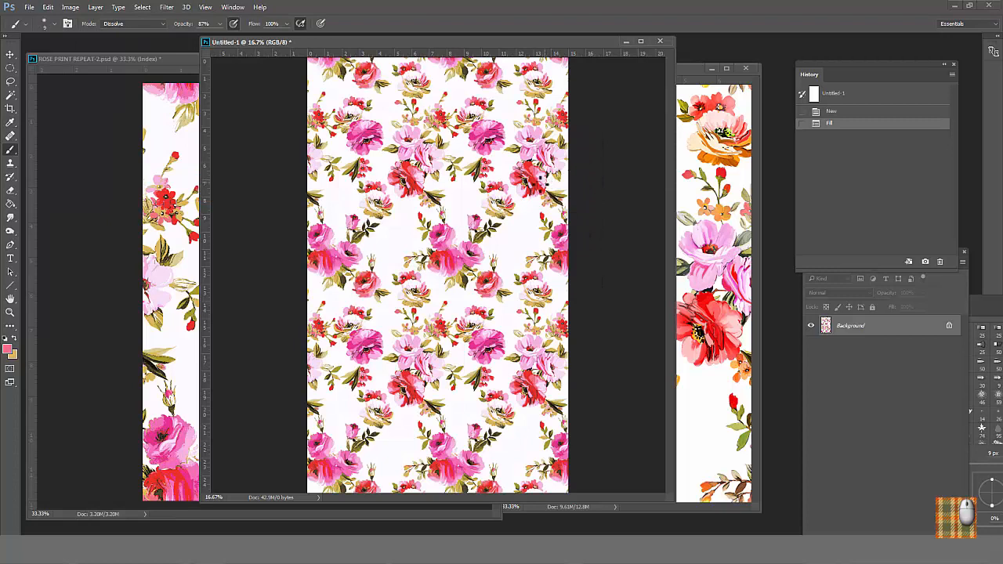
click(352, 332)
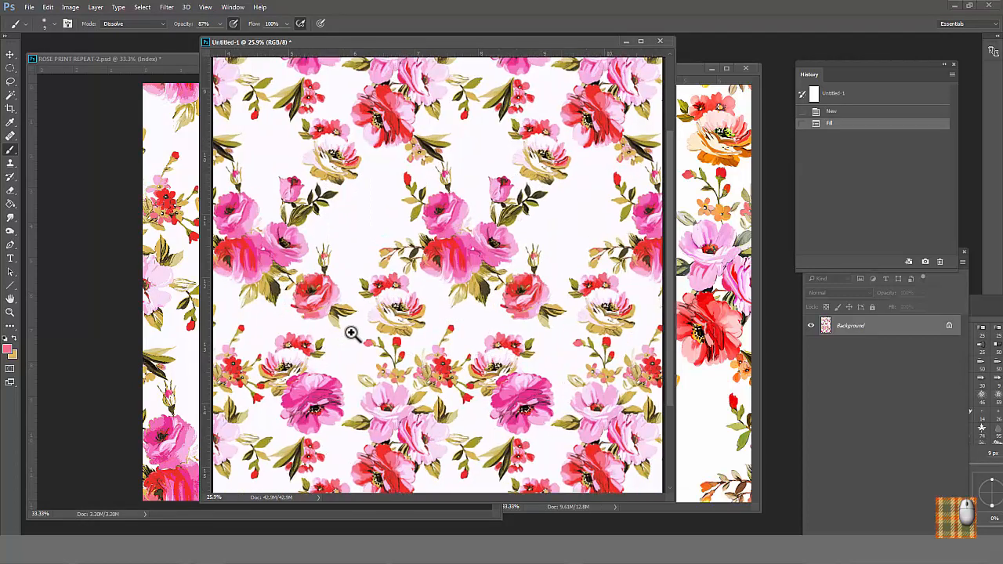
click(351, 334)
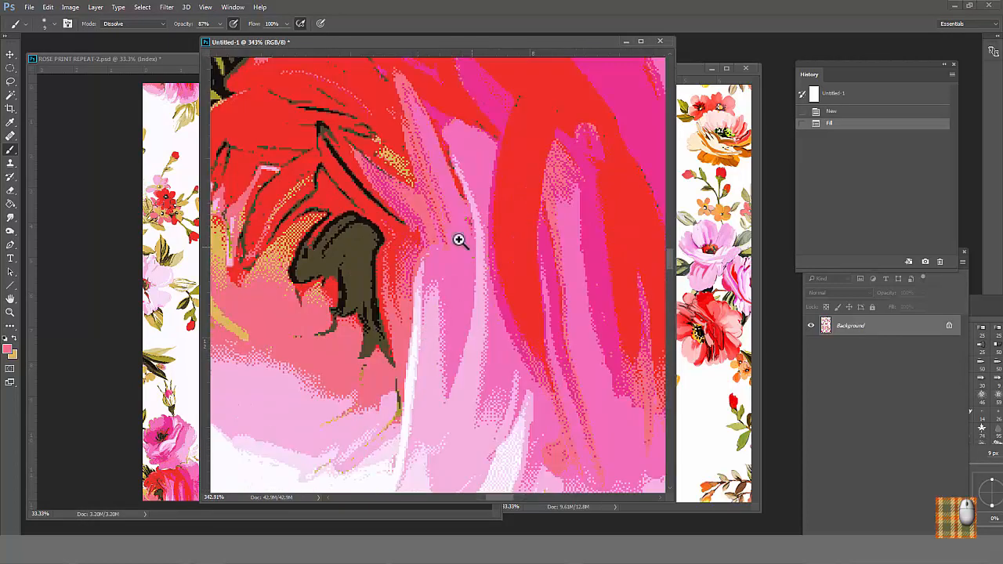